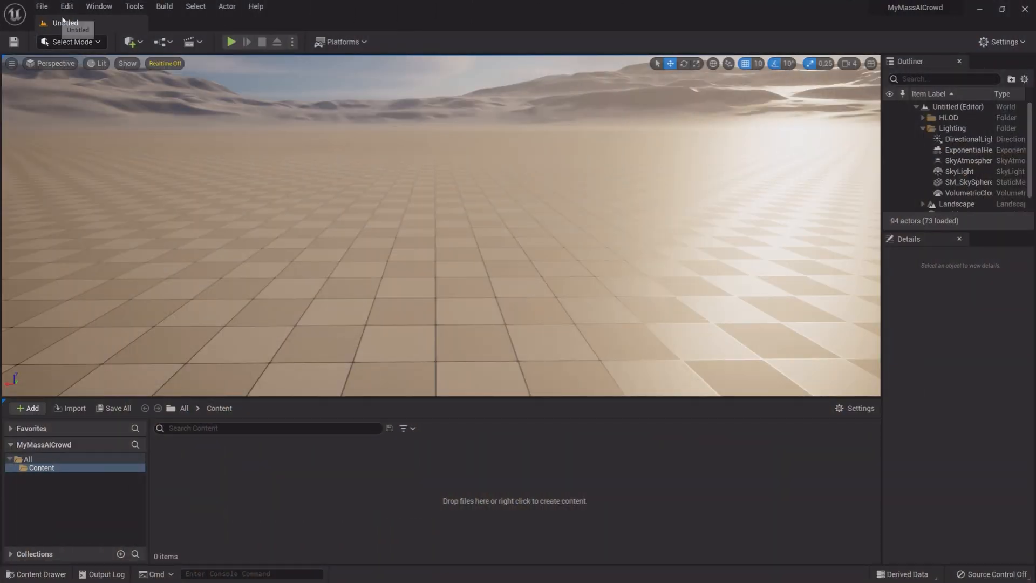
Filter the Plugins browser by 'mass' to enable MassAI, MassCrowd, MassEntity and MassGameplay
click(65, 6)
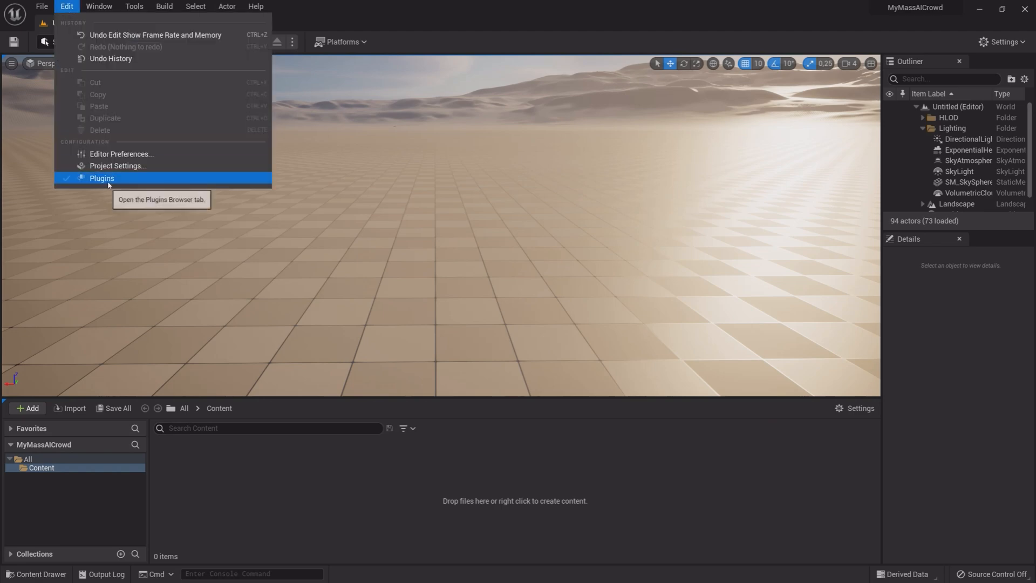
click(102, 178)
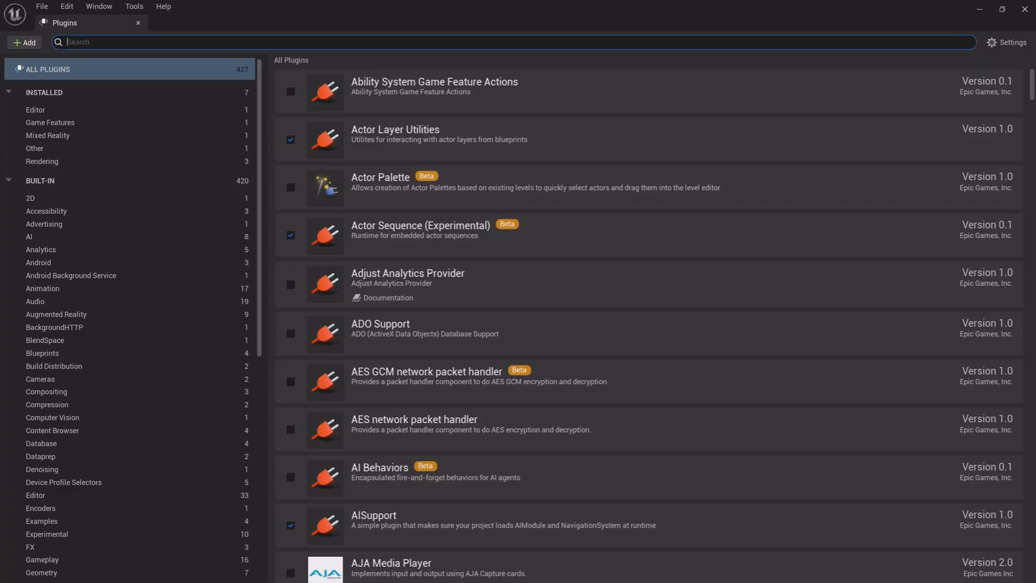
text(mass)
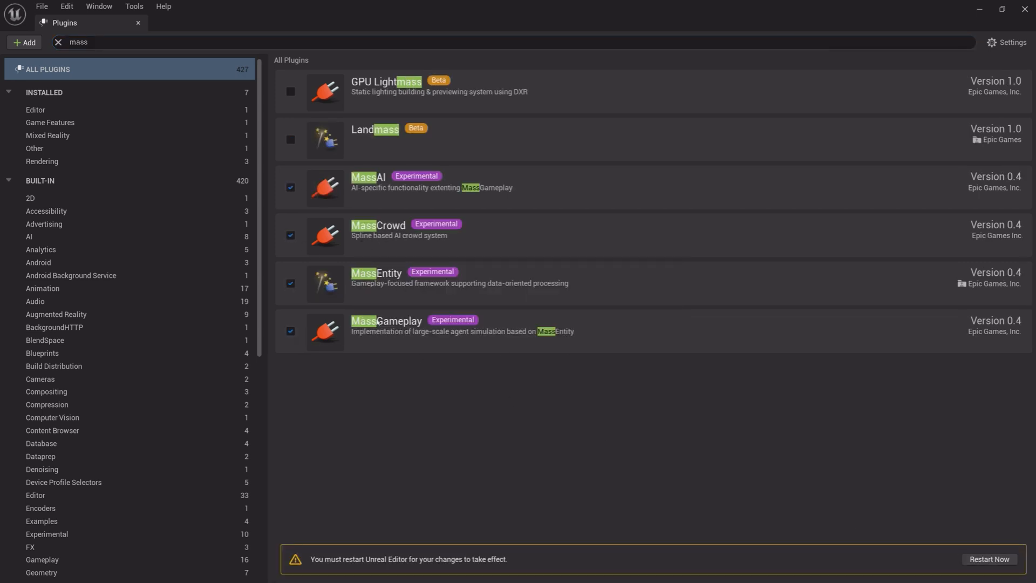
mouse_move(138, 23)
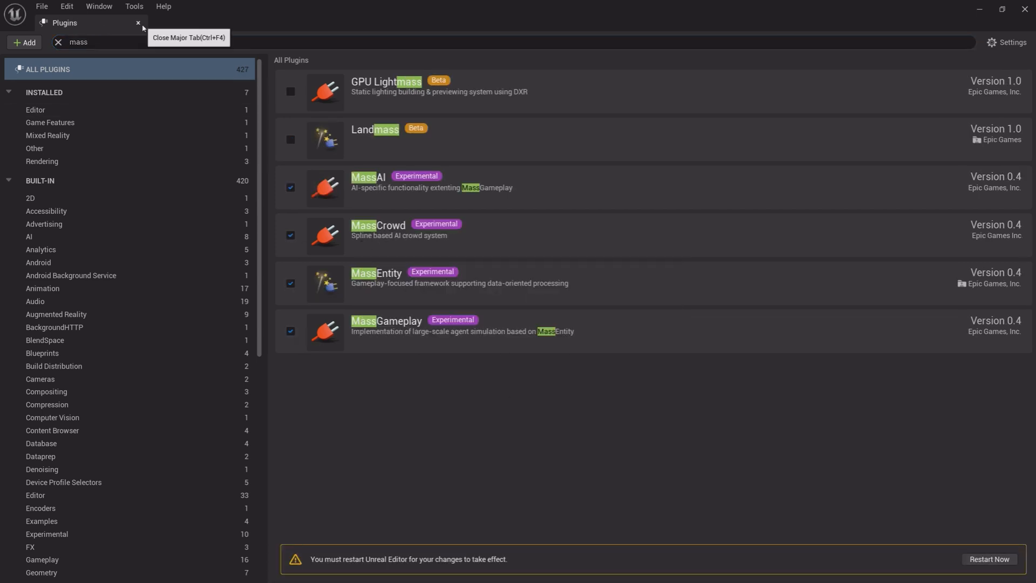
Close Plugins and add City Sample Crowds to the project from a 'city sample' marketplace search
click(139, 22)
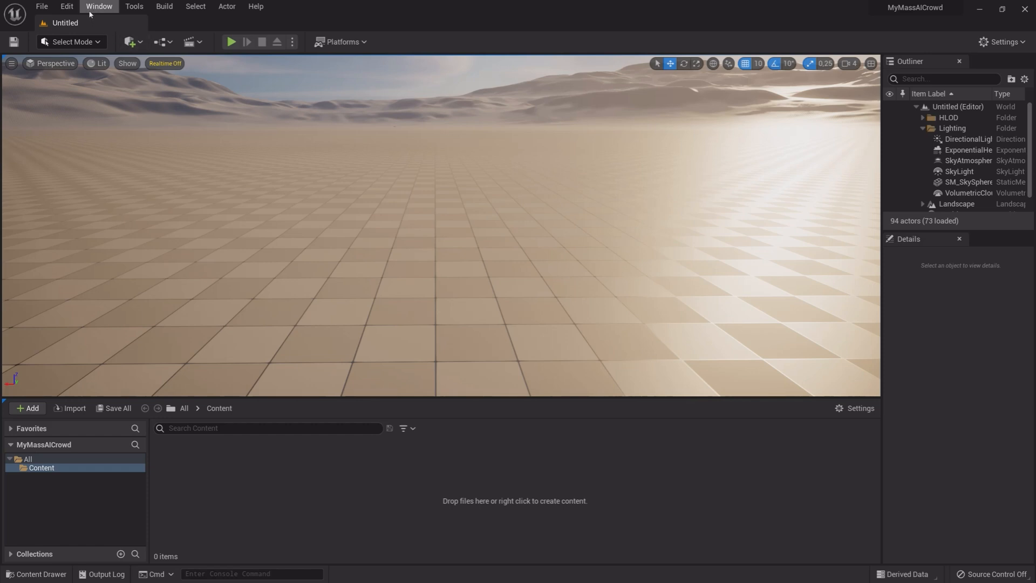
click(98, 6)
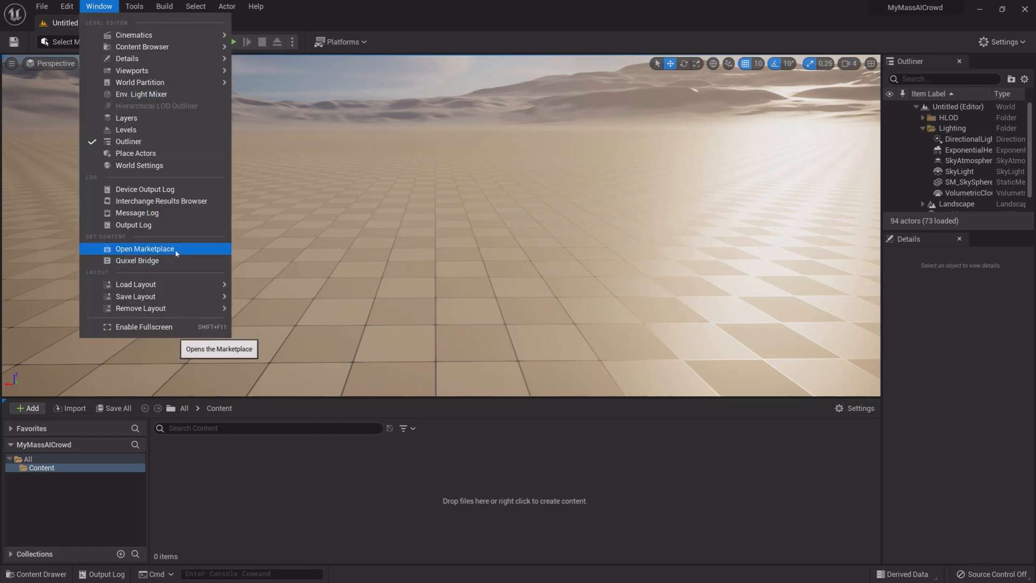
click(144, 248)
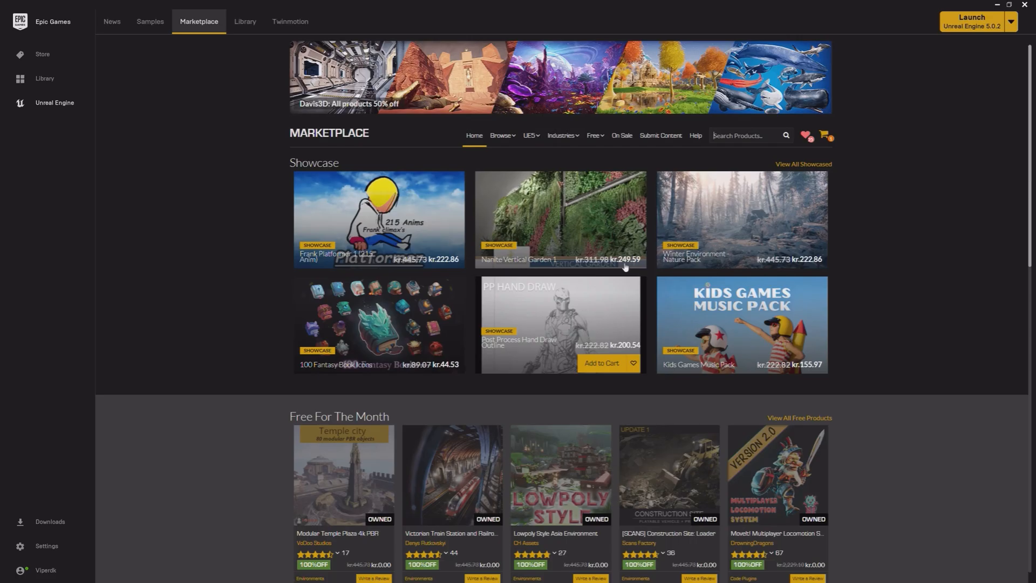
text(d)
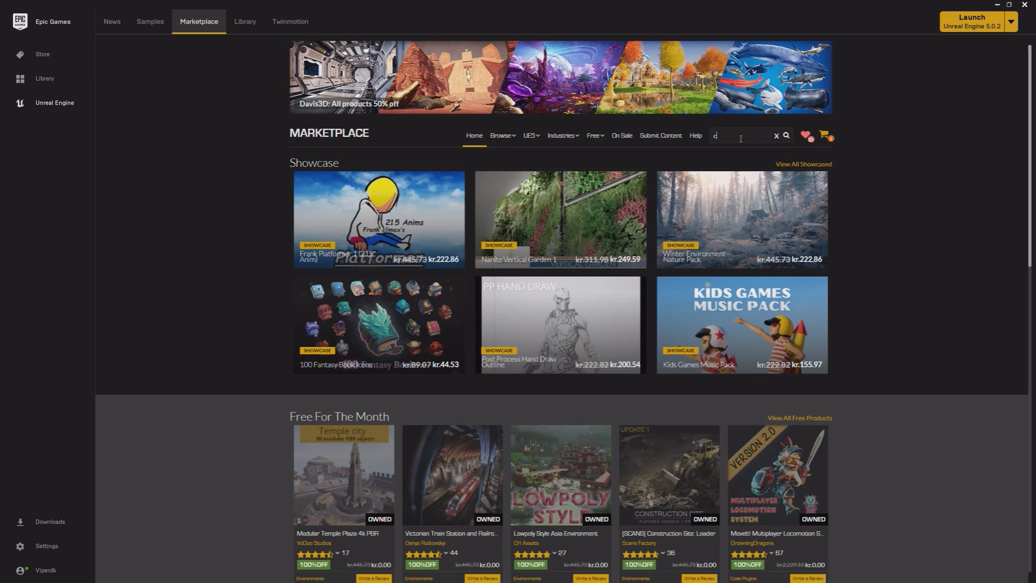
text(ity samp)
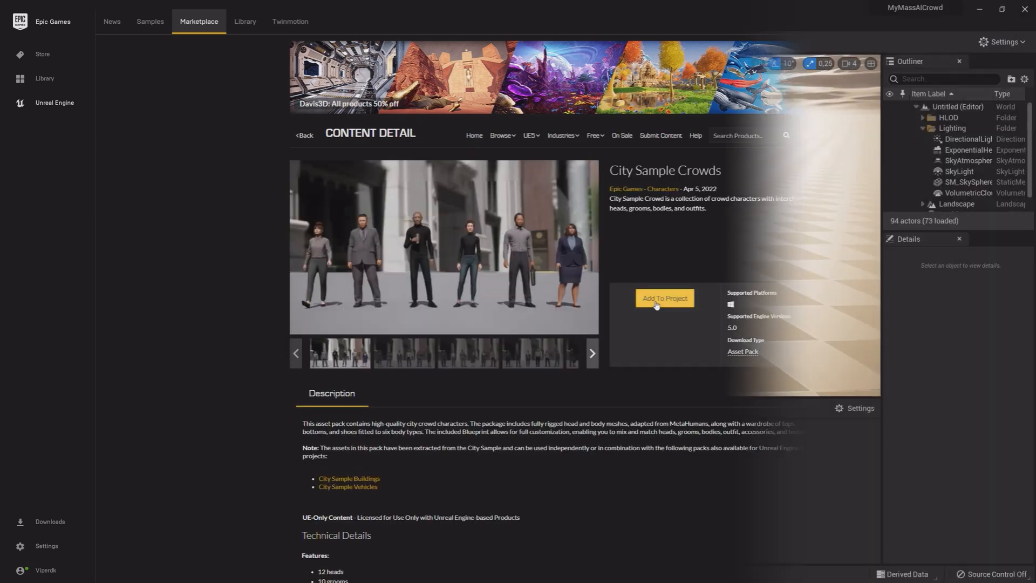
click(664, 297)
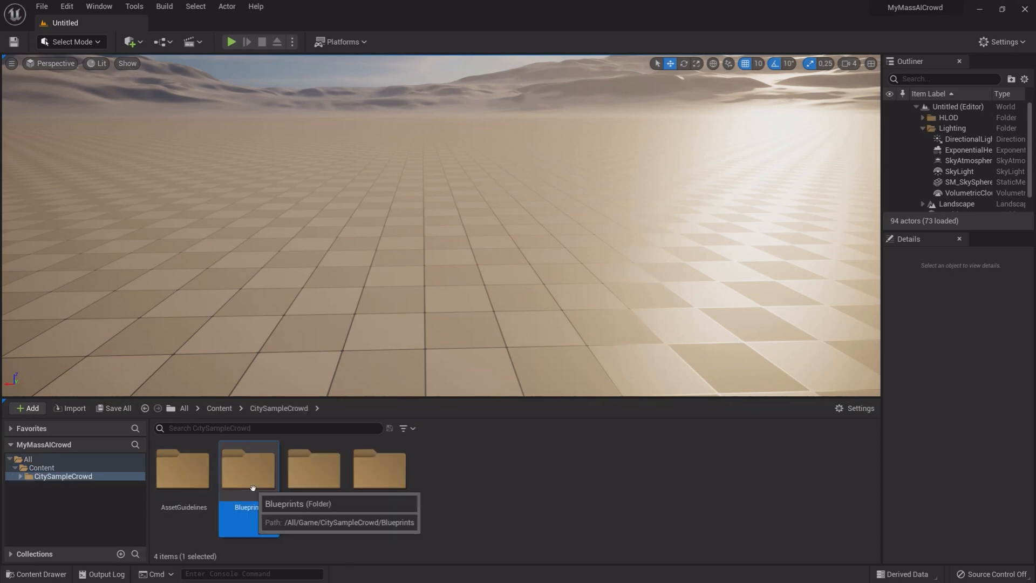
Open Blueprints, enable the missing RigLogic plugin and rendering settings, and restart later
double_click(247, 465)
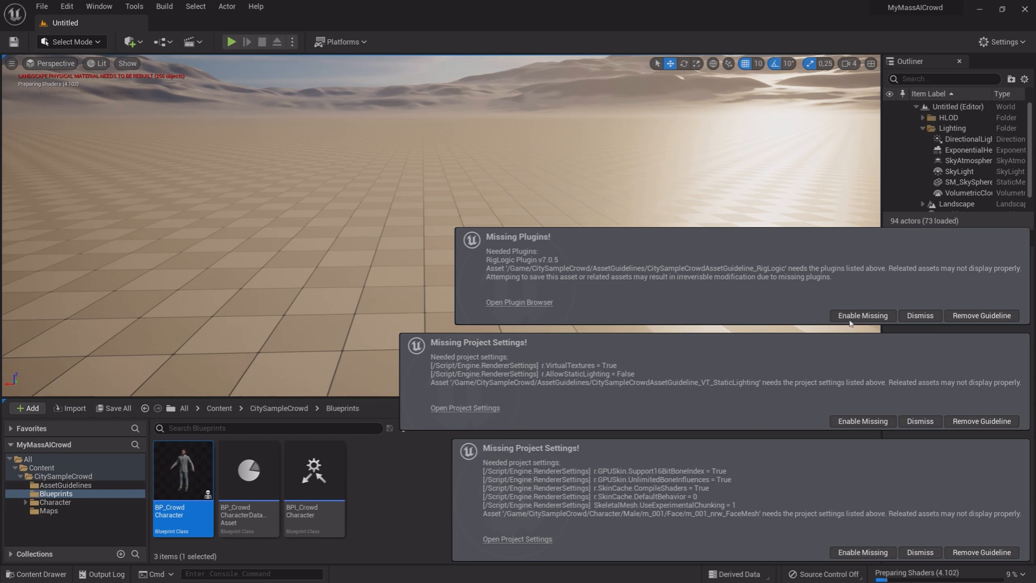
click(919, 315)
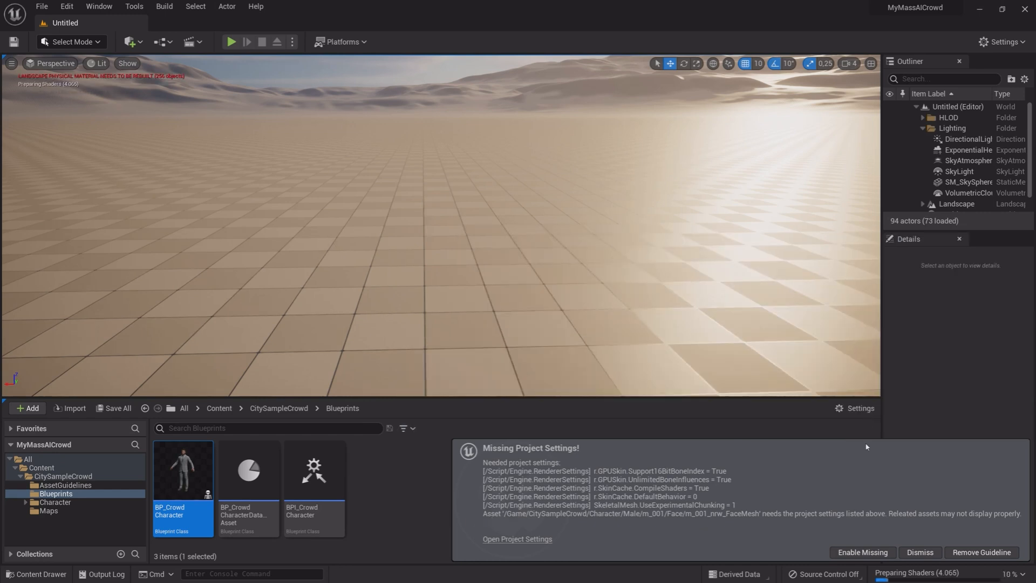
click(861, 551)
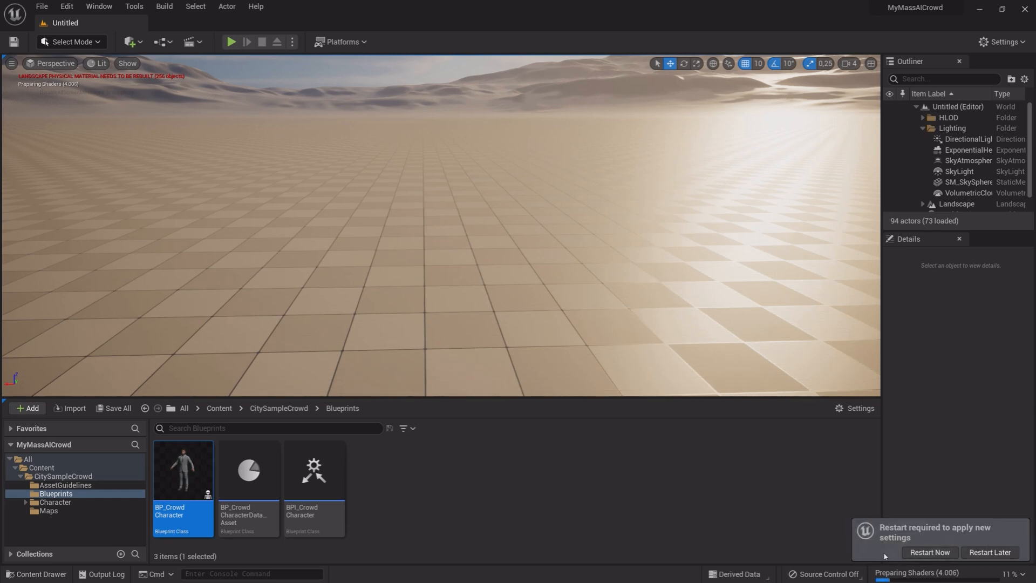
click(529, 496)
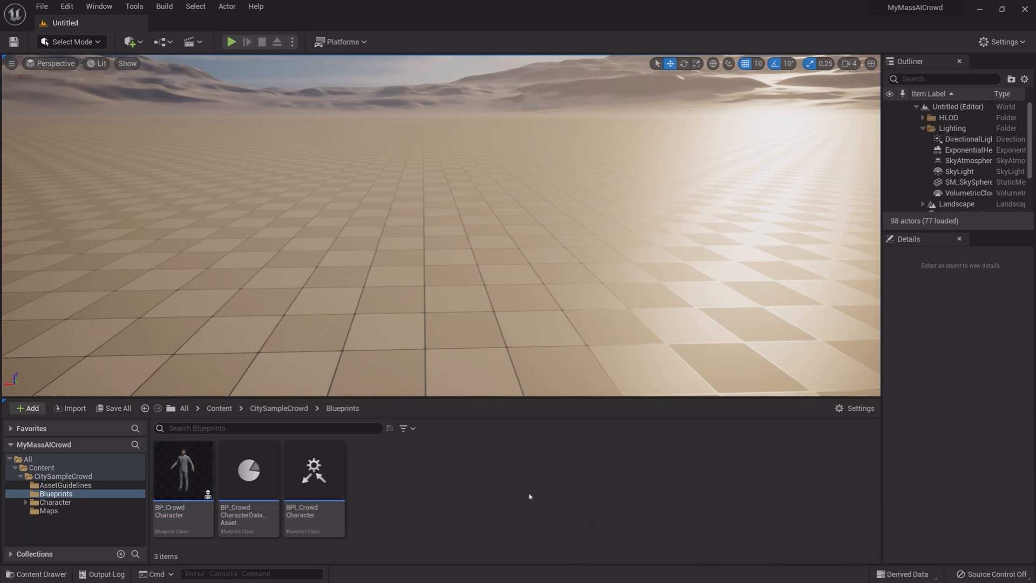
Reparent BP_CrowdCharacter from Skeletal Mesh Actor to the Character class
double_click(183, 469)
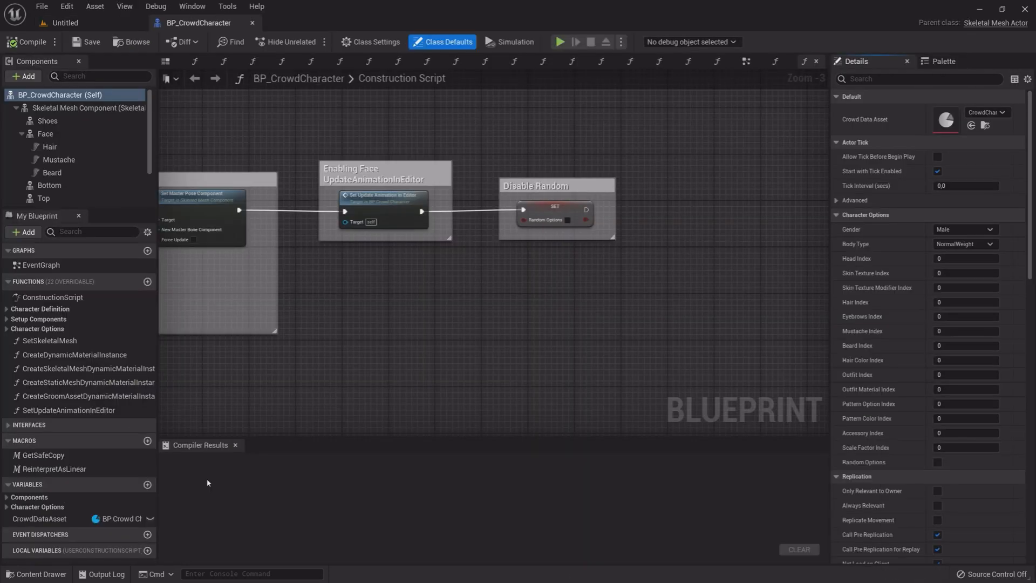
mouse_move(468, 260)
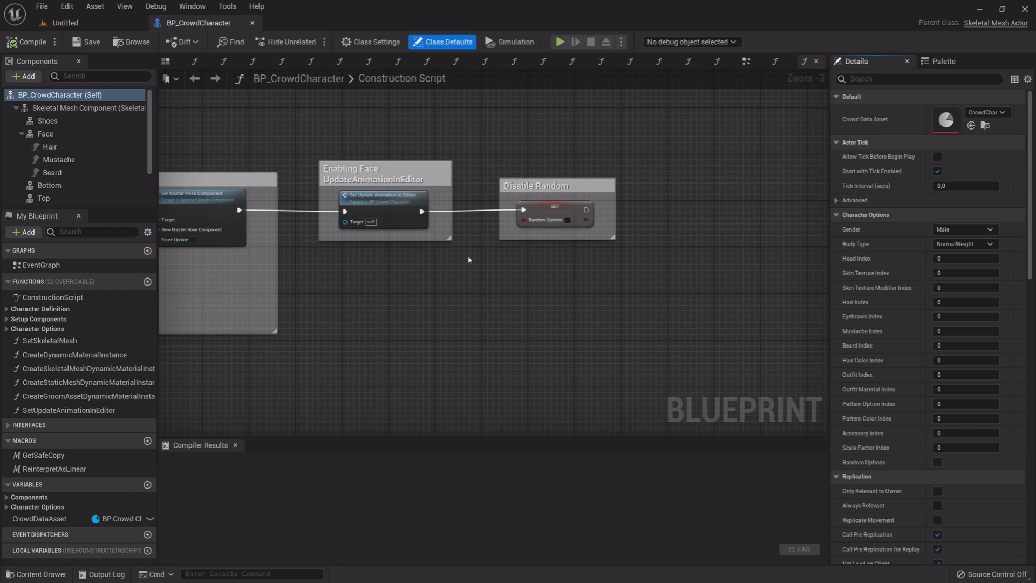
click(370, 41)
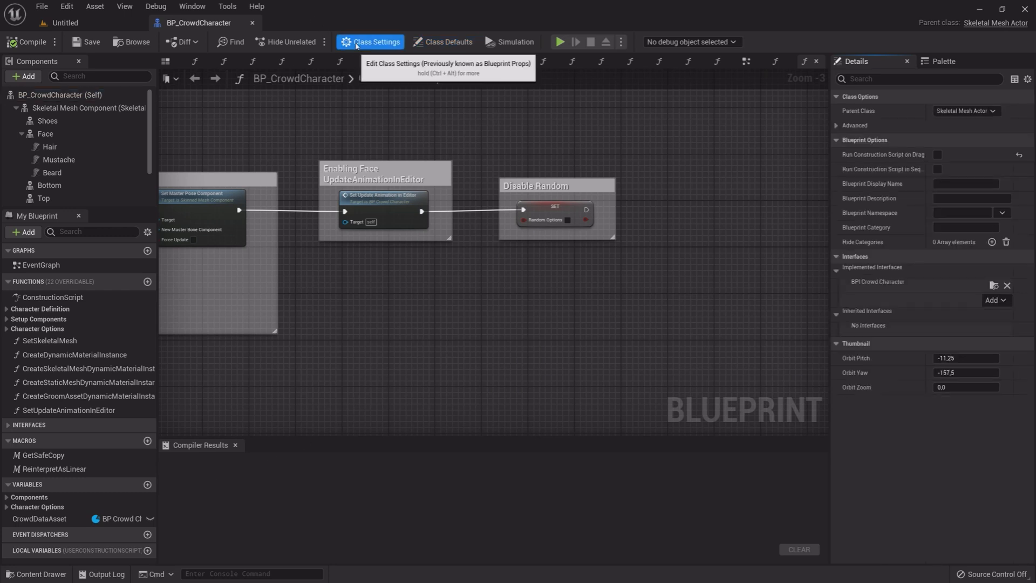
click(965, 110)
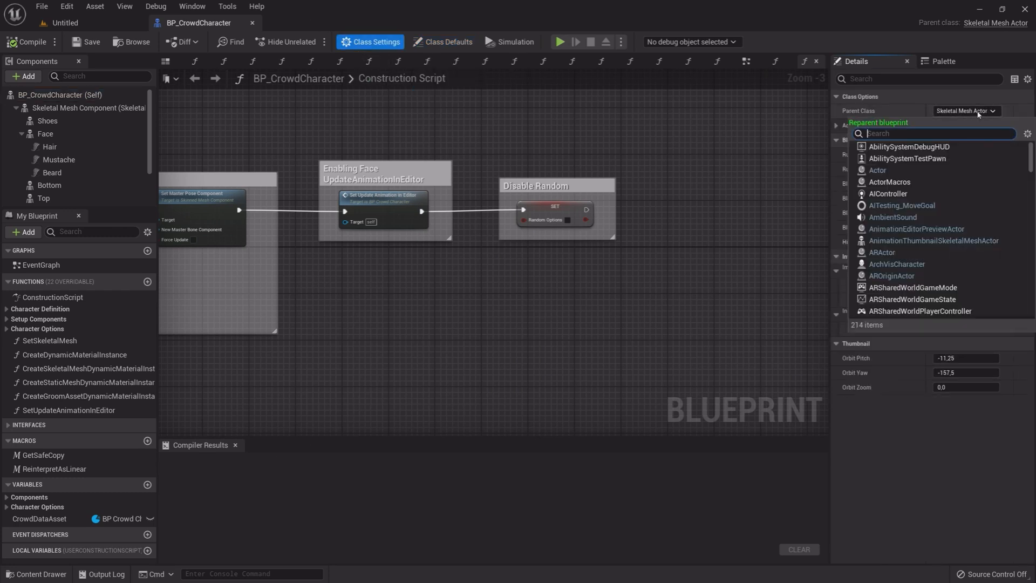
text(char)
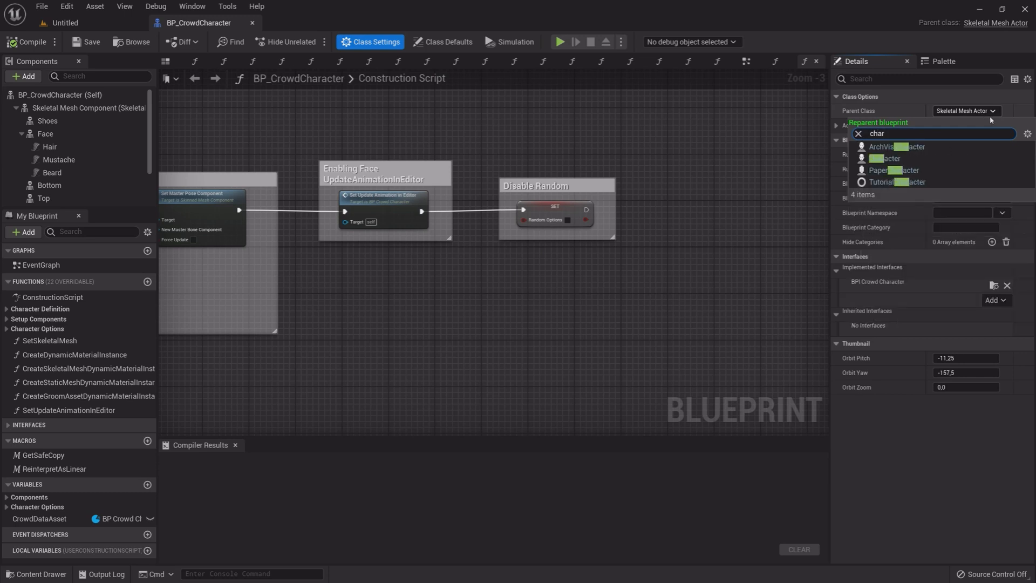
click(889, 158)
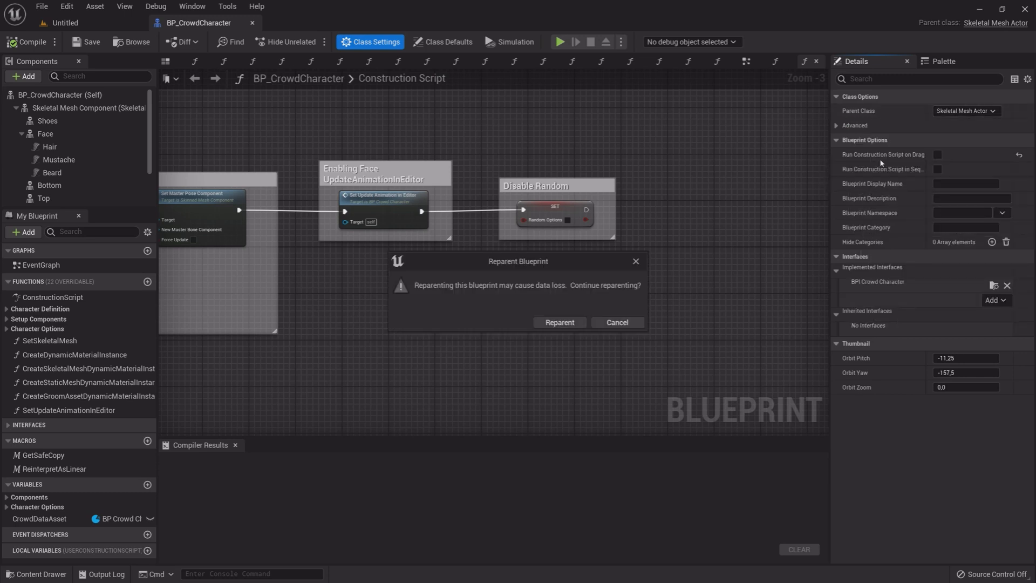
click(558, 323)
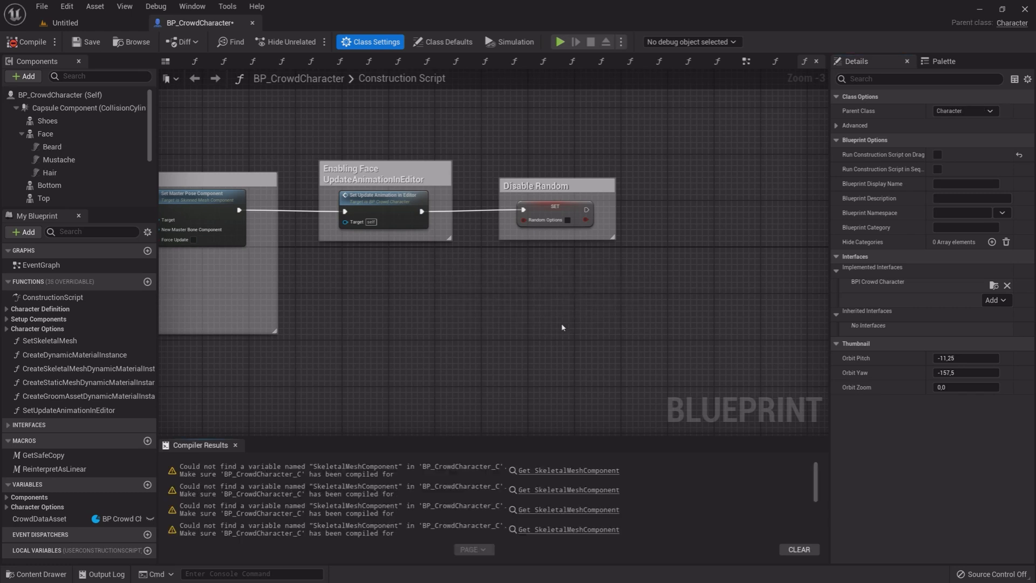
mouse_move(45, 133)
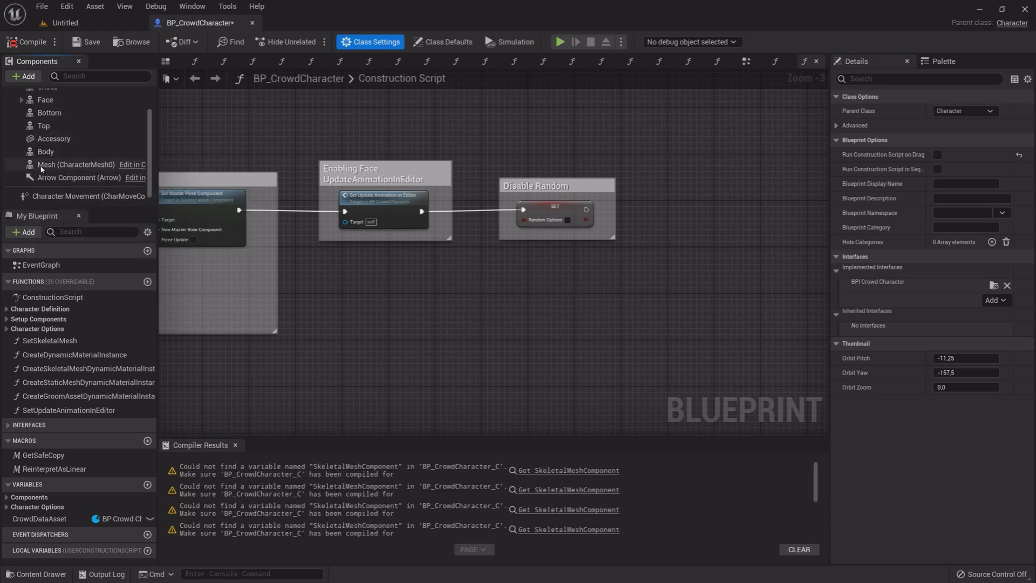
Swap broken Skeletal Mesh Component nodes for Mesh references, starting with Set Master Pose
click(64, 164)
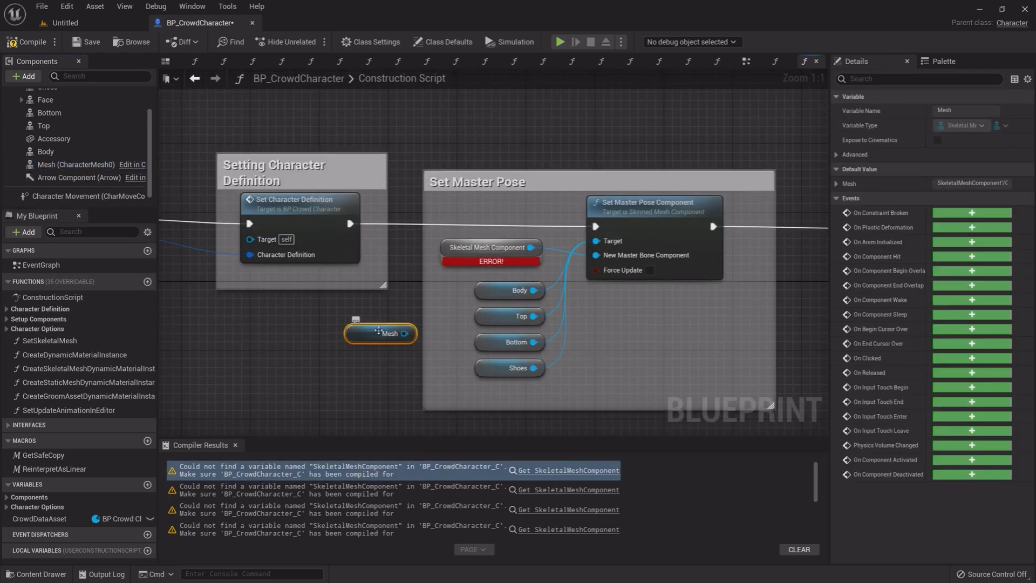
drag(380, 333, 492, 212)
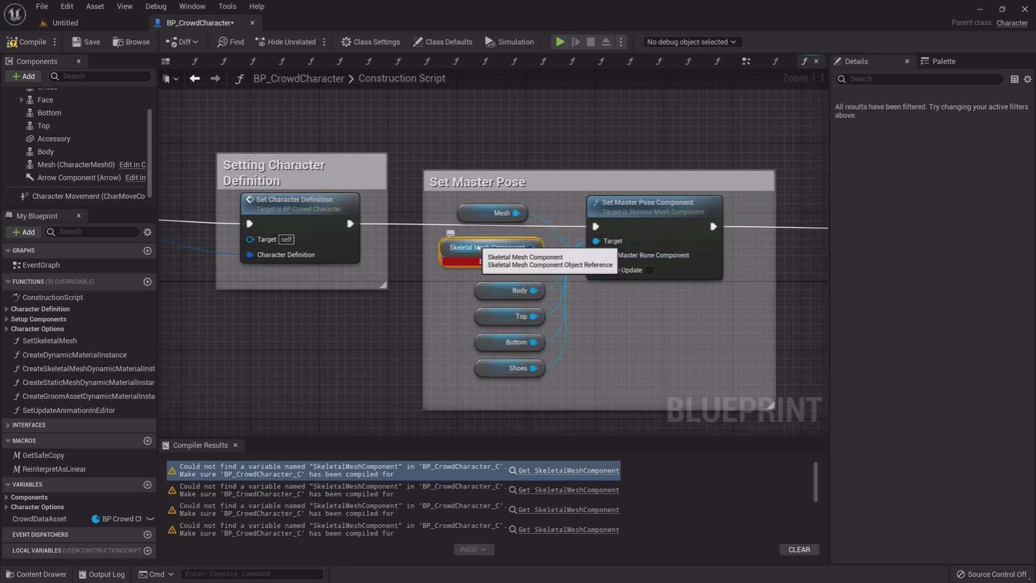
click(567, 489)
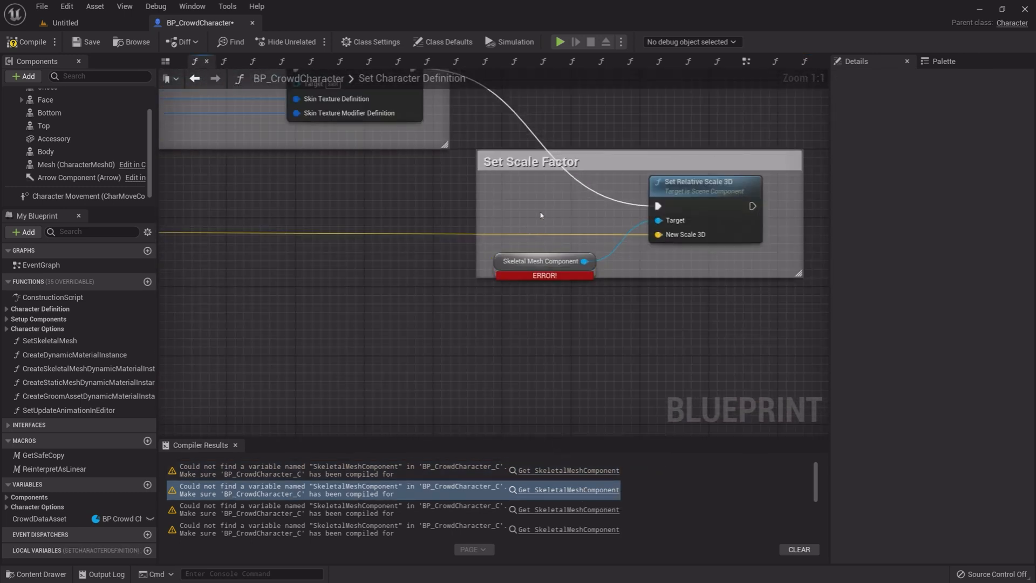
click(570, 218)
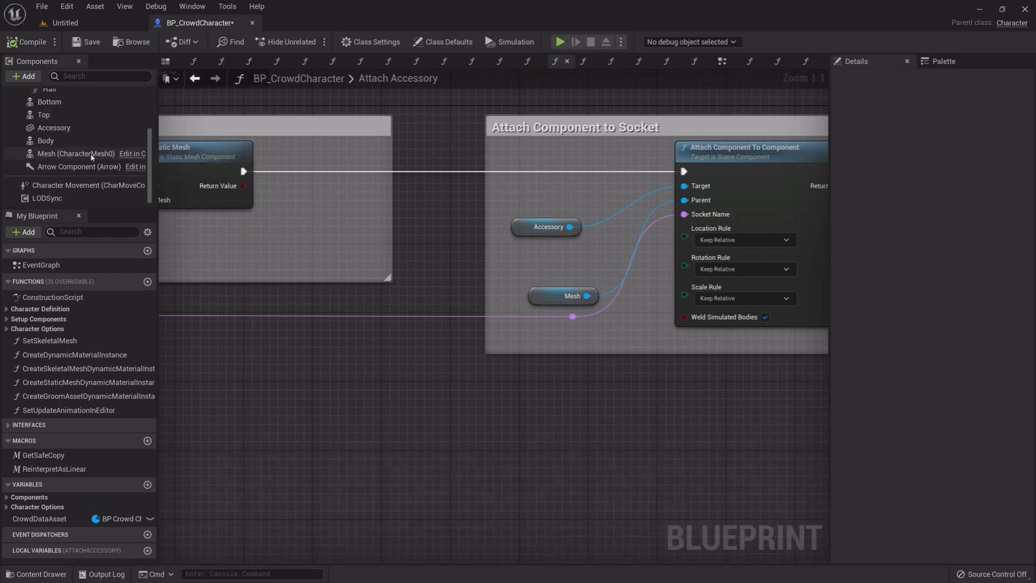
Parent Accessory, Top, Bottom, Hair, Body, Beard and Face under Mesh, then select Mesh
click(46, 141)
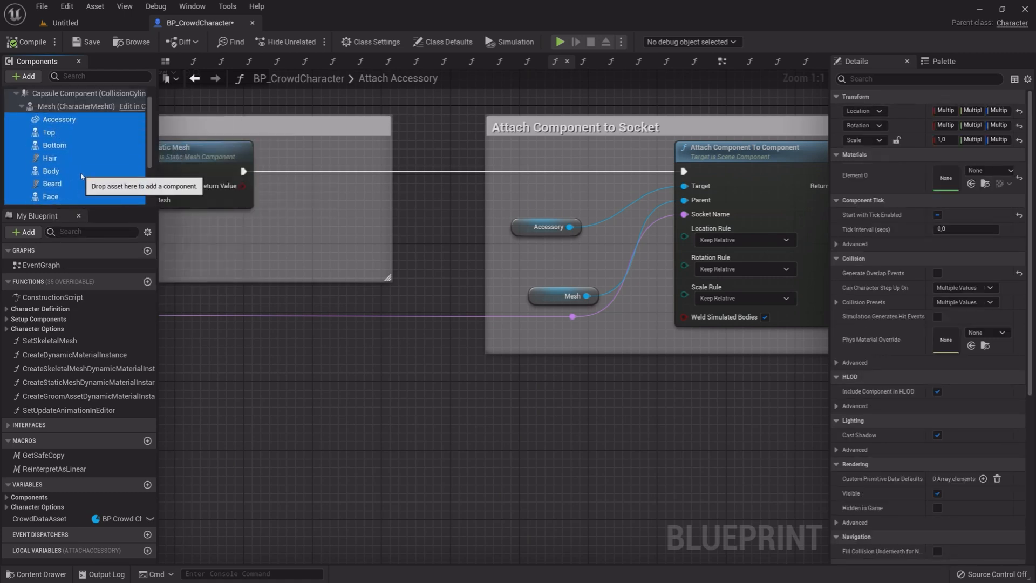
click(49, 157)
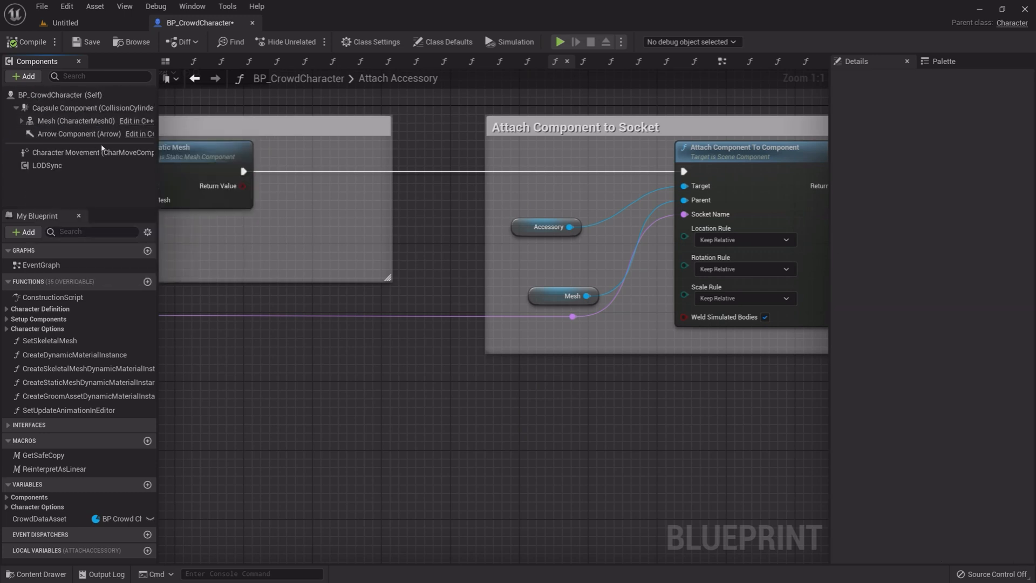
click(76, 121)
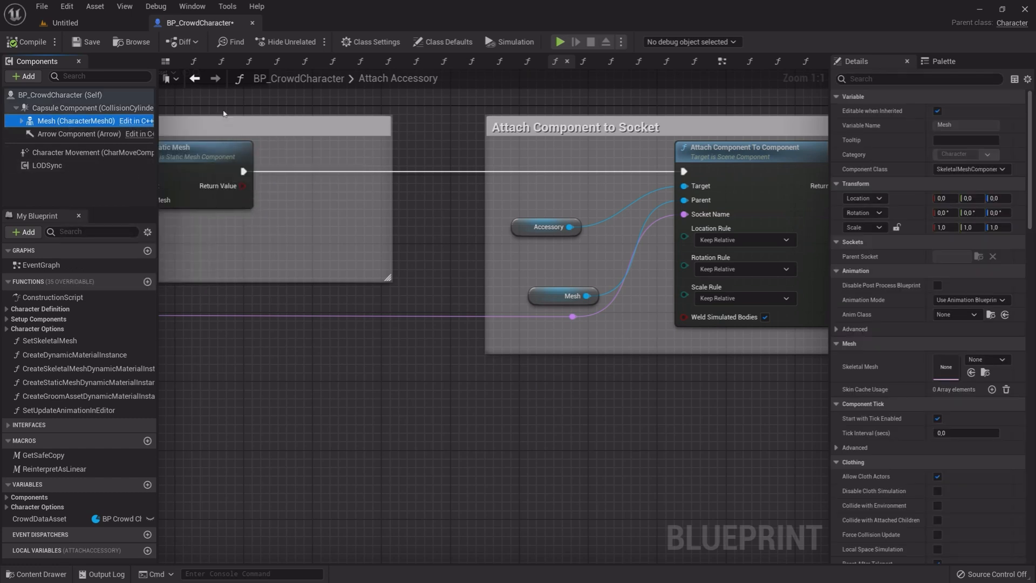
mouse_move(194, 62)
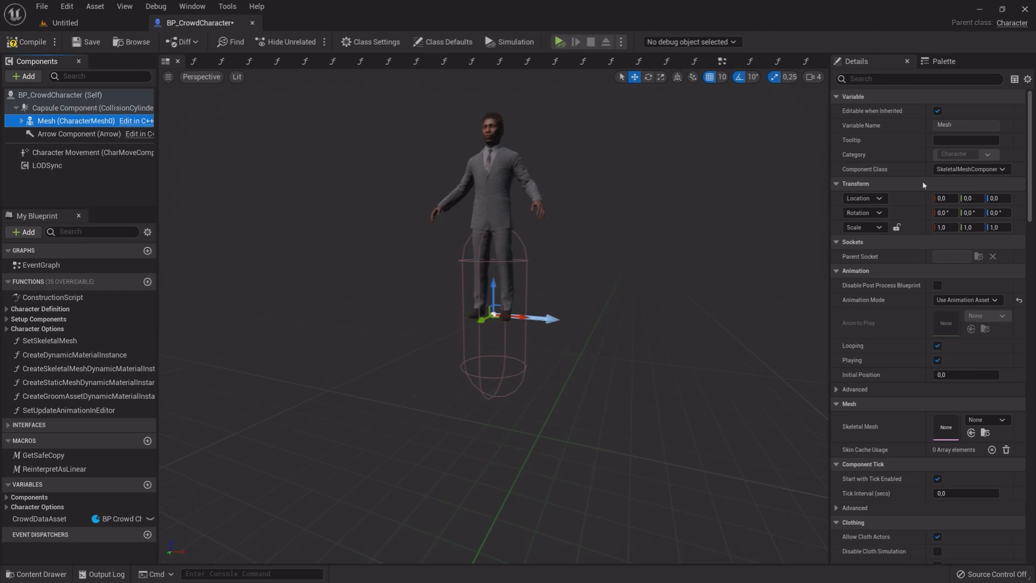
Set Mesh Location Z to -87 and Rotation Z to -90, then compile BP_CrowdCharacter
click(998, 197)
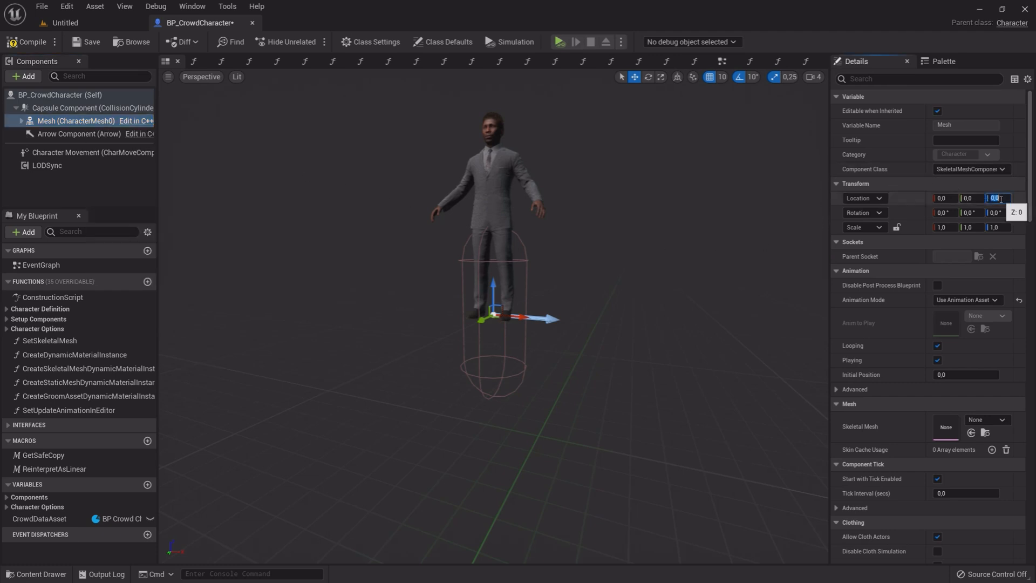
text(-87)
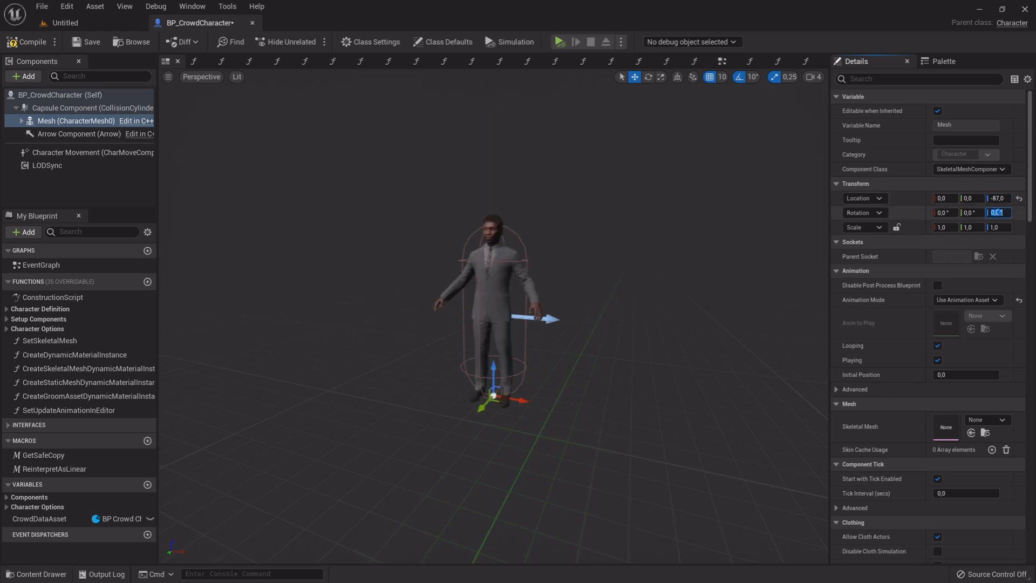
text(-90.0)
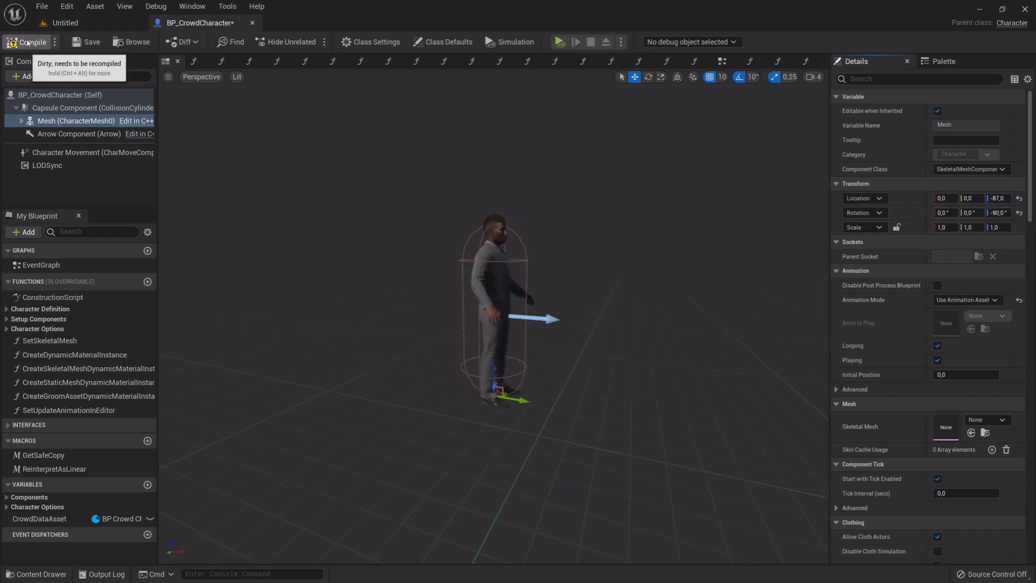
click(29, 42)
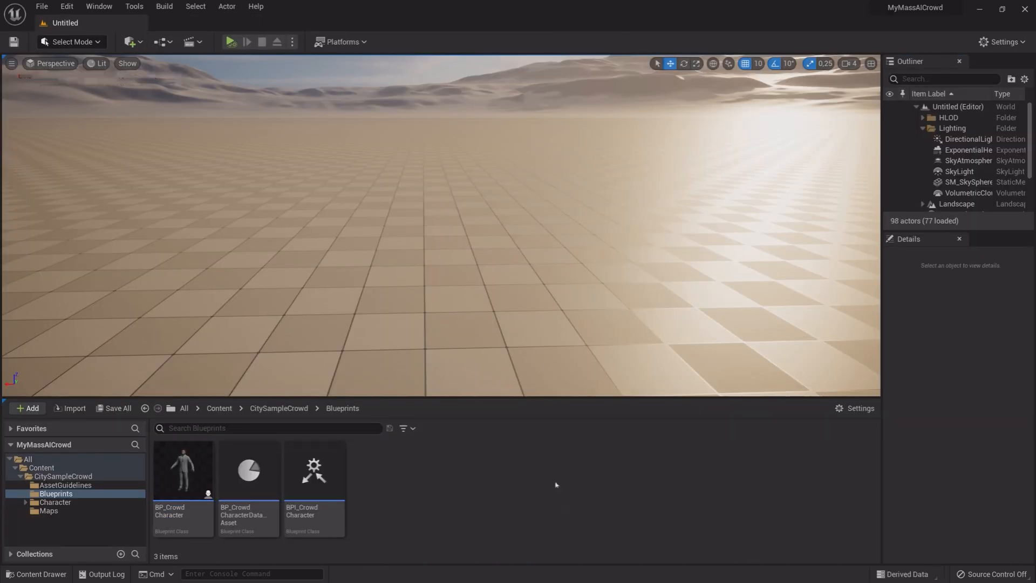
Turn on the Navigation flag in the viewport's Show menu
click(128, 63)
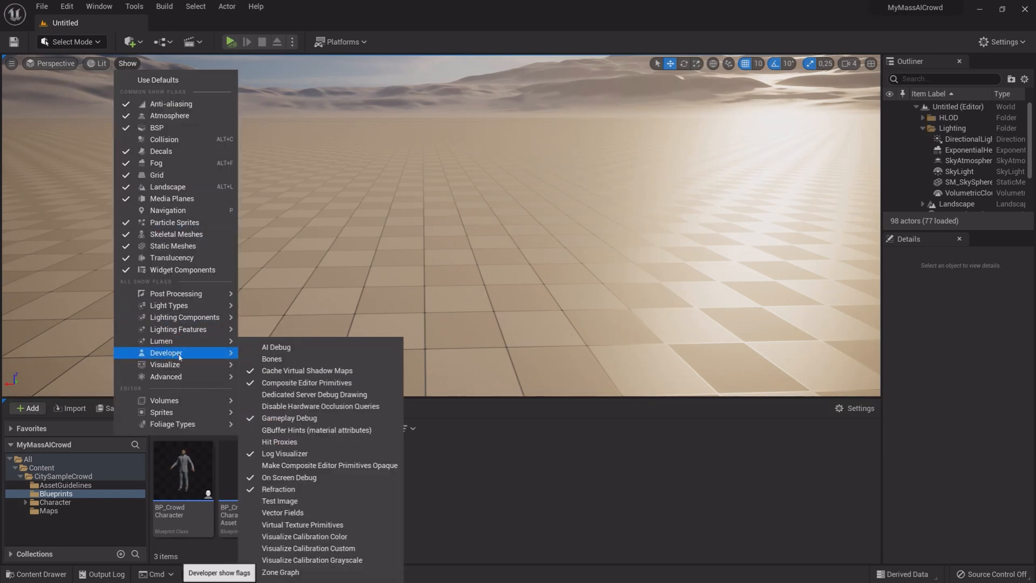
mouse_move(280, 572)
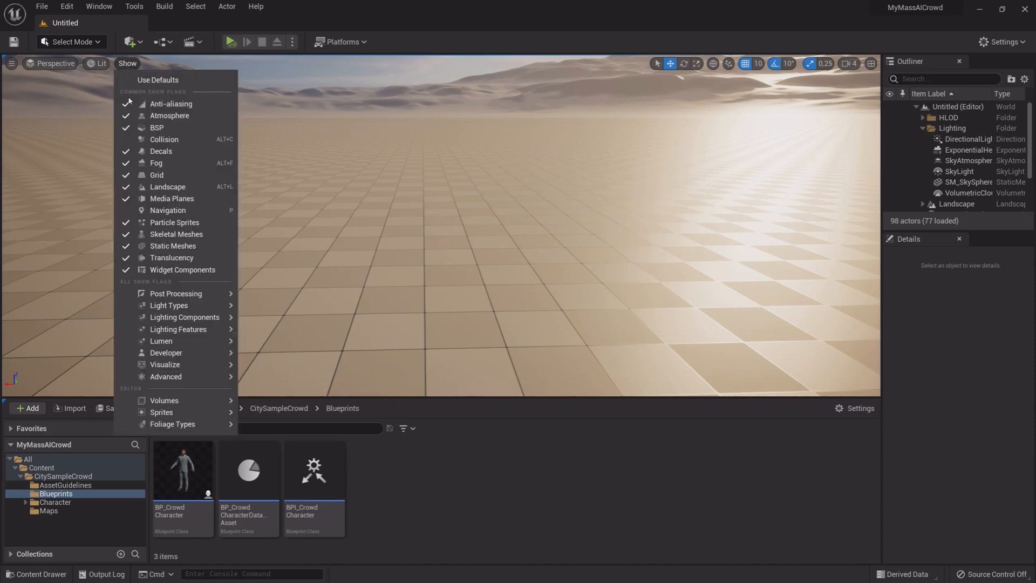
mouse_move(168, 210)
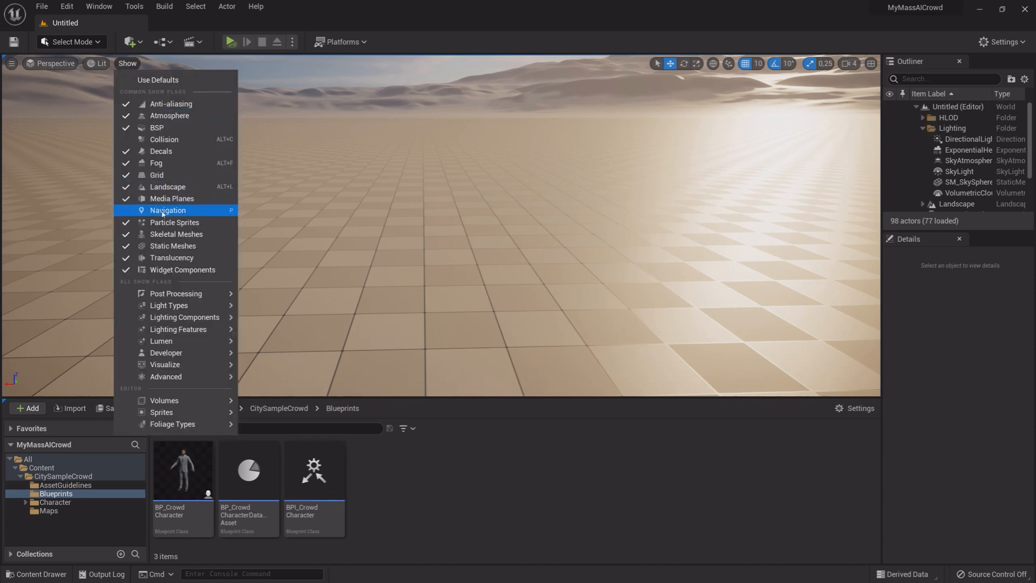
click(168, 210)
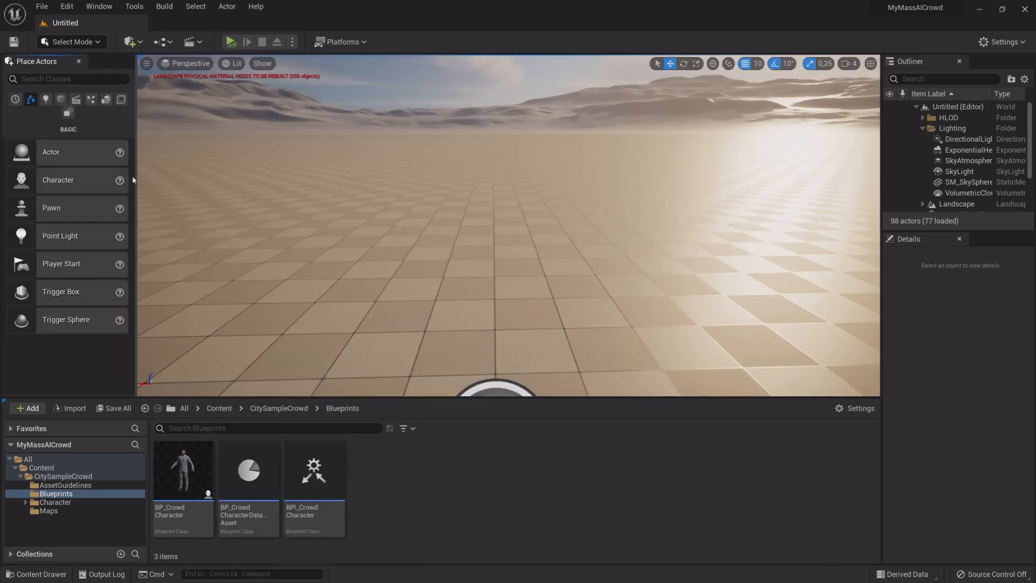
Place a ZoneShape found by searching 'Zone' and open its Lane Profile dropdown
text(z)
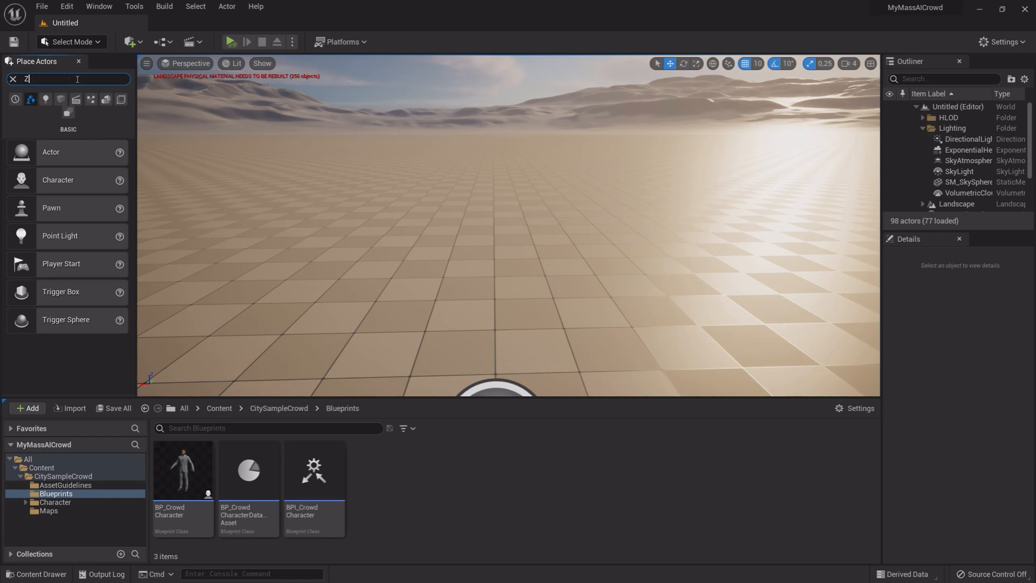
text(one)
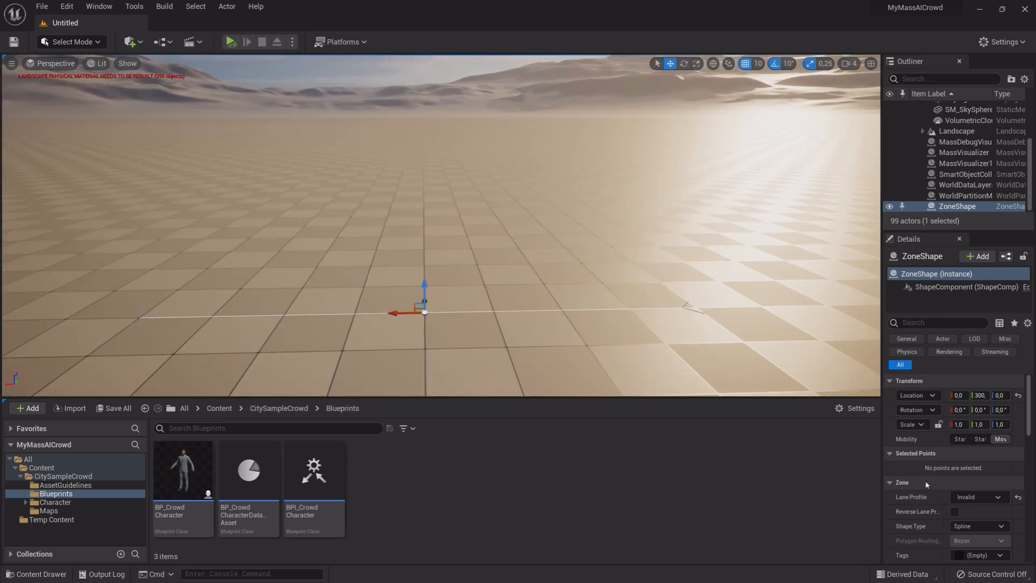
click(977, 503)
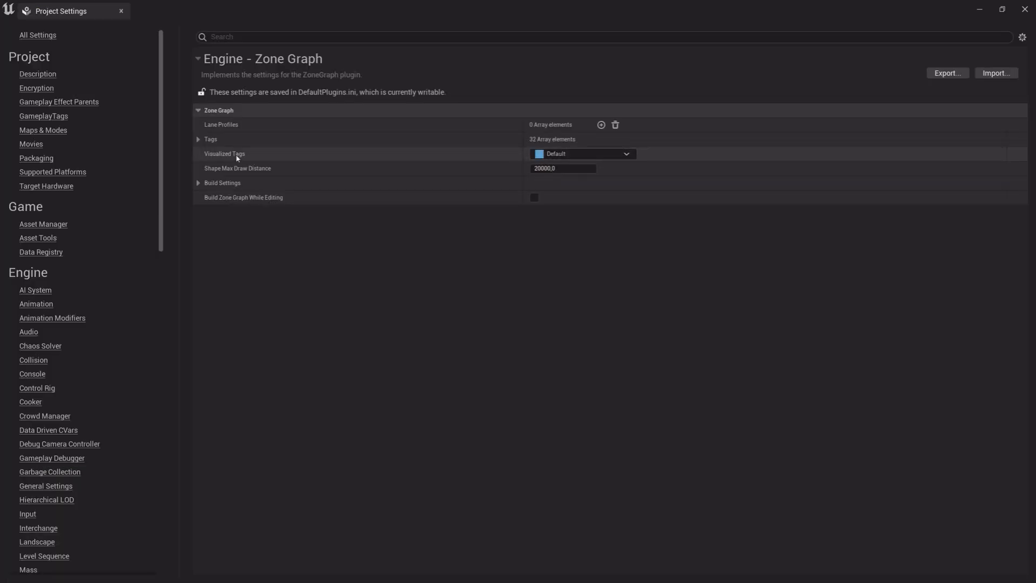
Rename zone graph tag slot 6 to 'Ped' in the Zone Graph Tags list
click(198, 139)
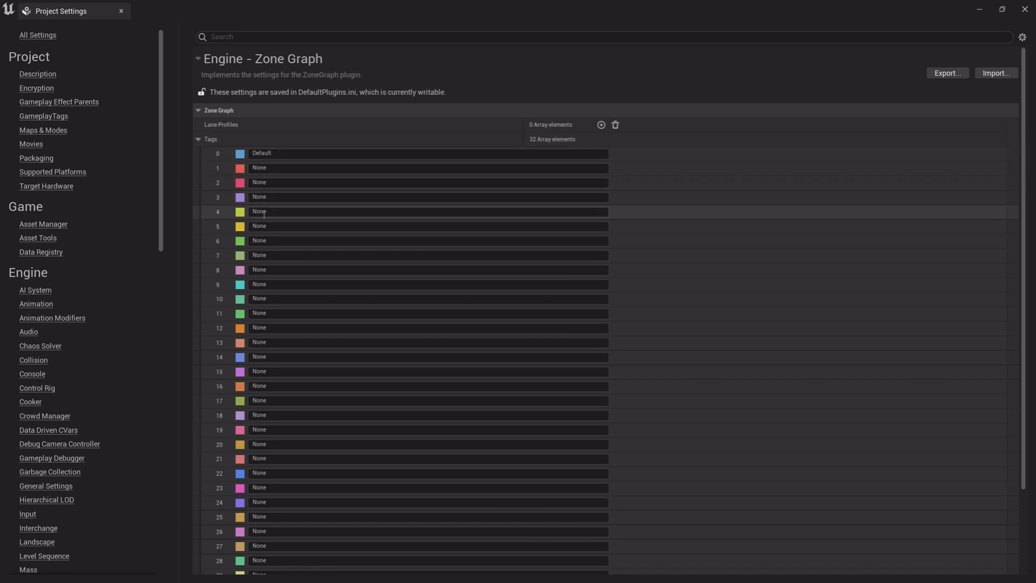
double_click(258, 239)
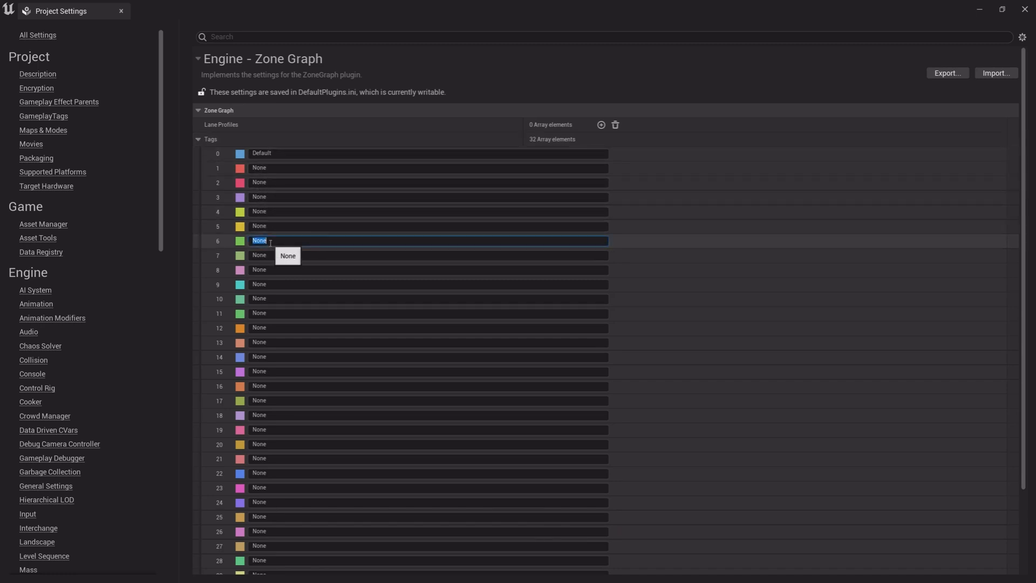
text(Pe)
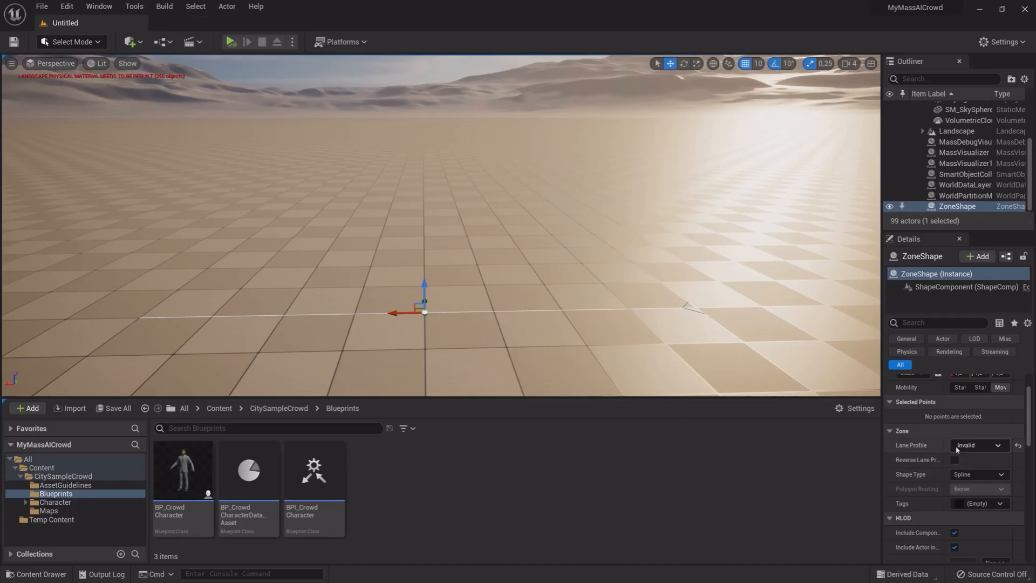
Tag the ZoneShape as Ped and start creating a new lane profile
click(1000, 503)
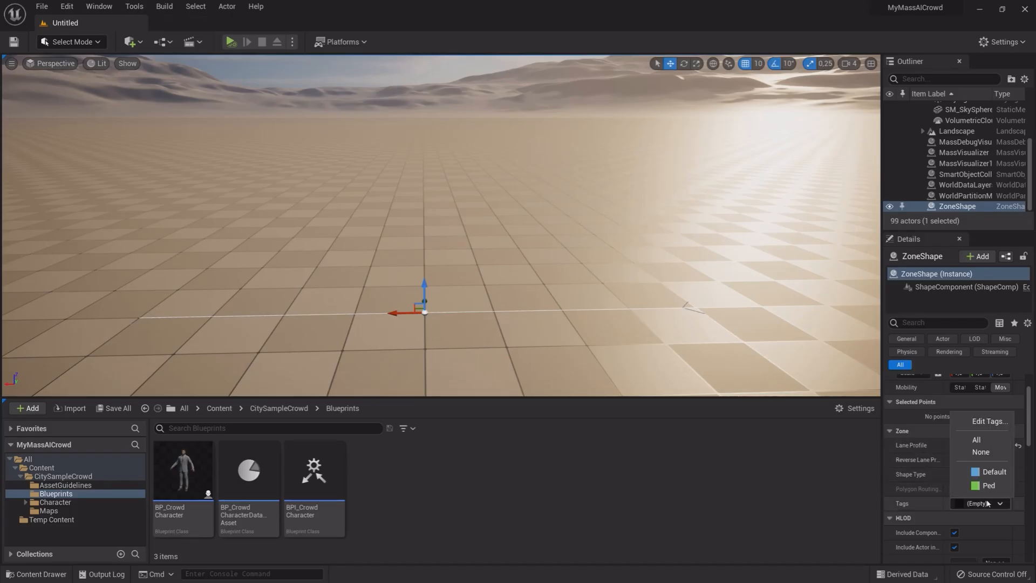
click(989, 485)
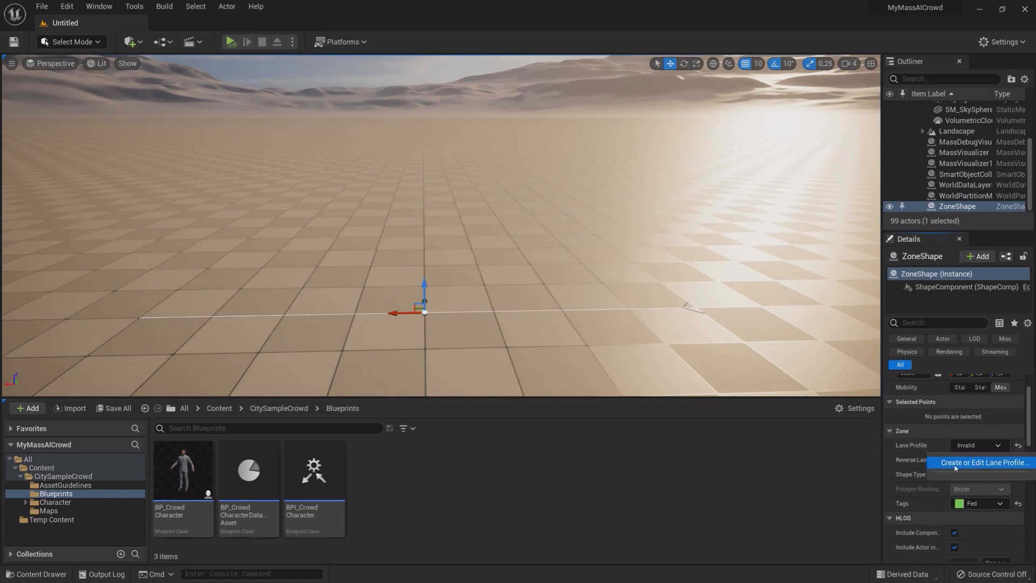
click(982, 461)
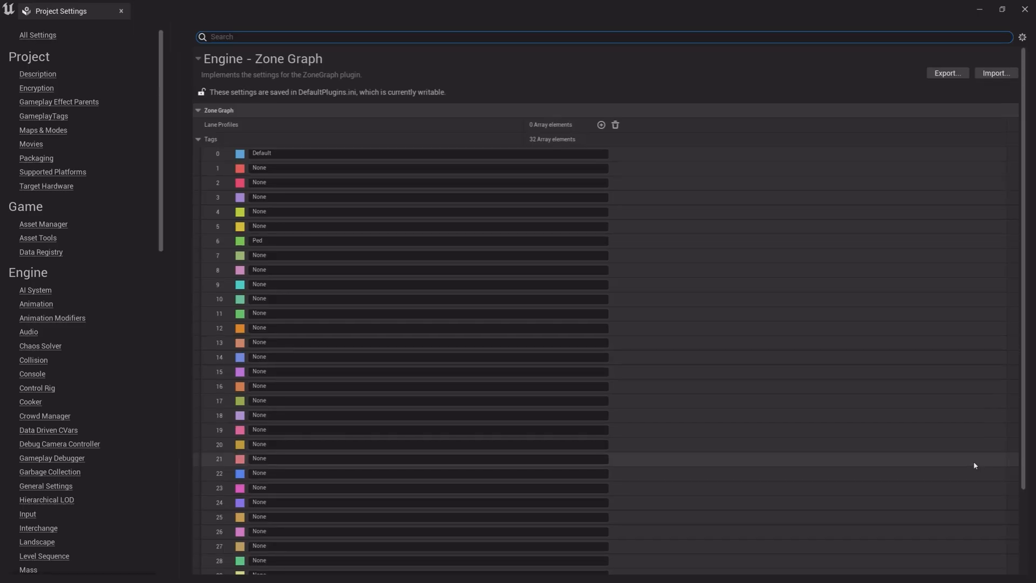
Add a new lane profile in Zone Graph settings and name it PED
click(198, 139)
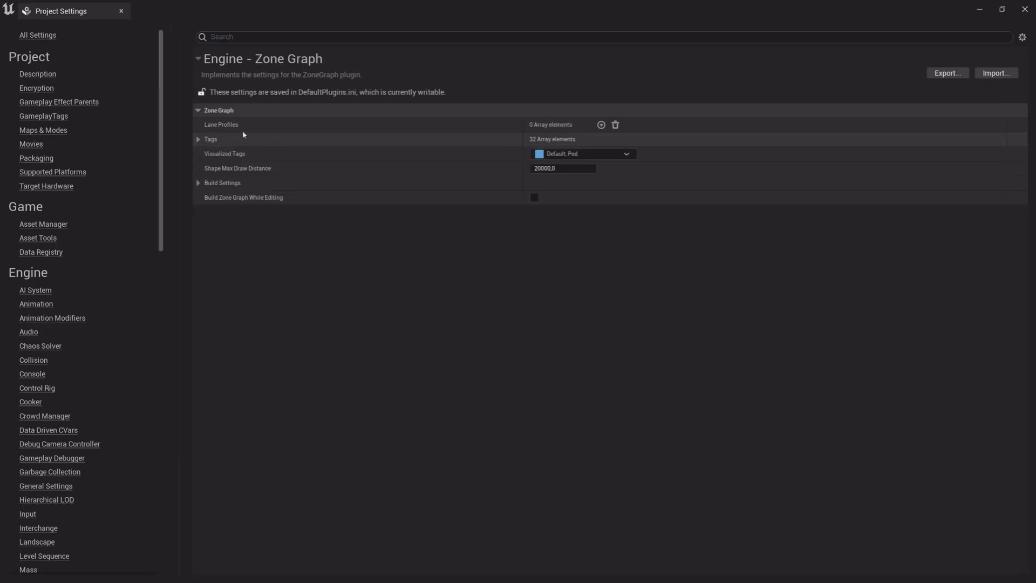
click(600, 125)
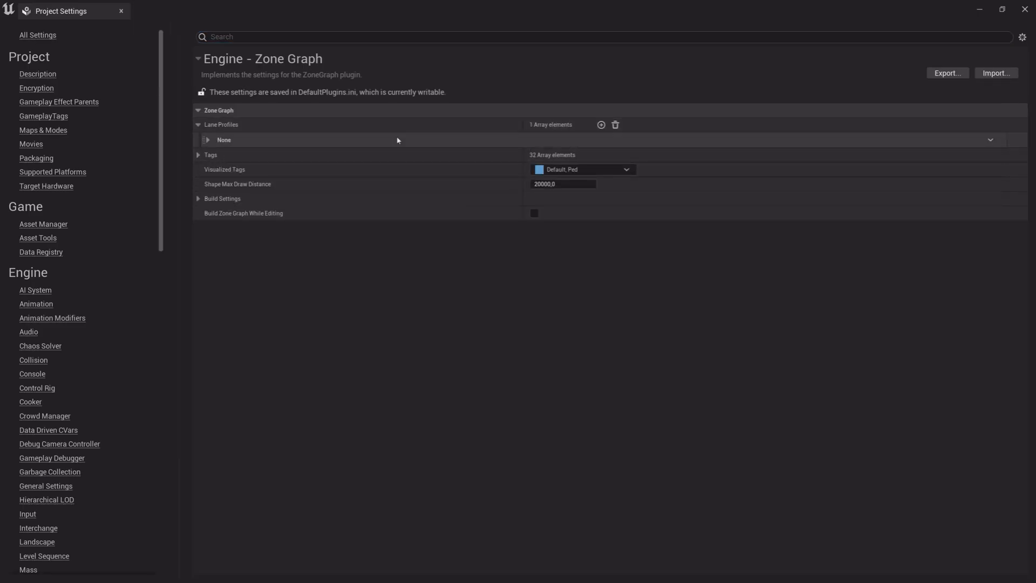
click(207, 140)
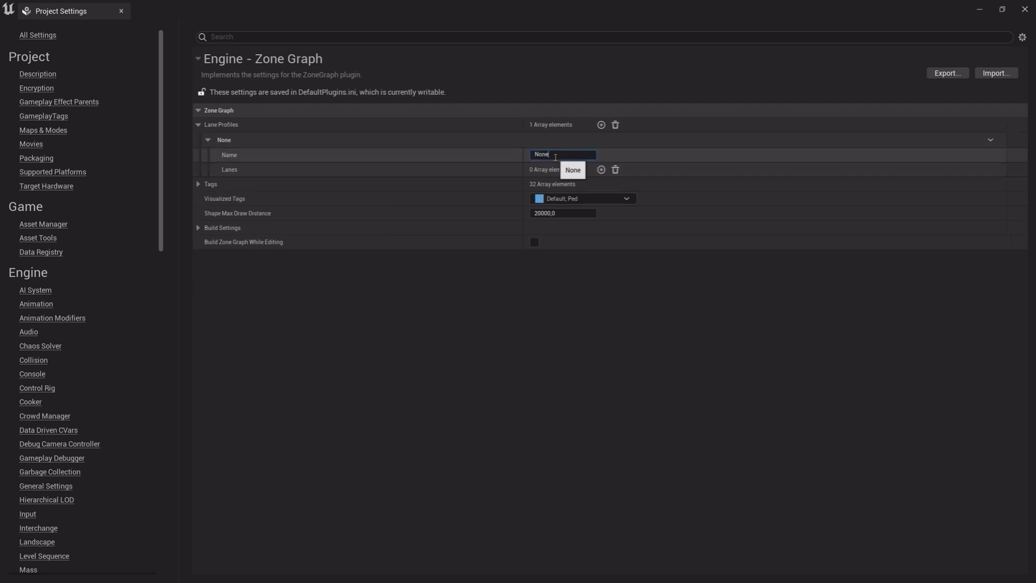
text(PED)
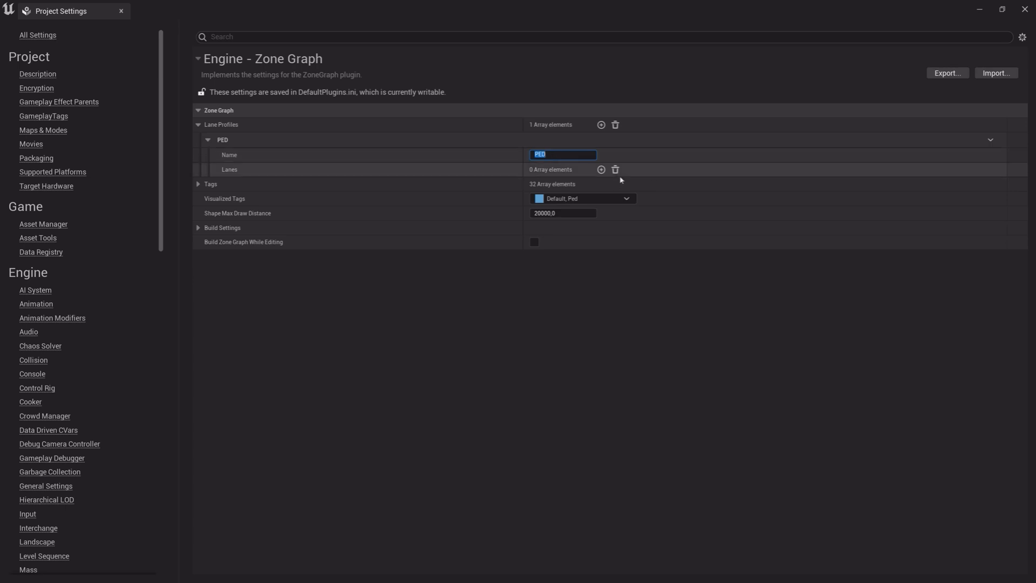
Give PED two Ped-tagged lanes, with the second lane running backward
click(600, 169)
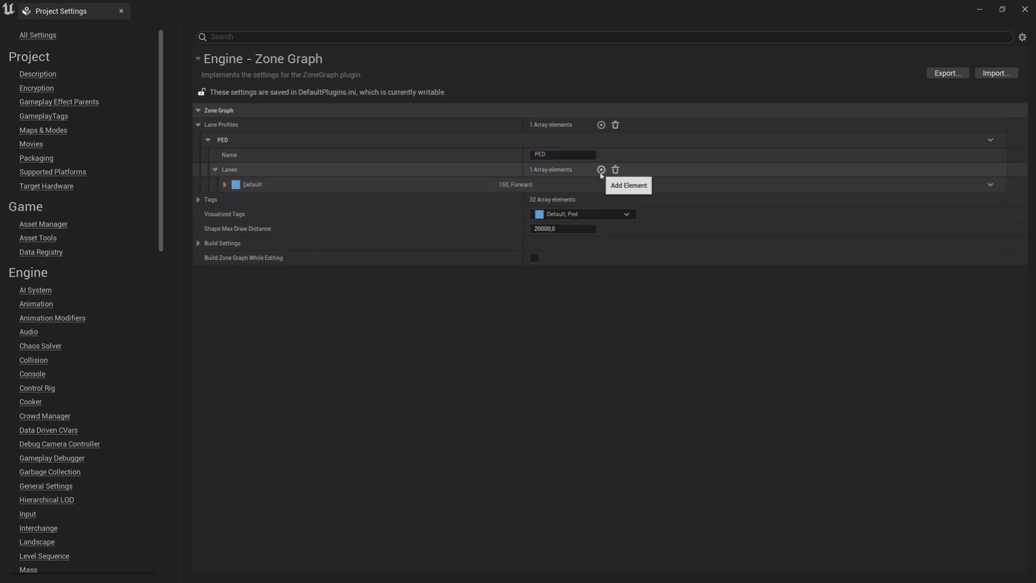
click(600, 170)
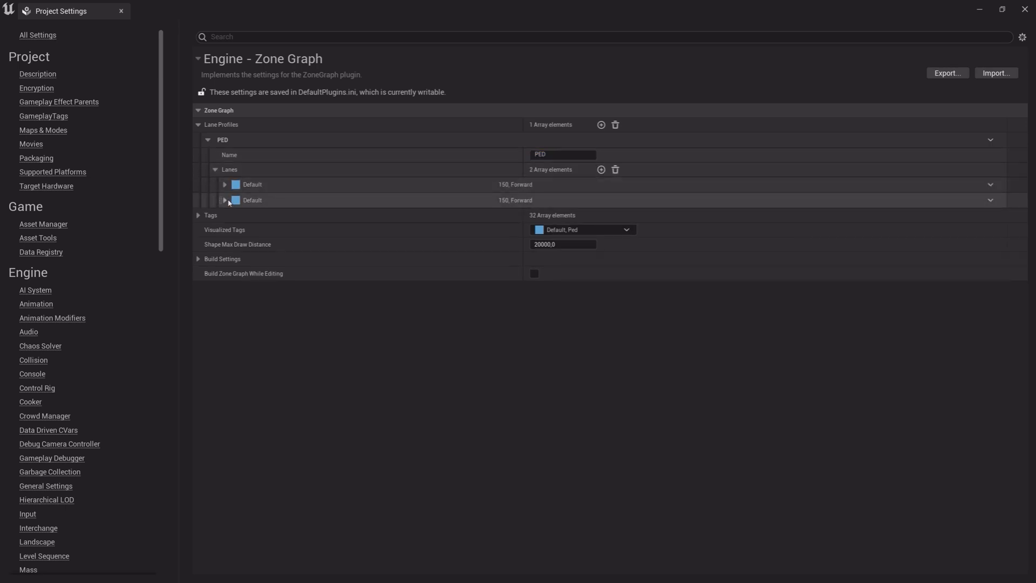
click(225, 200)
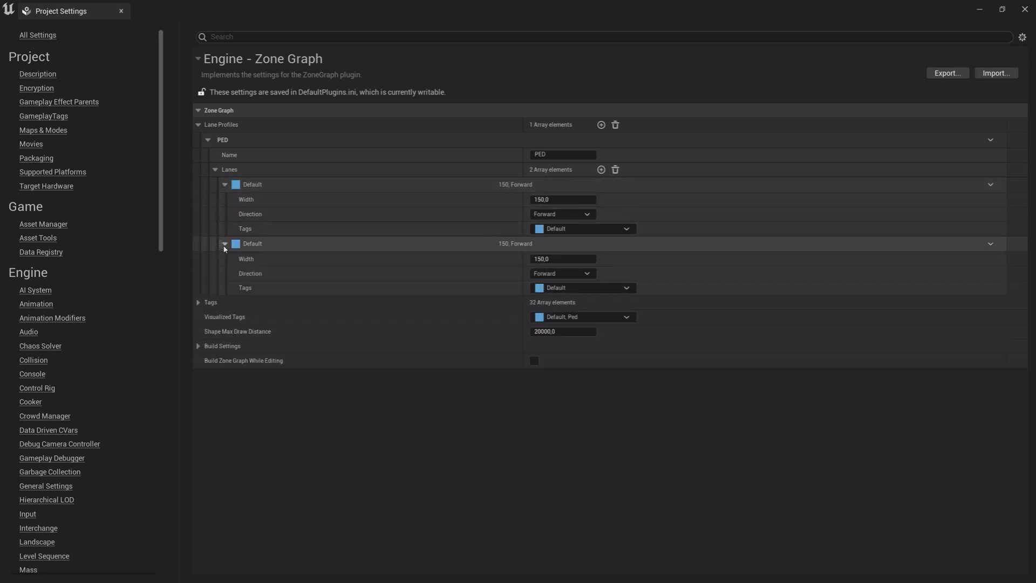
click(624, 228)
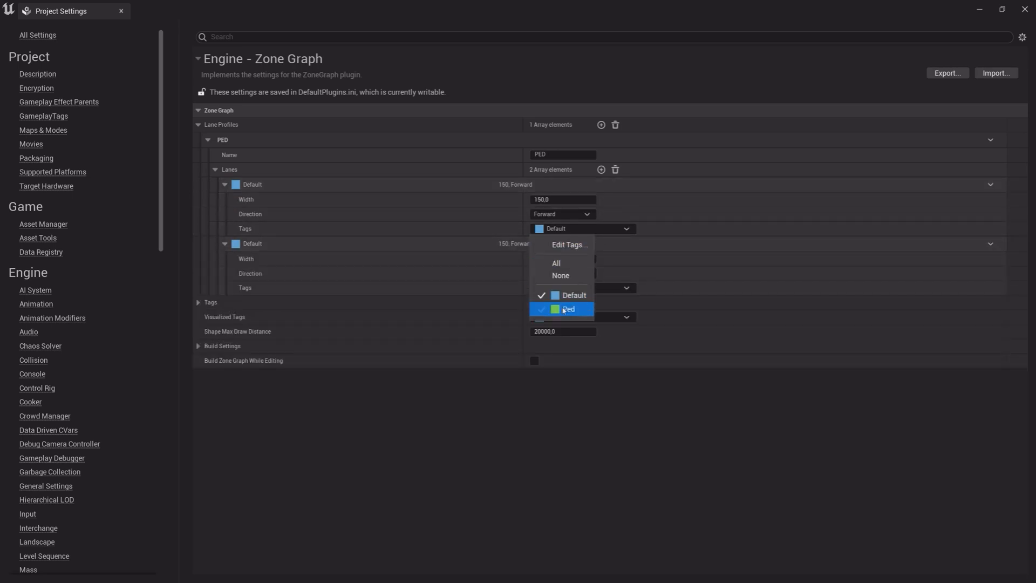
click(567, 308)
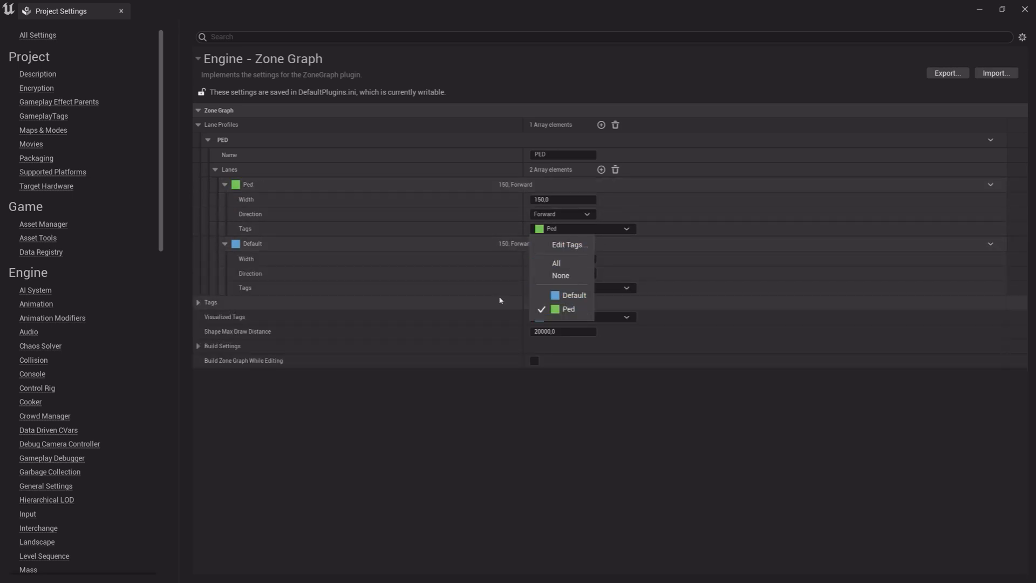
click(584, 288)
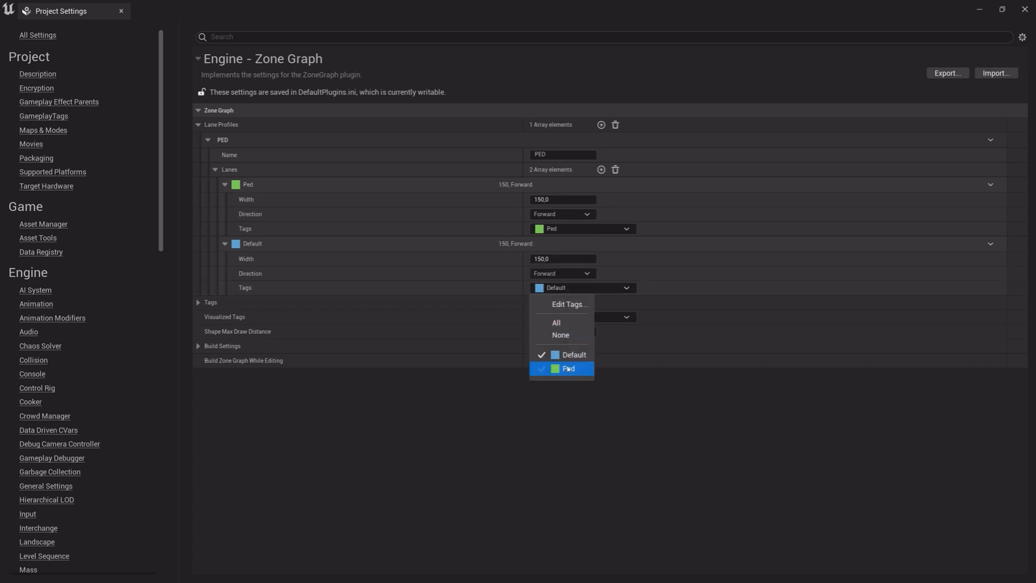
click(573, 354)
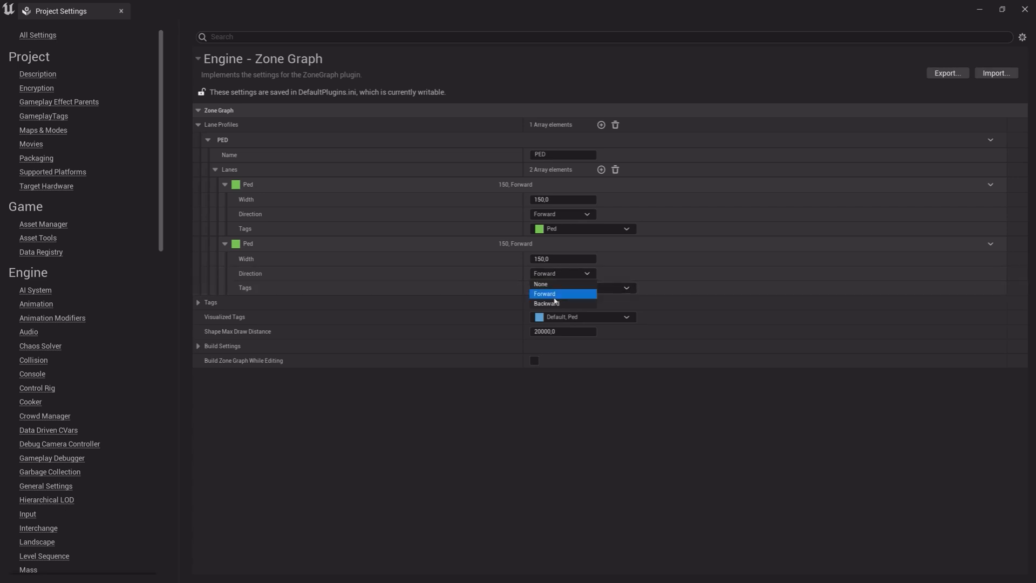
click(546, 303)
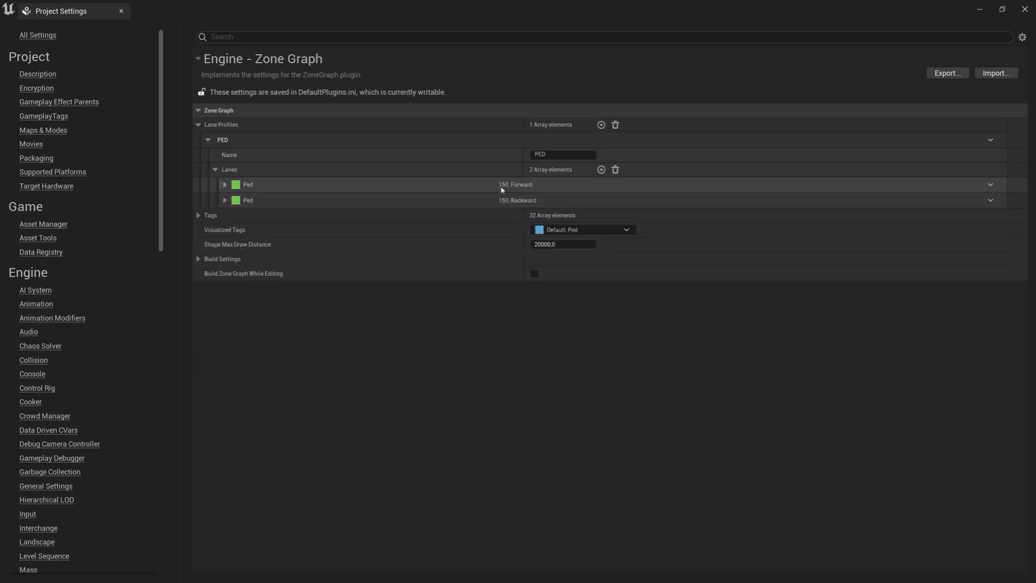
click(207, 140)
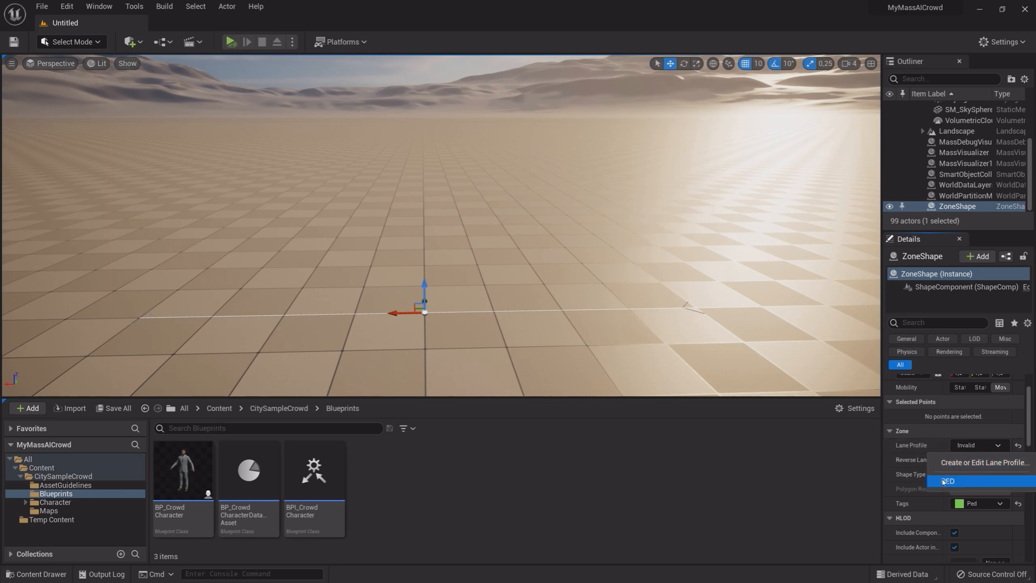
Set the ZoneShape's Lane Profile to PED
click(949, 481)
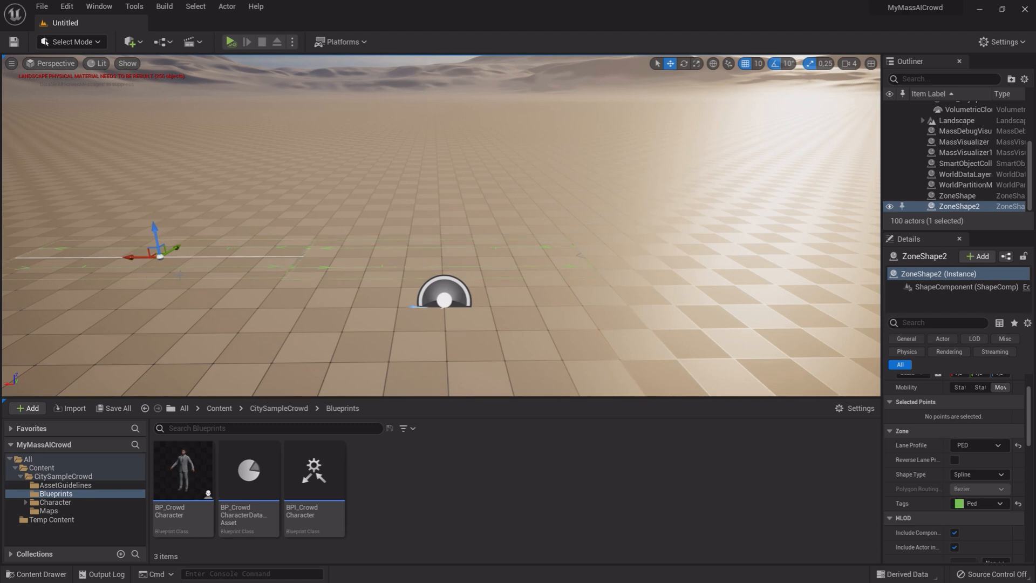
Drag both ZoneShapes' spline end points so their lanes join into an L-shaped path
click(695, 63)
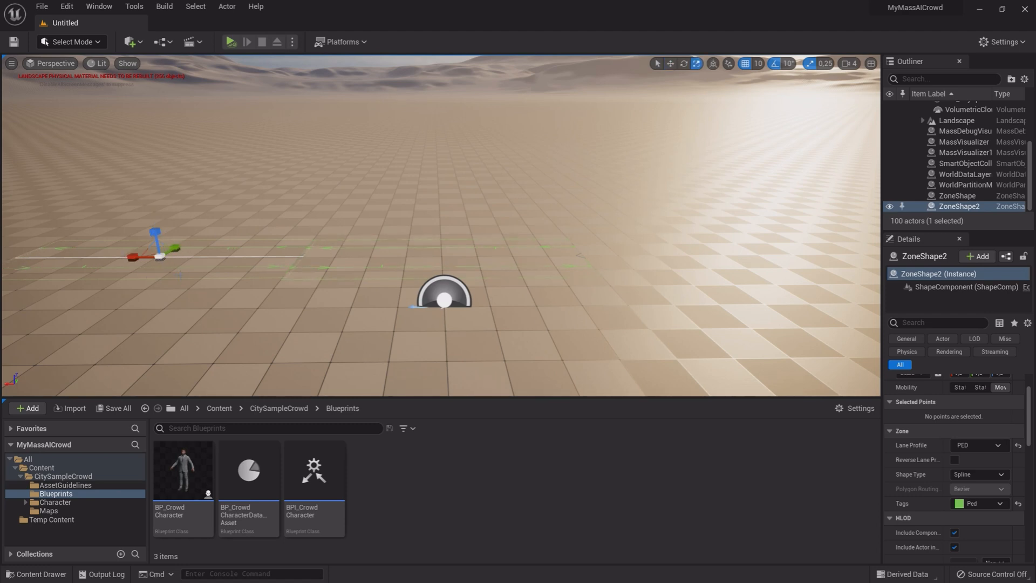
click(685, 63)
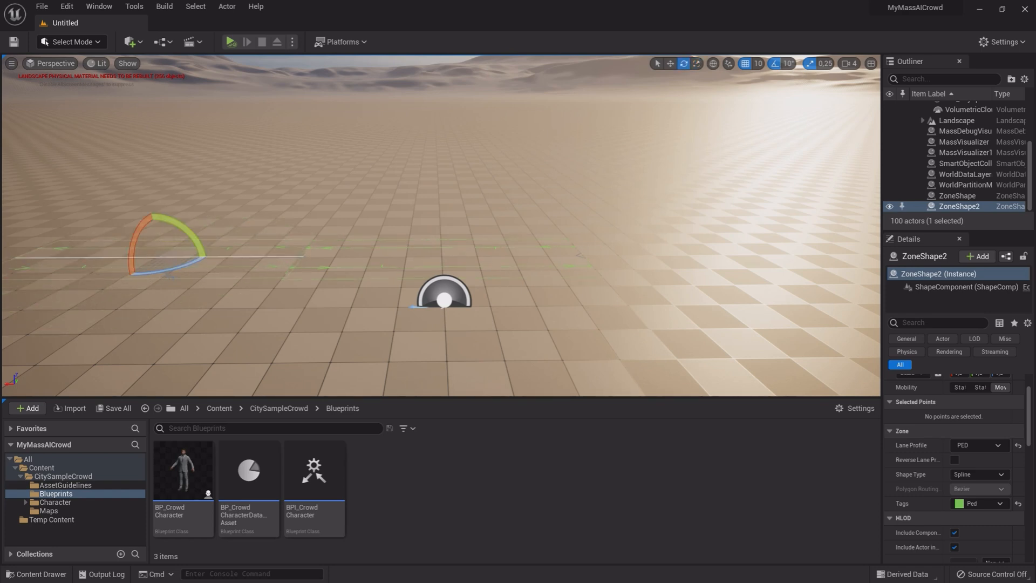
click(668, 64)
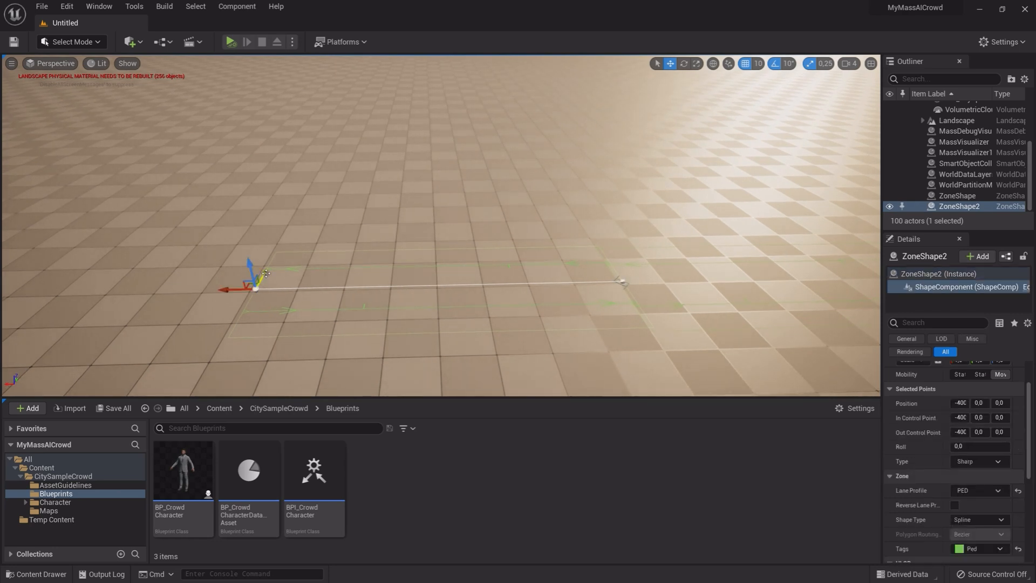
drag(254, 285, 347, 122)
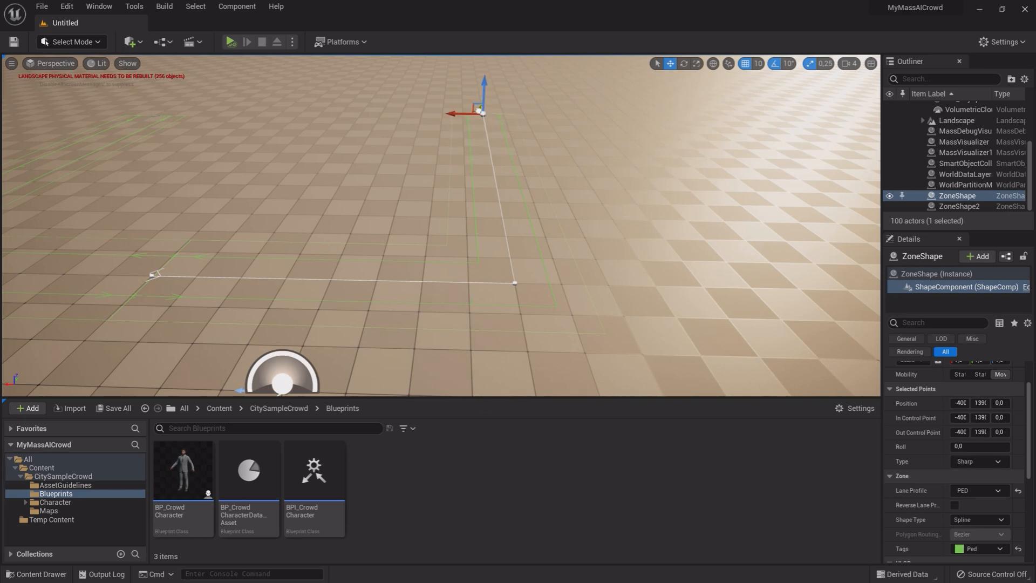
drag(479, 109, 285, 105)
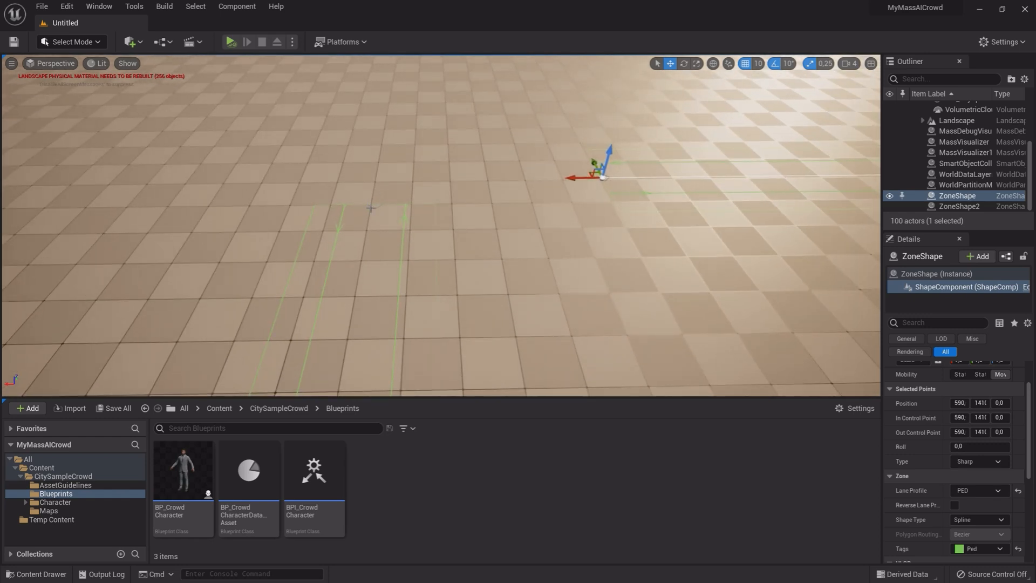
click(959, 206)
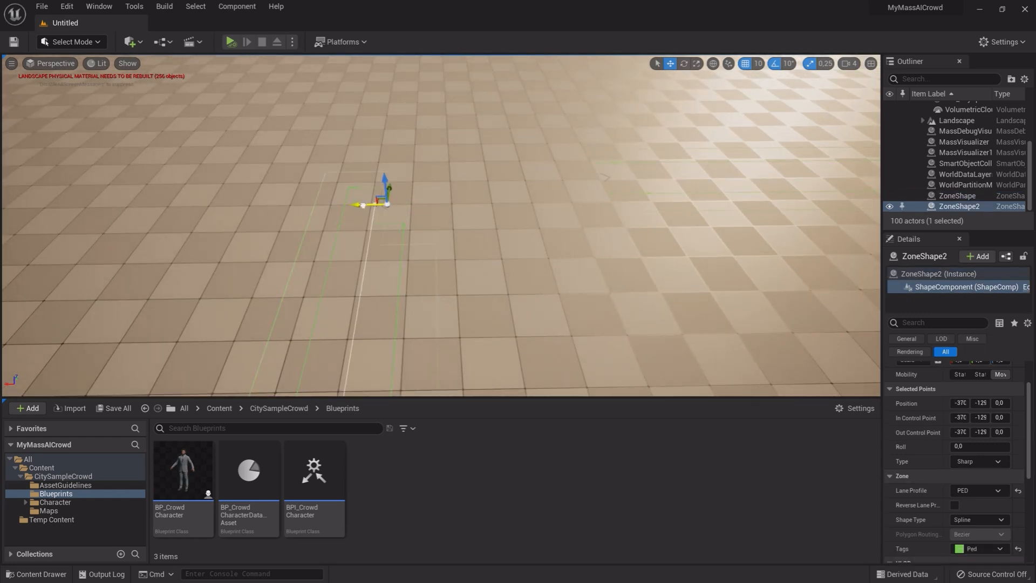
drag(385, 191, 594, 189)
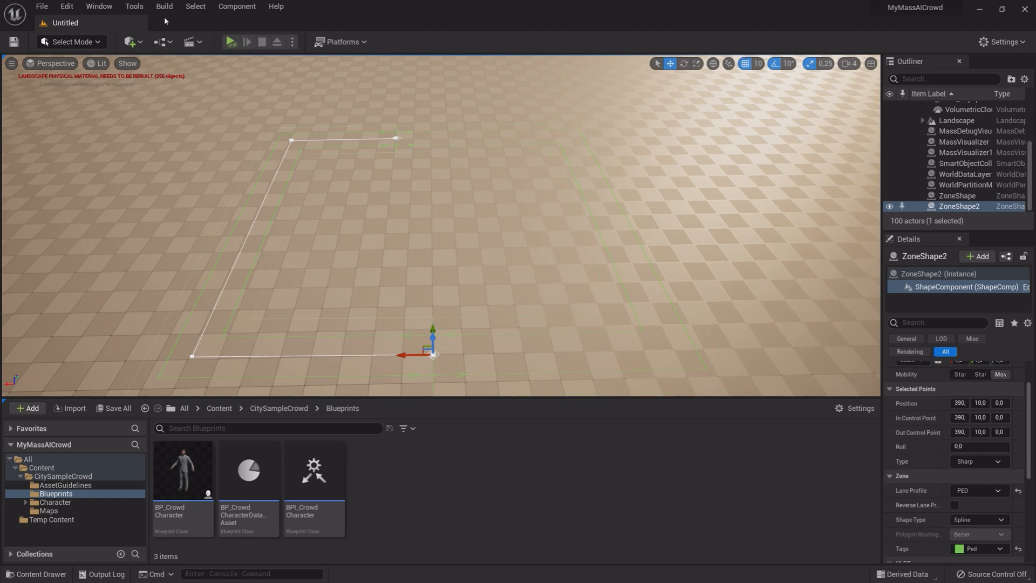
Build the ZoneGraph data from the Build menu
click(164, 6)
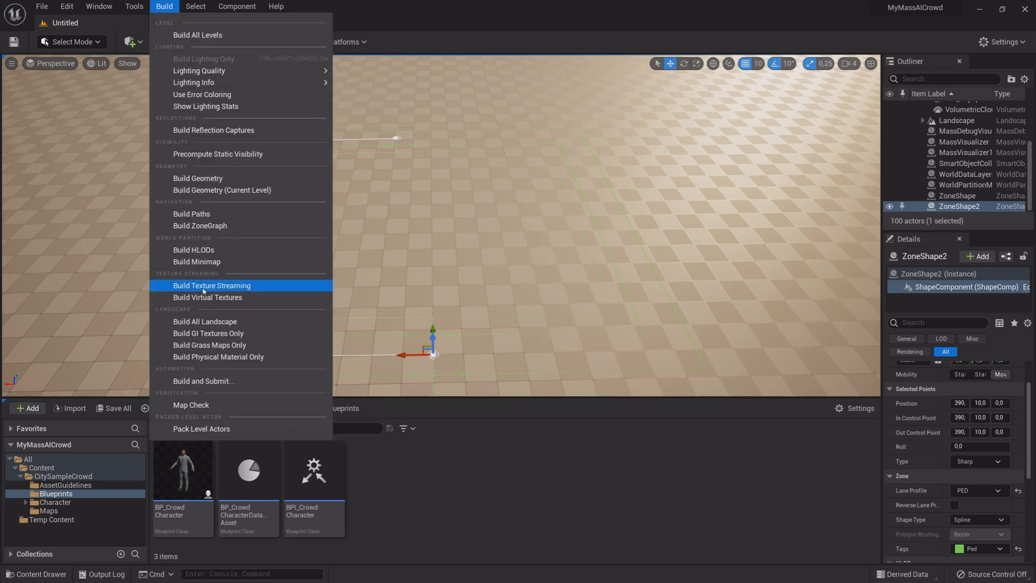
mouse_move(200, 225)
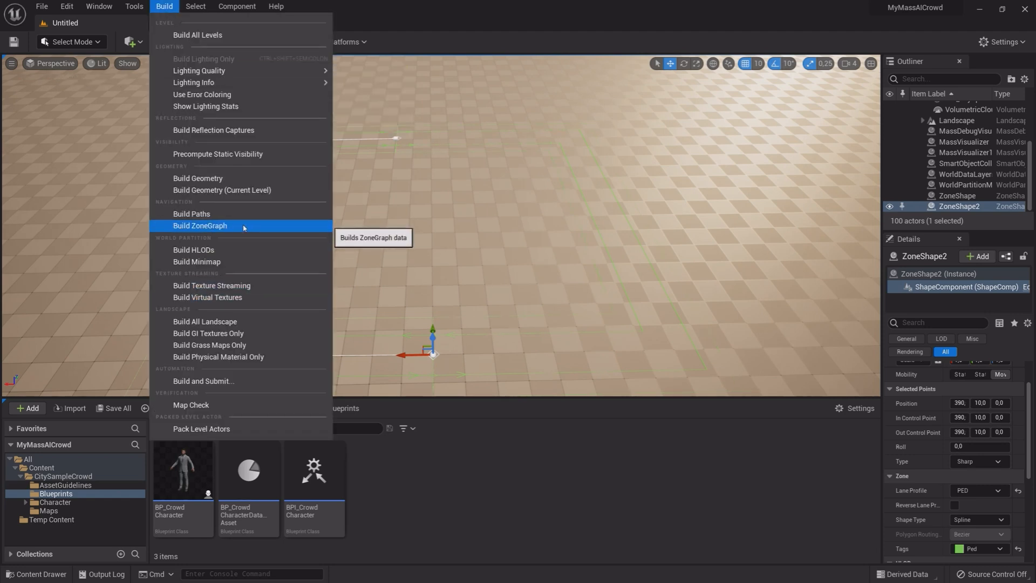
click(200, 225)
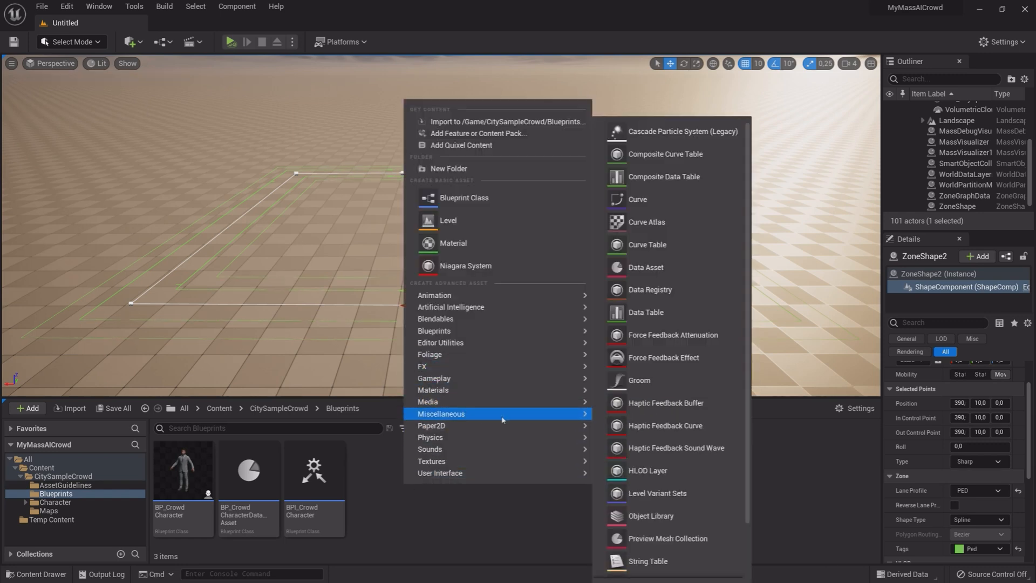
Create a MassEntityConfigAsset data asset named DA_CrowdAgant and open it
click(645, 266)
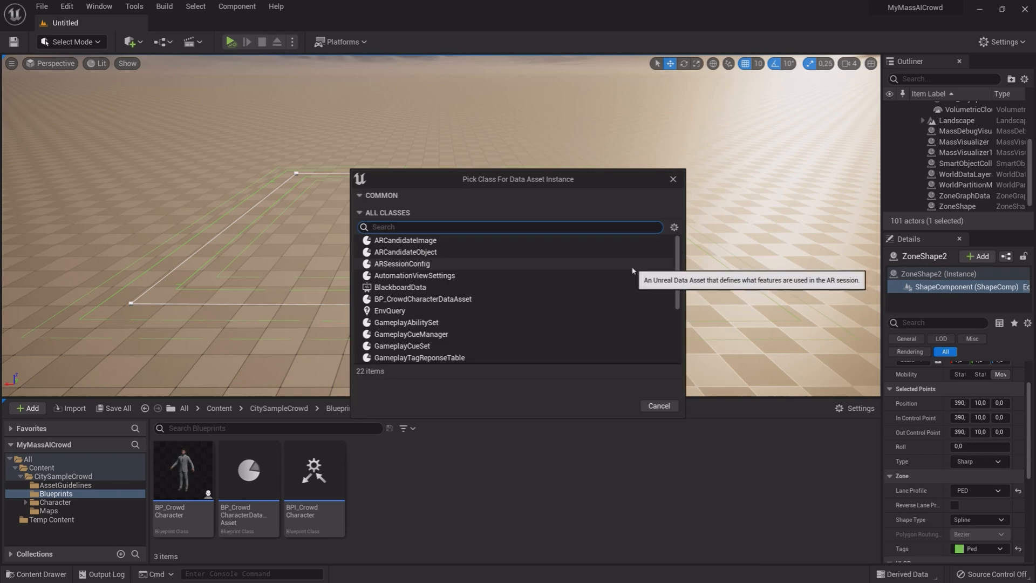
text(MAss)
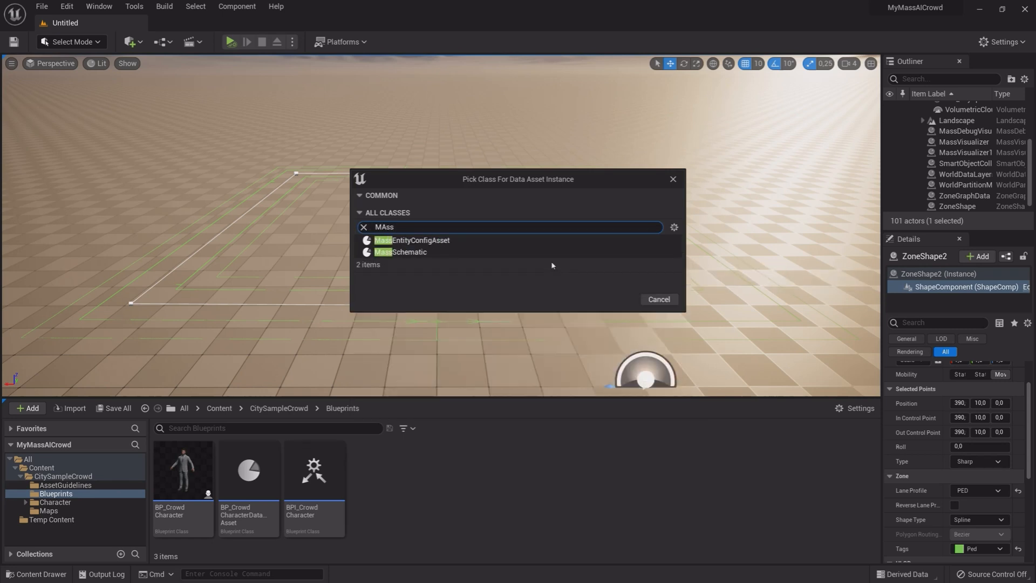
click(412, 239)
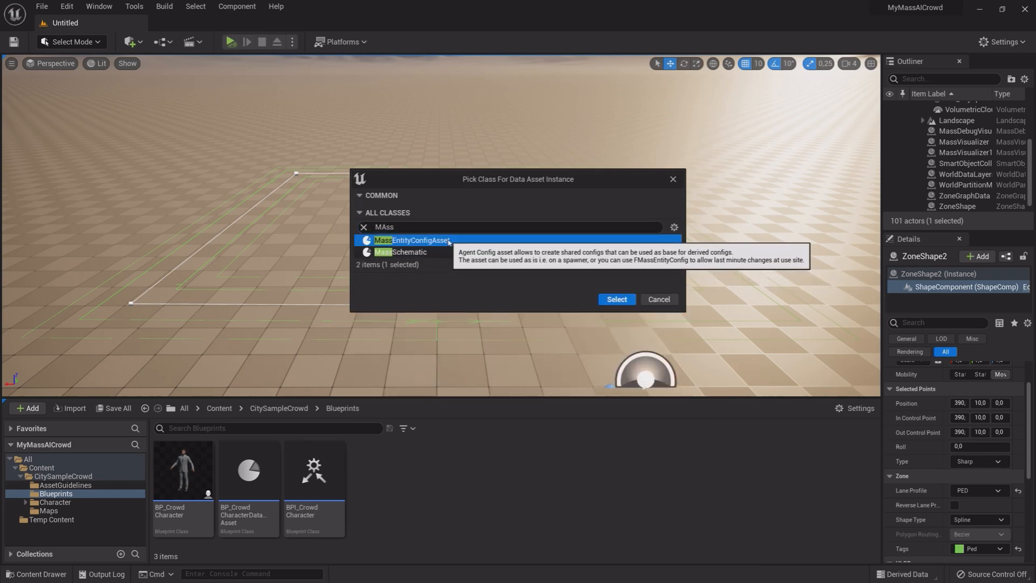
click(615, 298)
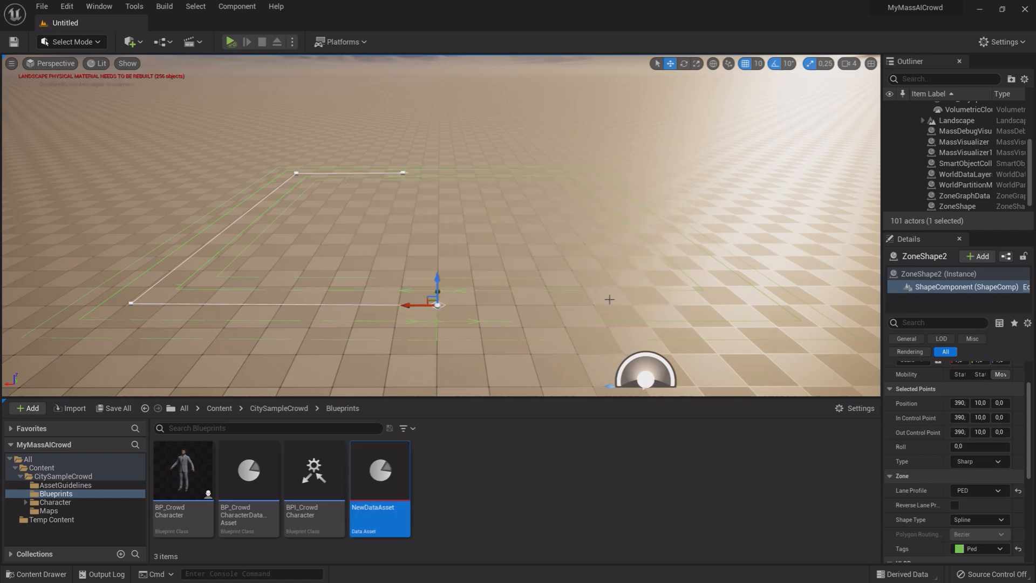
text(DA_)
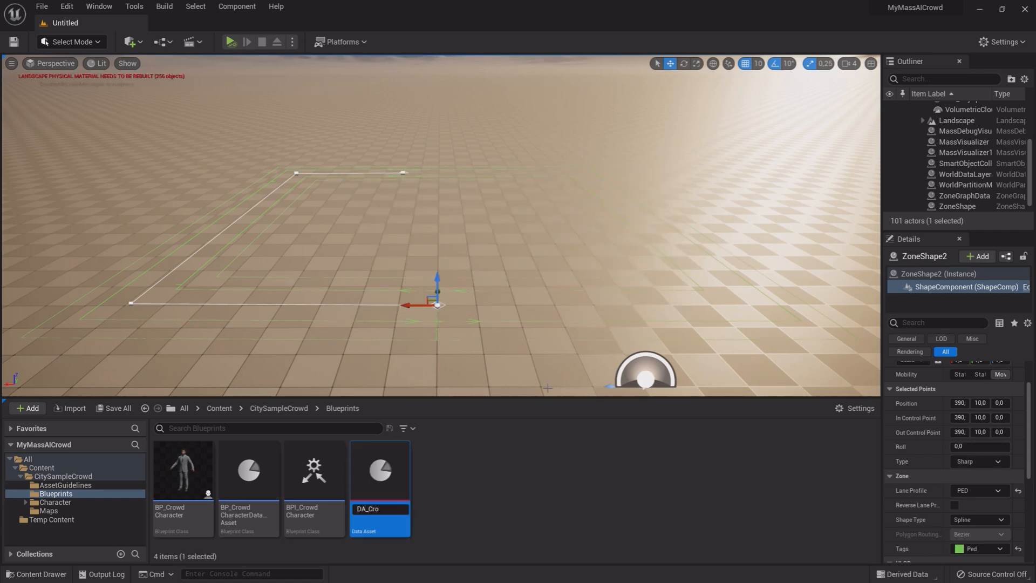
text(CrowdAgant)
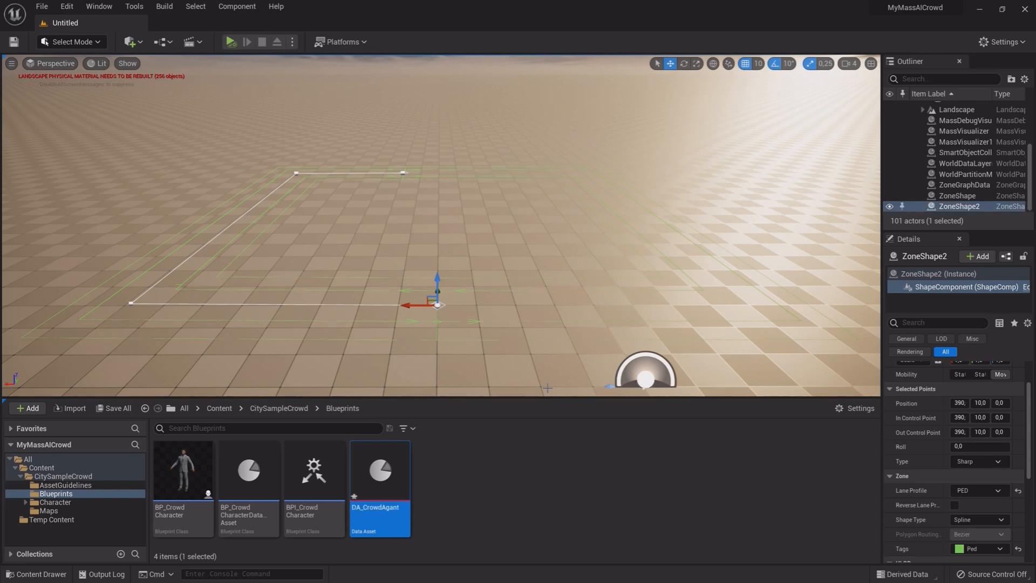
double_click(379, 468)
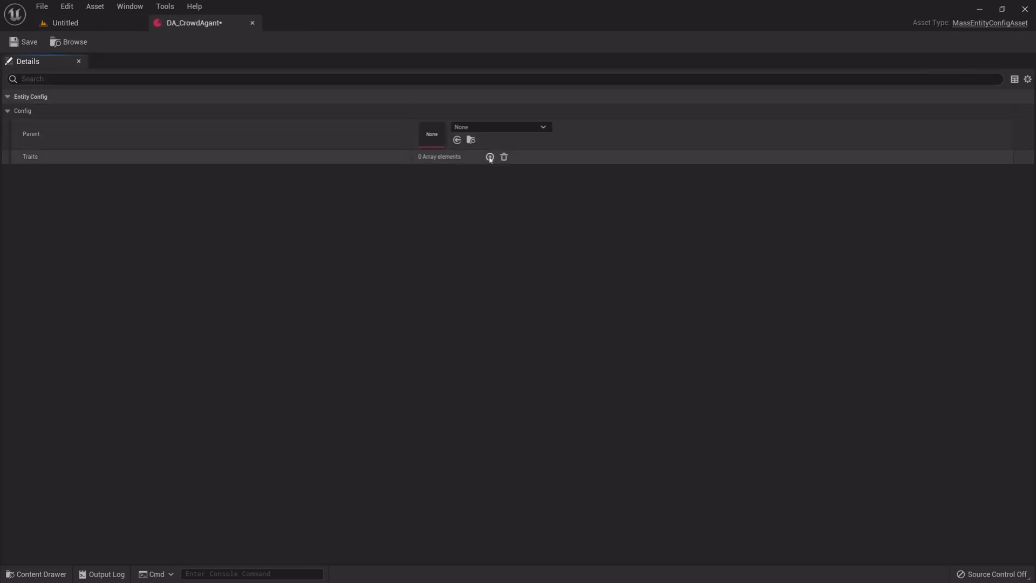
Add an Assorted Fragments trait holding a Mass Actor Fragment
click(489, 156)
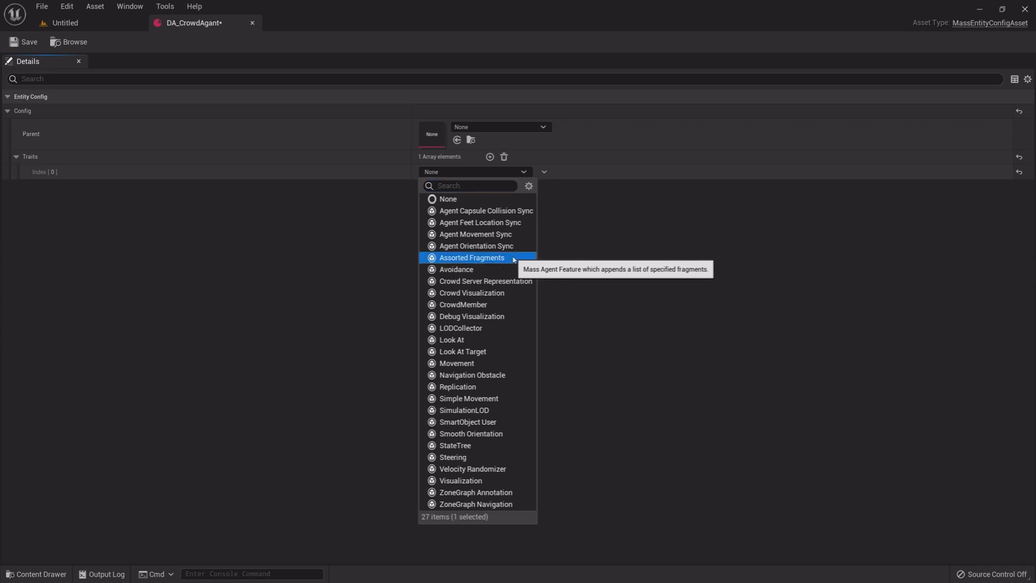
click(471, 257)
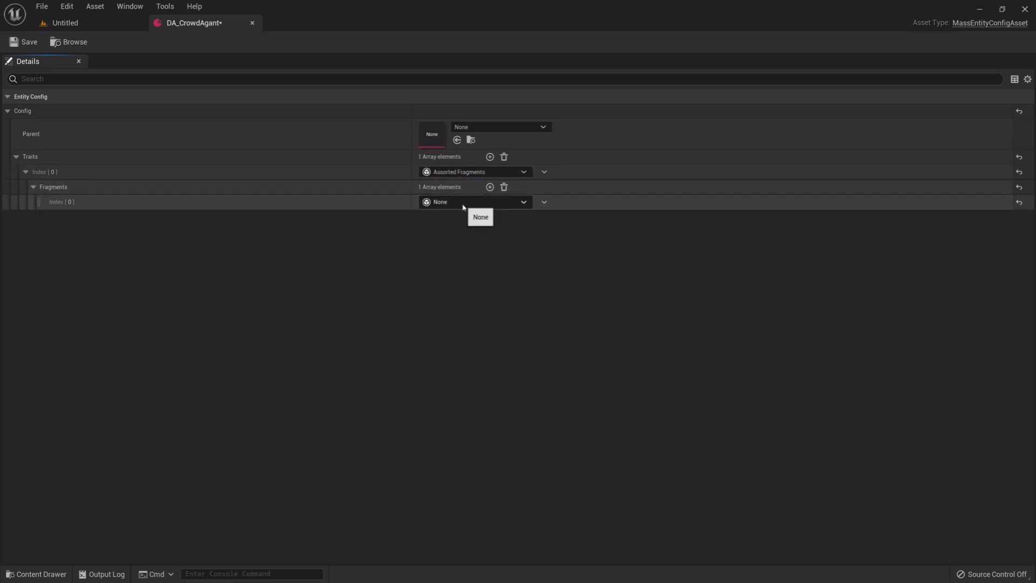
click(474, 201)
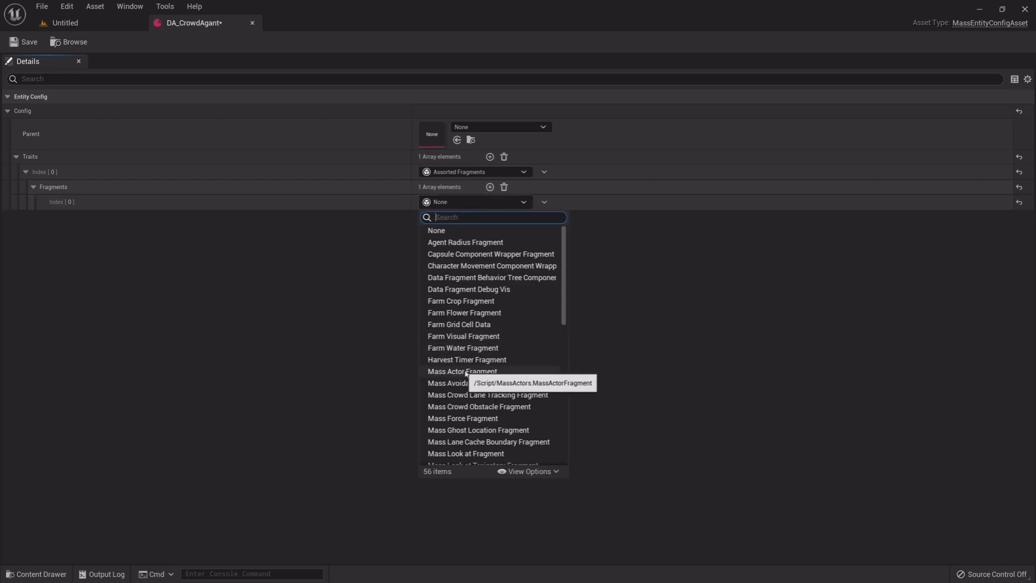
click(462, 371)
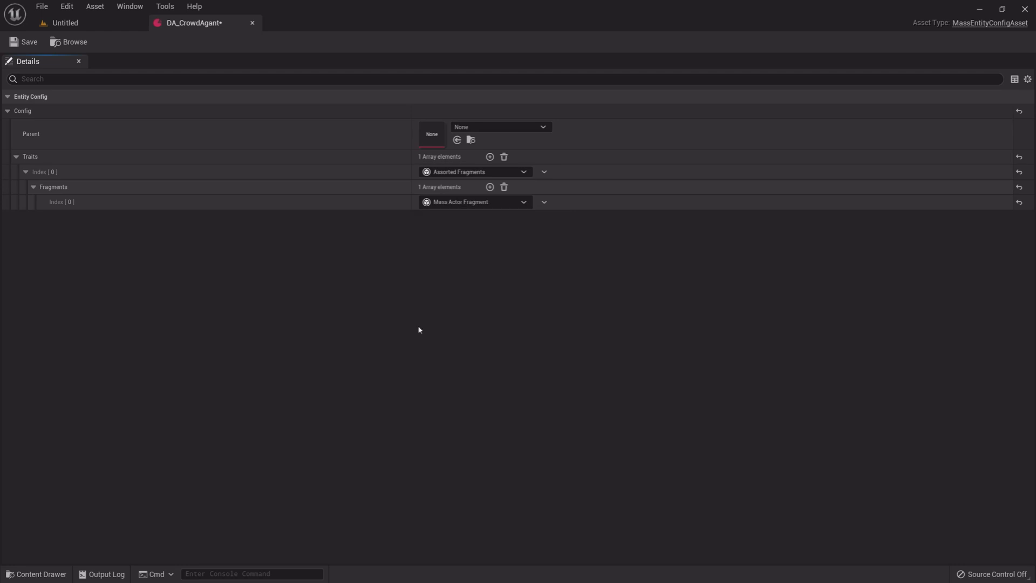
click(26, 171)
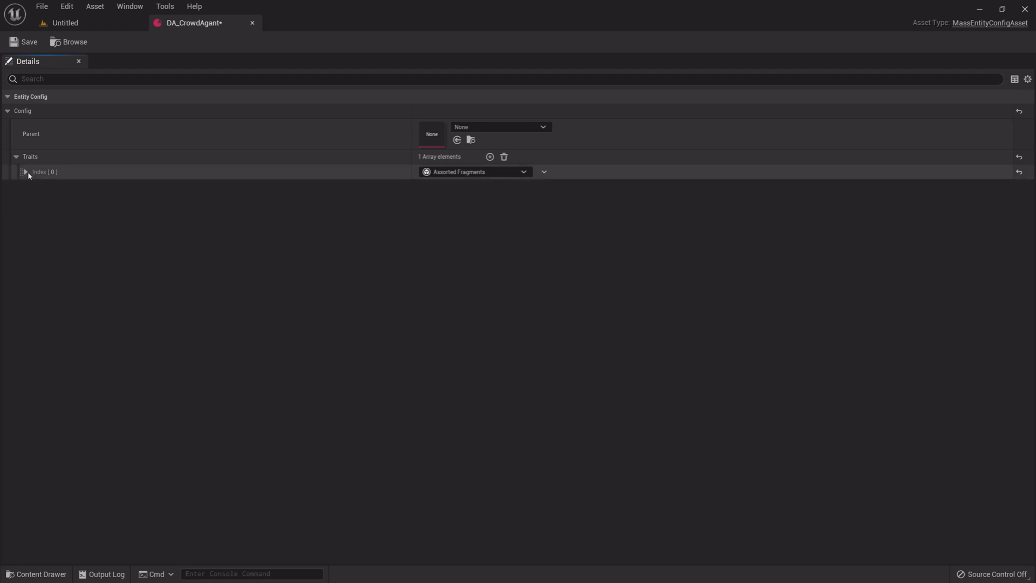
Add a Crowd Visualization trait with BP_CrowdCharacter as high- and low-res template actor
click(490, 157)
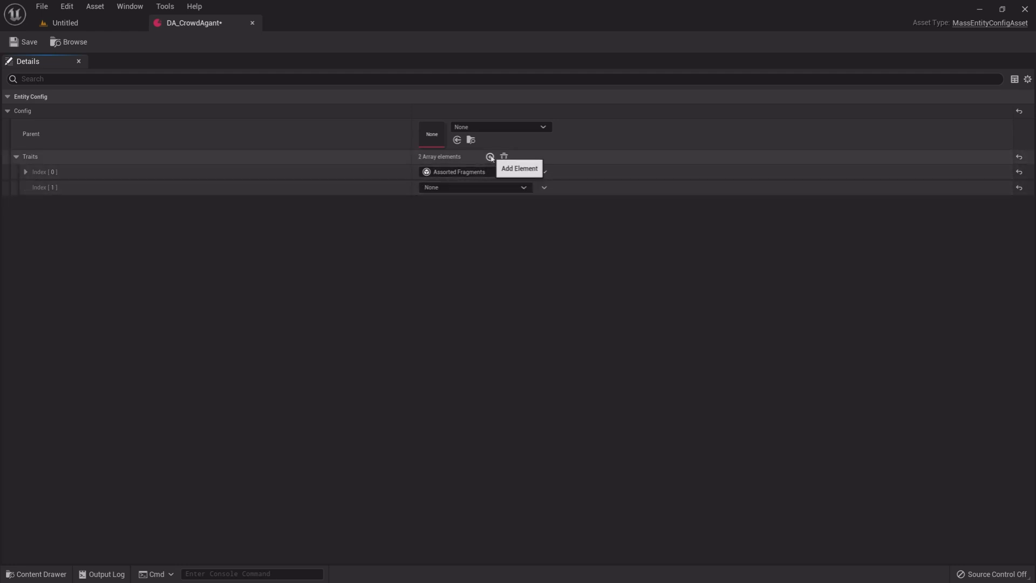
click(474, 171)
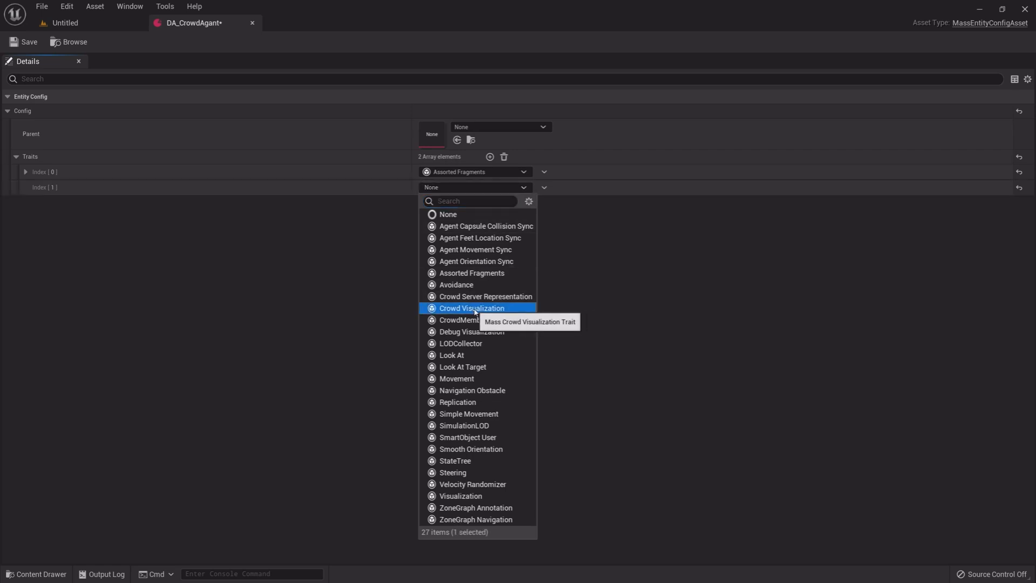
click(471, 308)
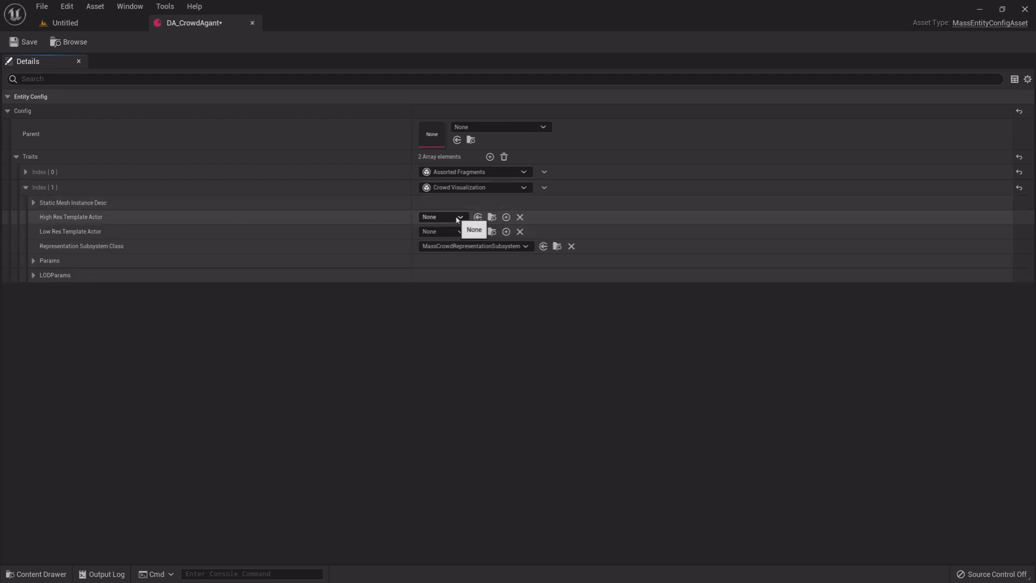
click(460, 217)
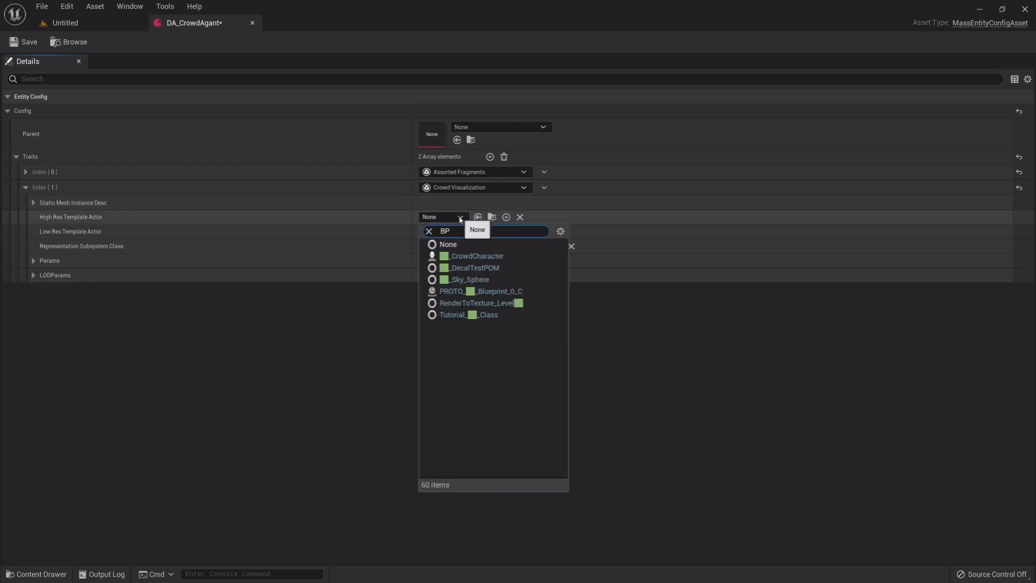
click(475, 255)
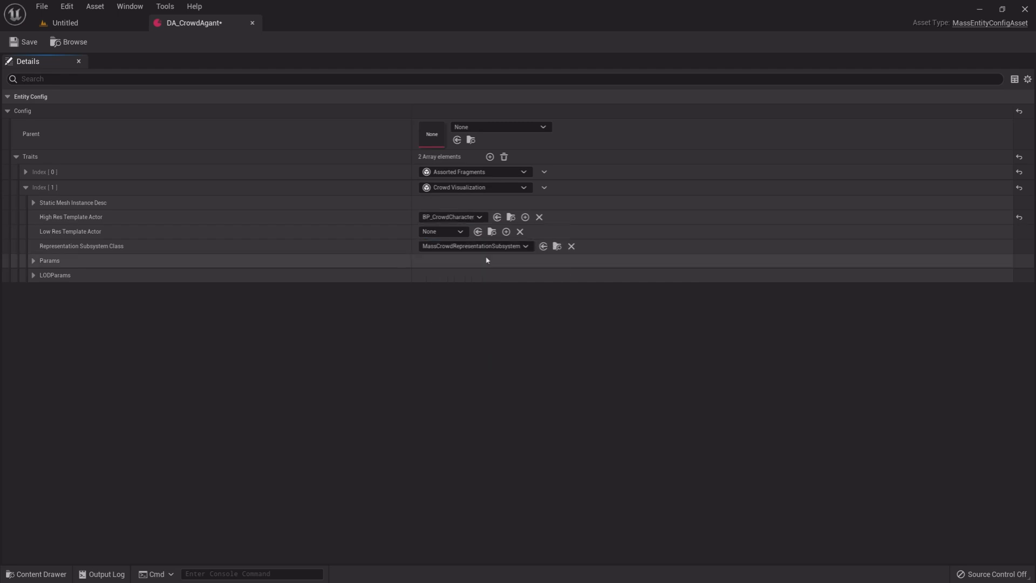
click(460, 231)
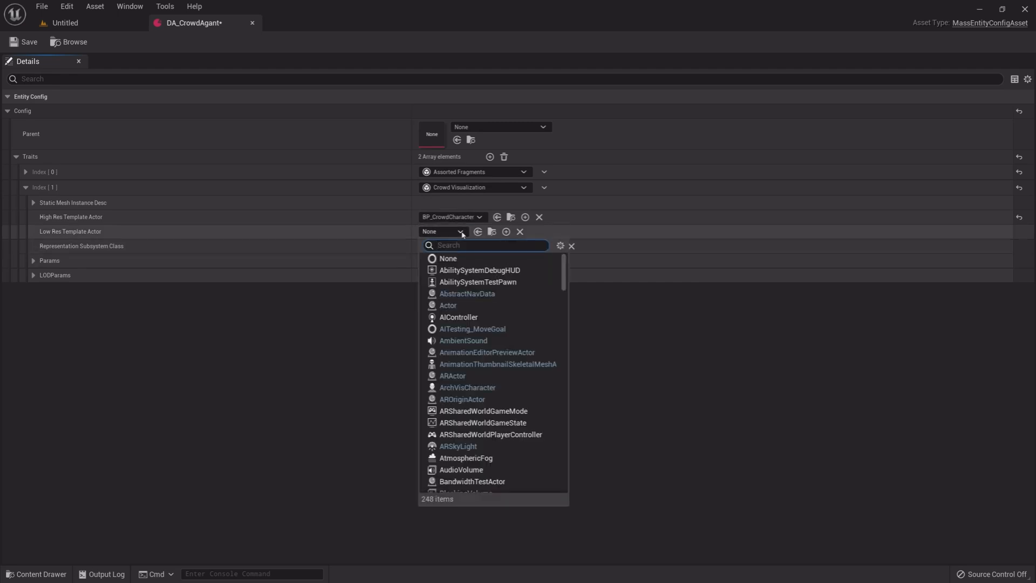
text(BP_)
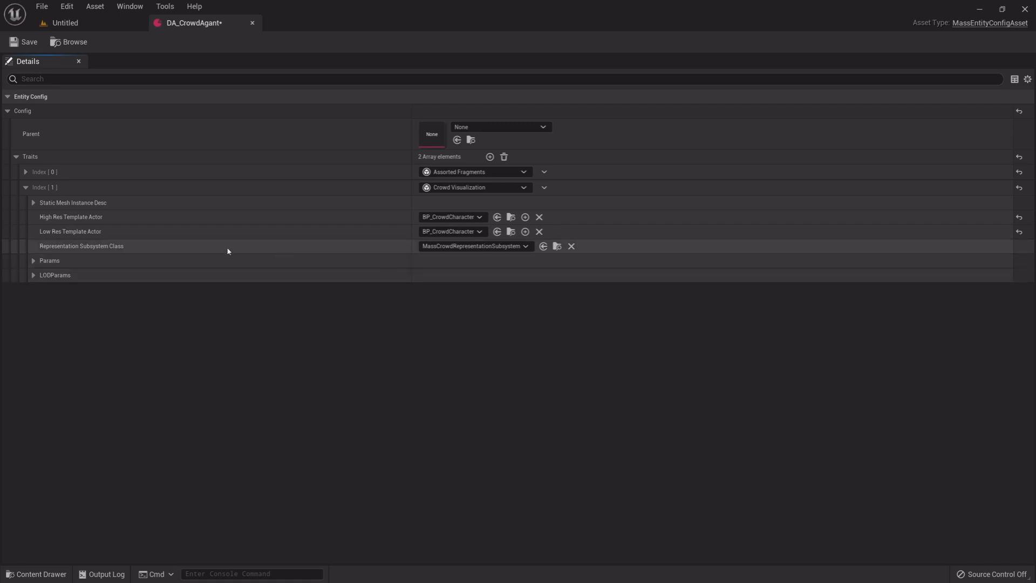
click(32, 260)
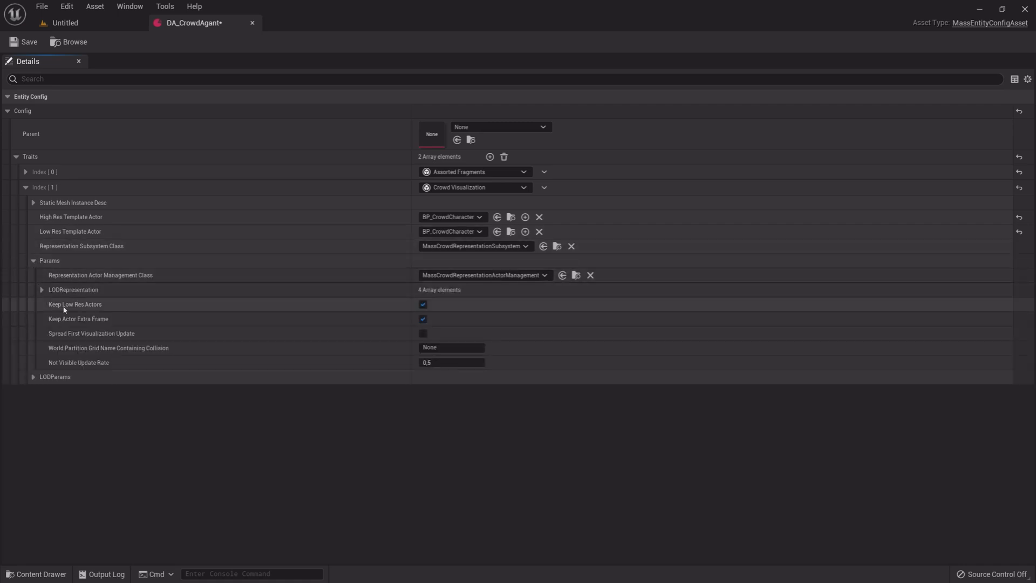
Turn off Keep Low Res Actors and review the LOD representation and LOD max counts
click(423, 304)
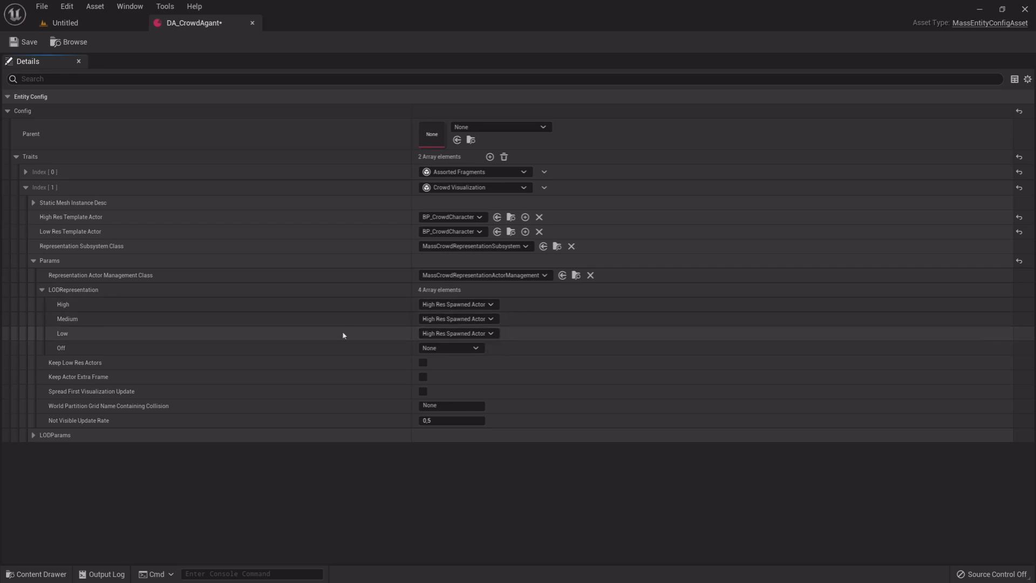
click(41, 289)
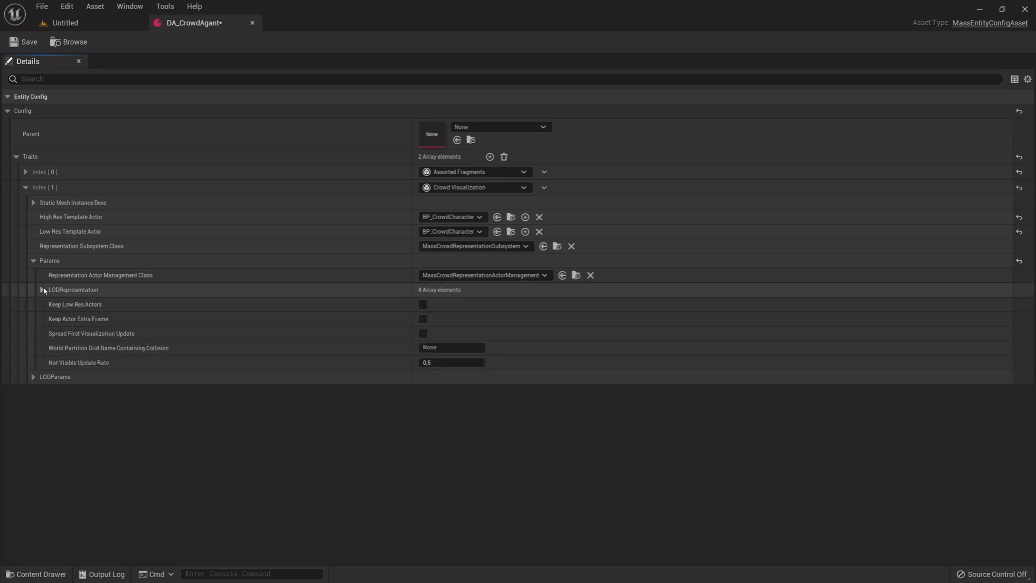
click(32, 259)
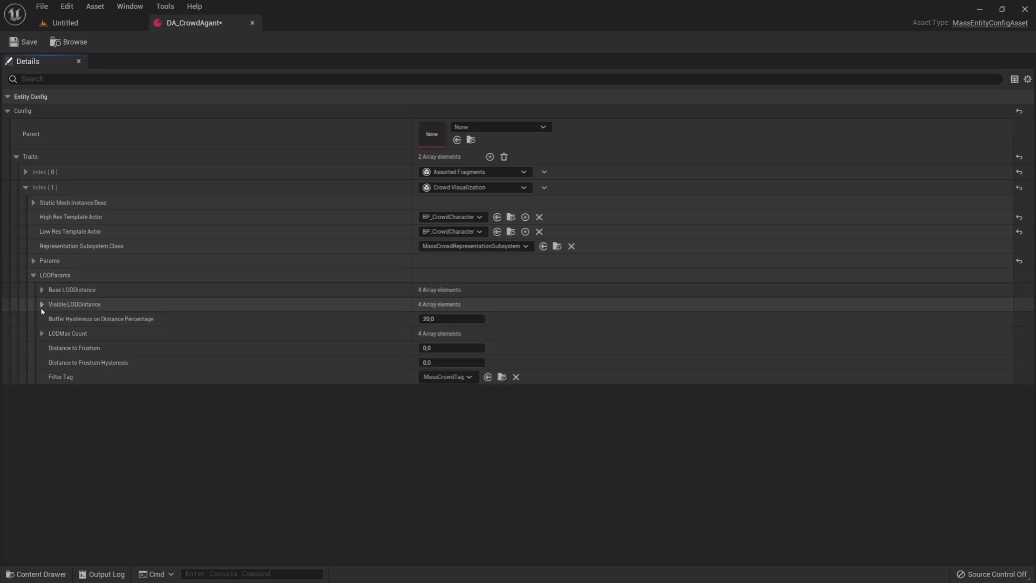
click(41, 332)
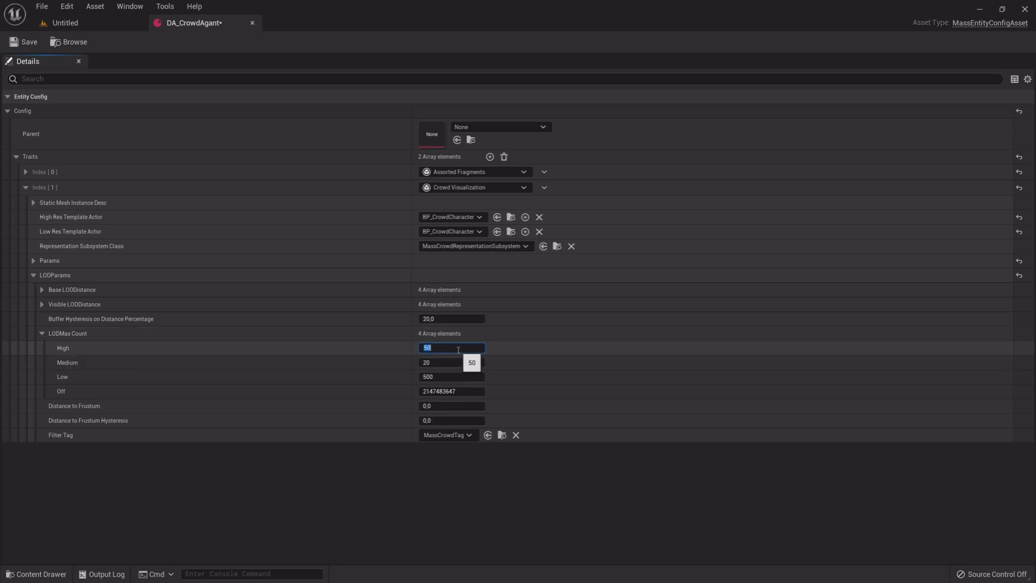
click(41, 333)
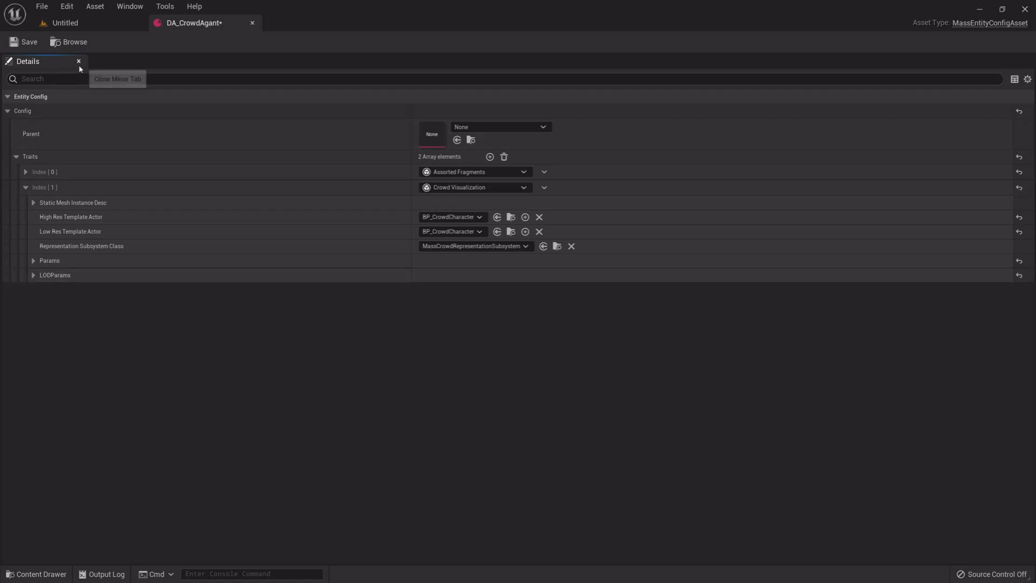
click(17, 157)
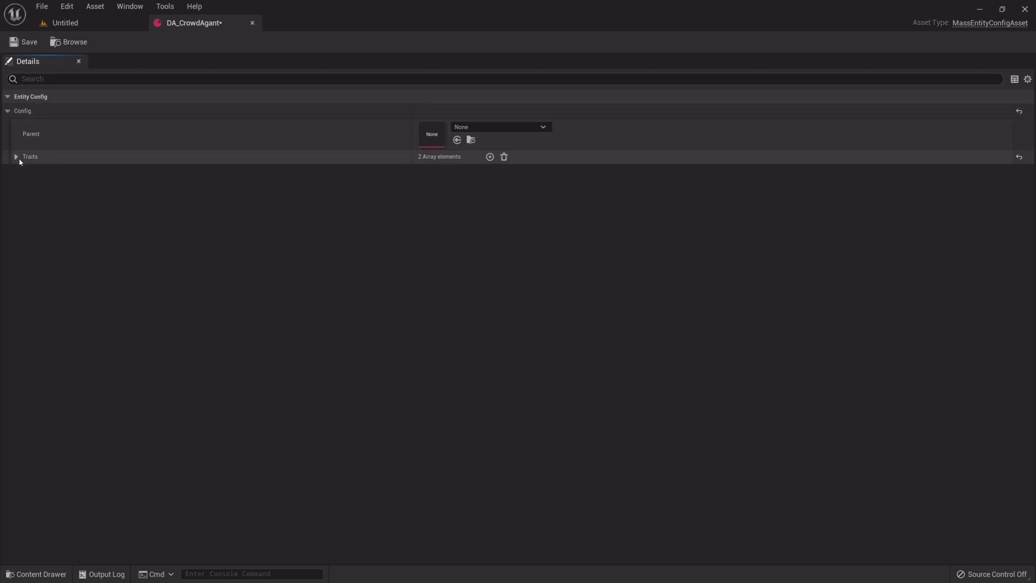
Add CrowdMember and ZoneGraph Navigation traits, confirm the Ped lane filter, and add a slot
click(16, 156)
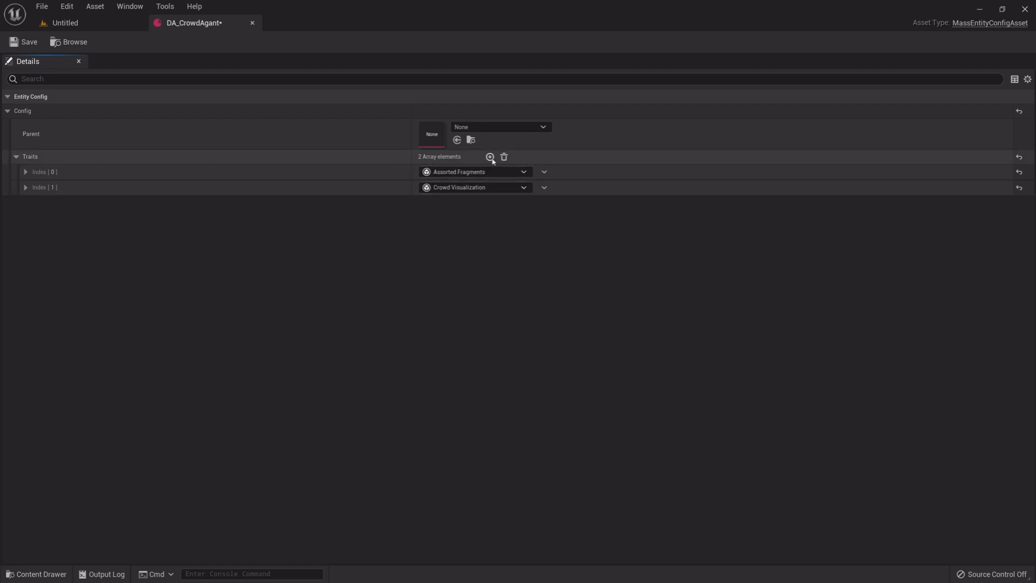
click(489, 157)
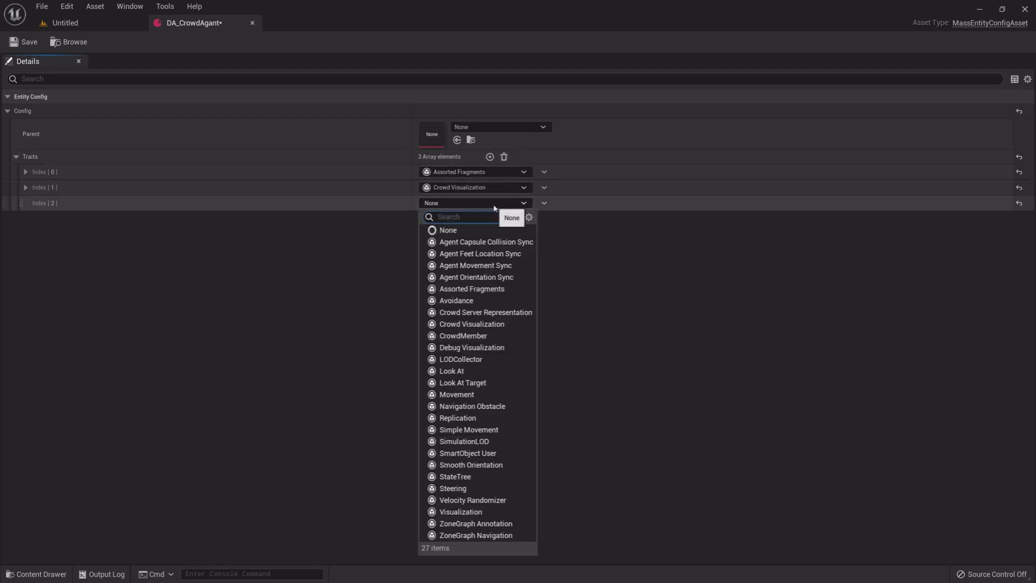
text(crowd)
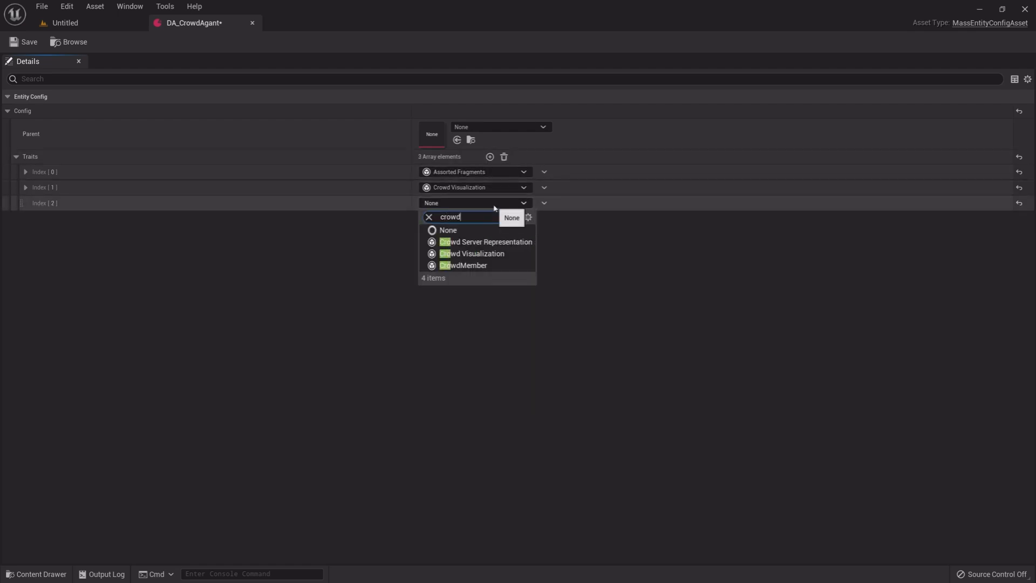
mouse_move(463, 265)
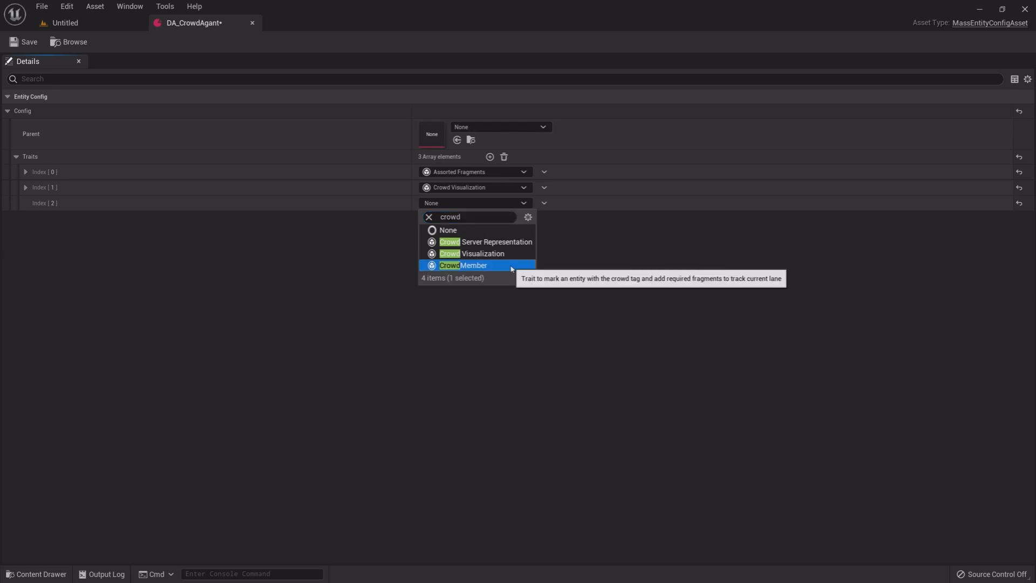
click(463, 265)
text(na)
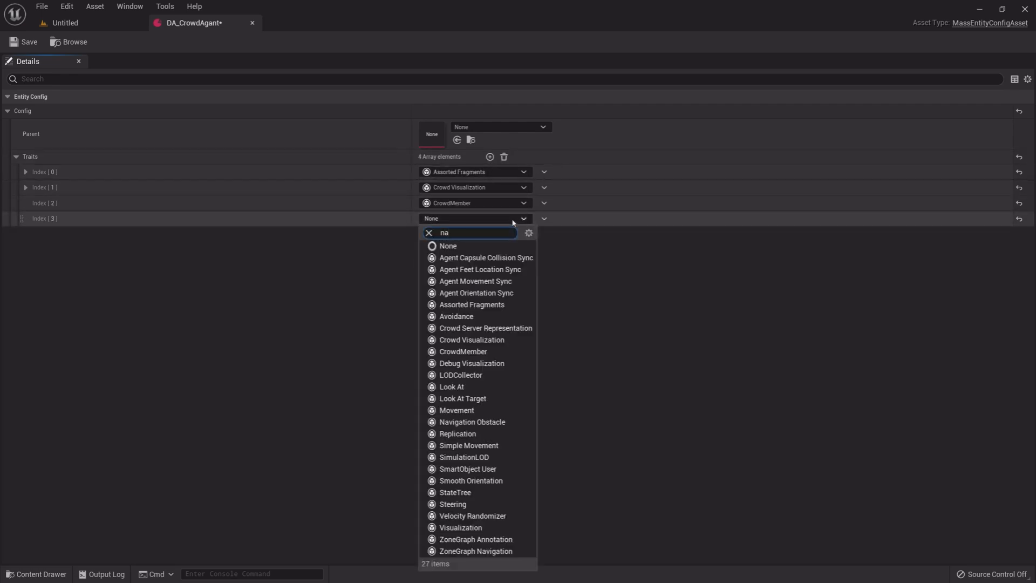
click(475, 550)
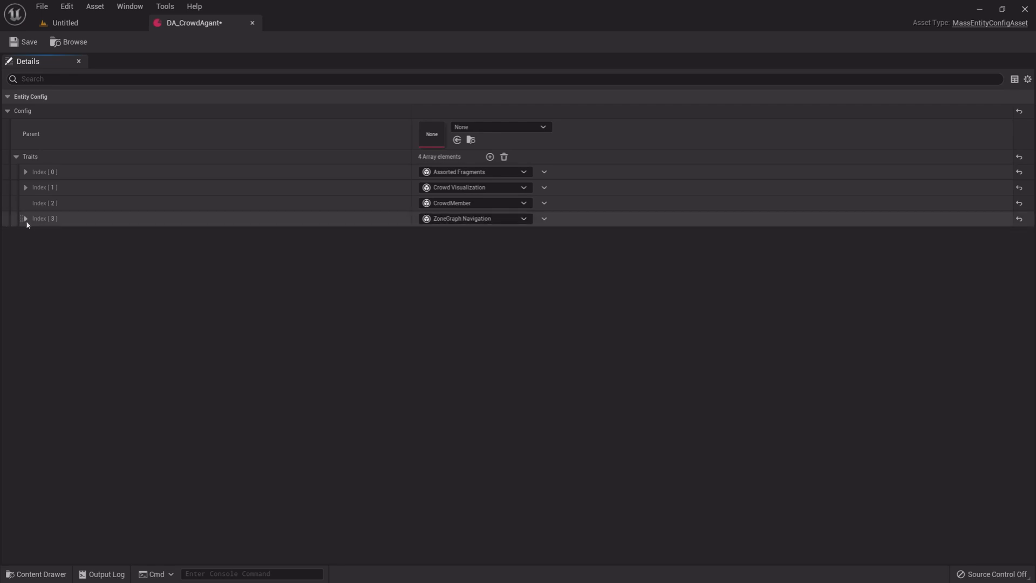
click(26, 218)
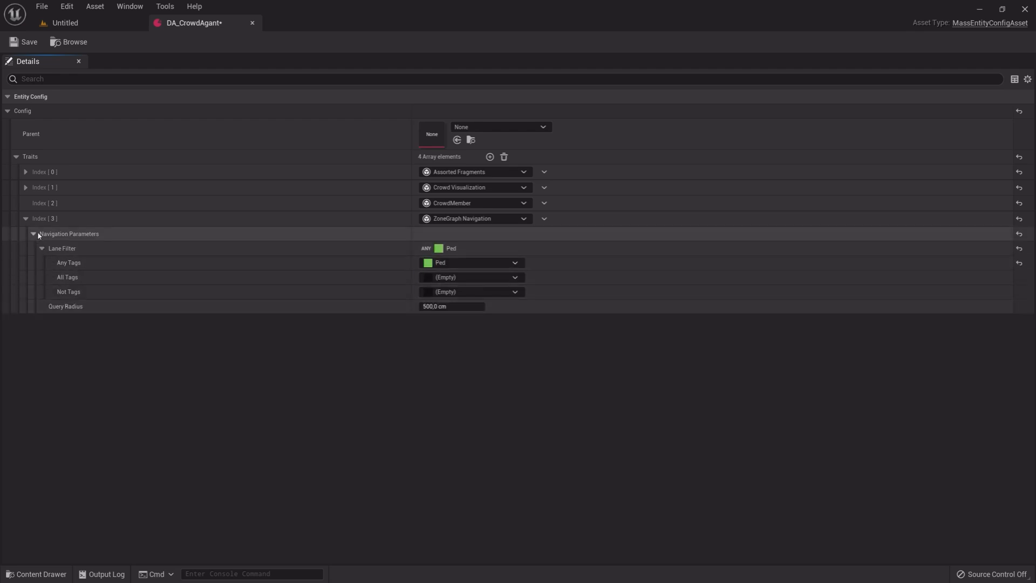
click(489, 156)
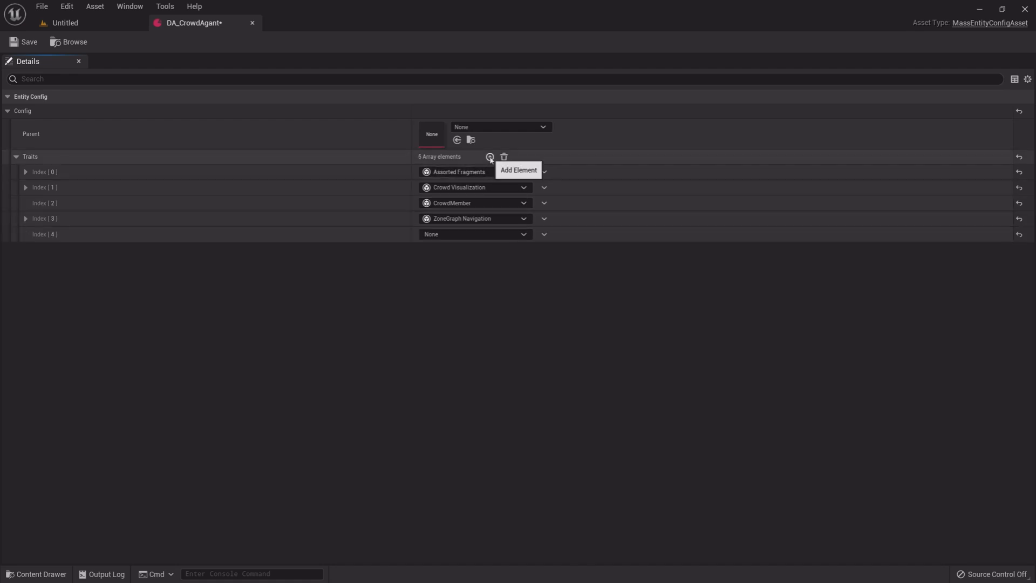
Add Navigation Obstacle, Avoidance and Movement traits, leaving an empty eighth trait slot
click(474, 234)
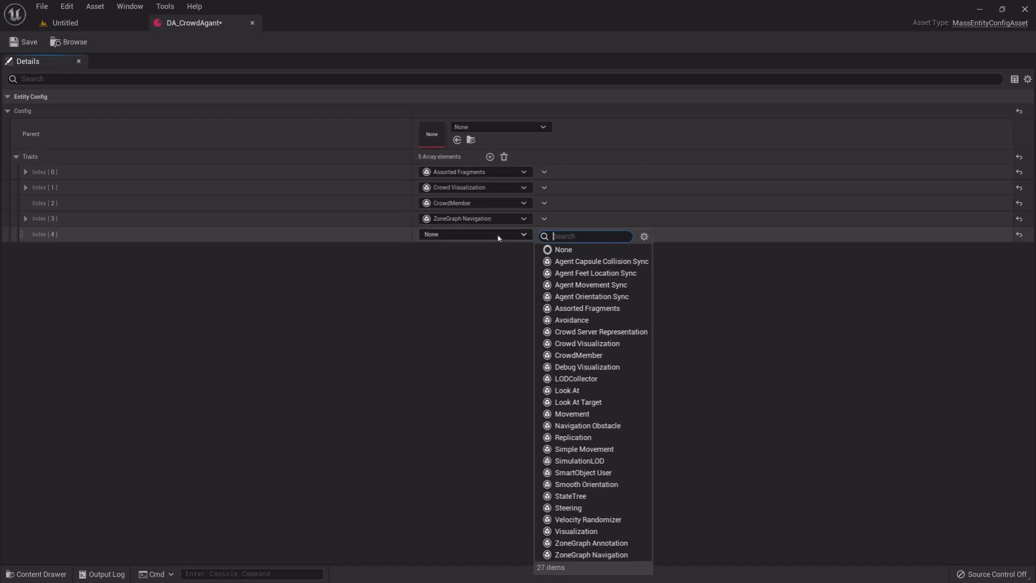
text(nav)
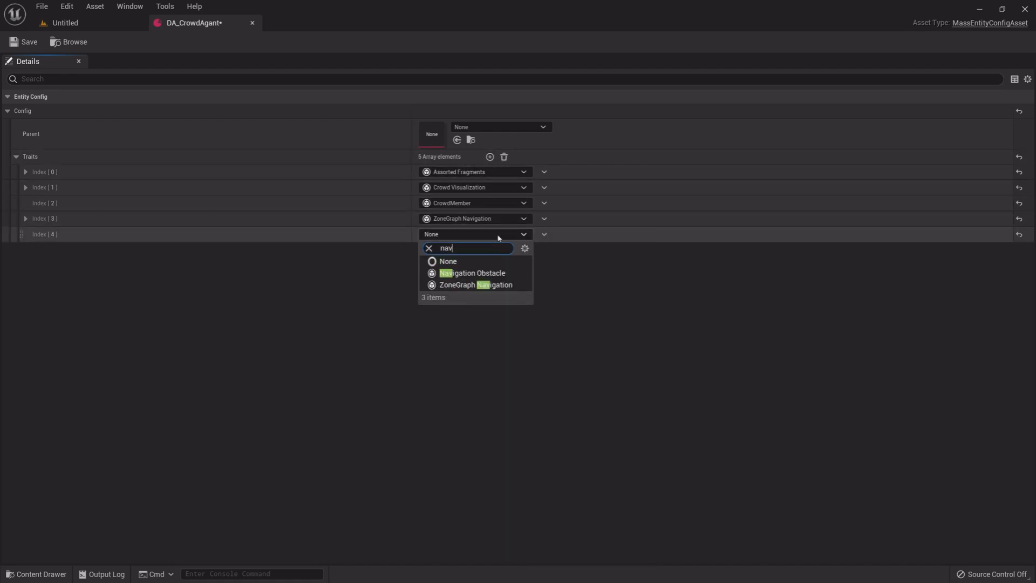
text(i)
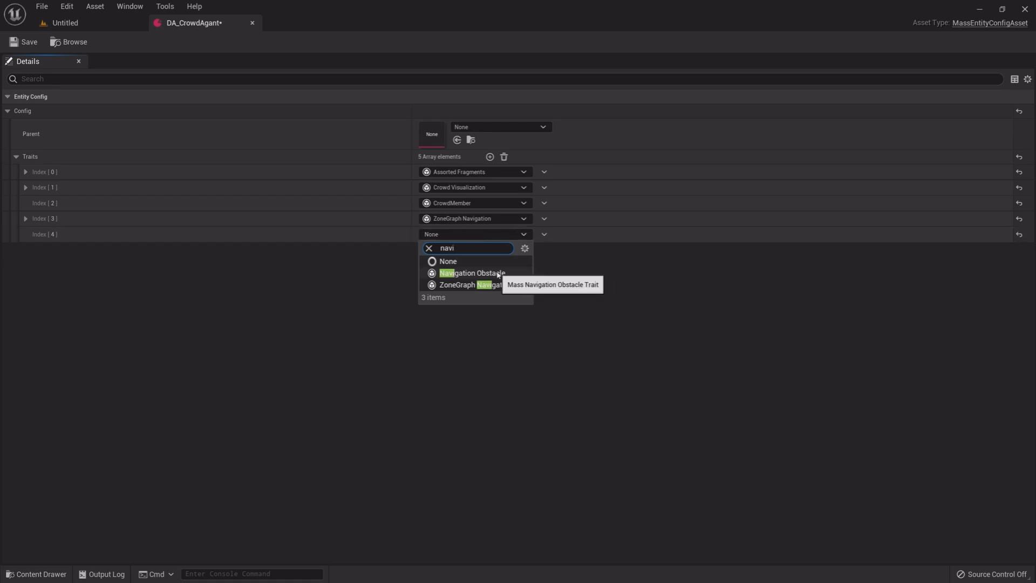
click(471, 273)
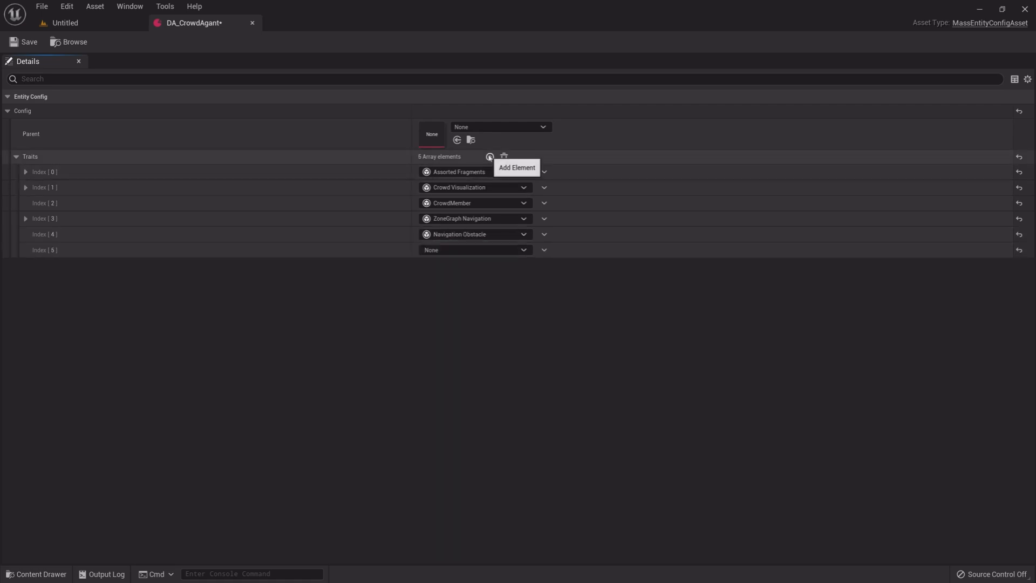
click(488, 157)
text(avo)
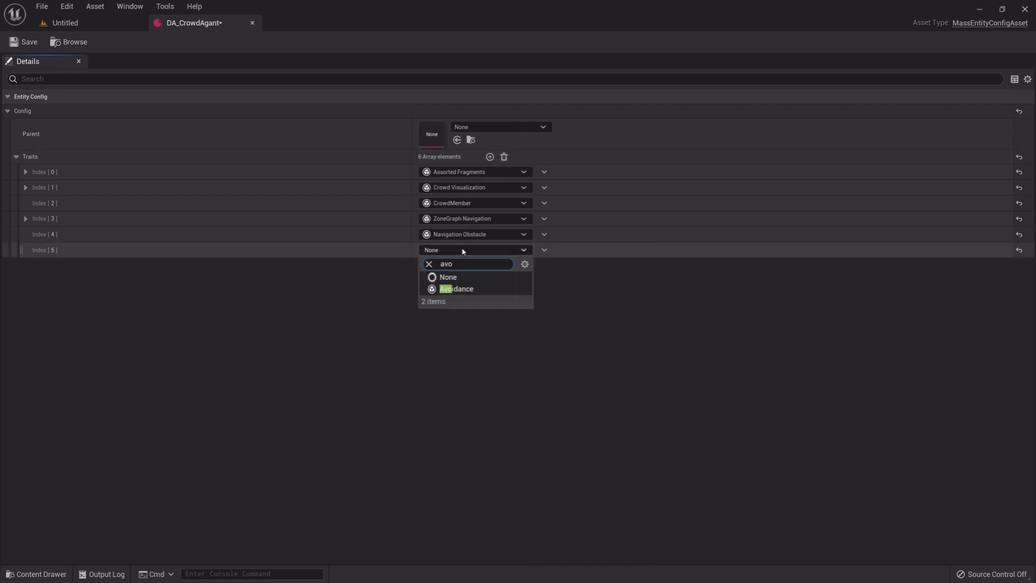
click(456, 289)
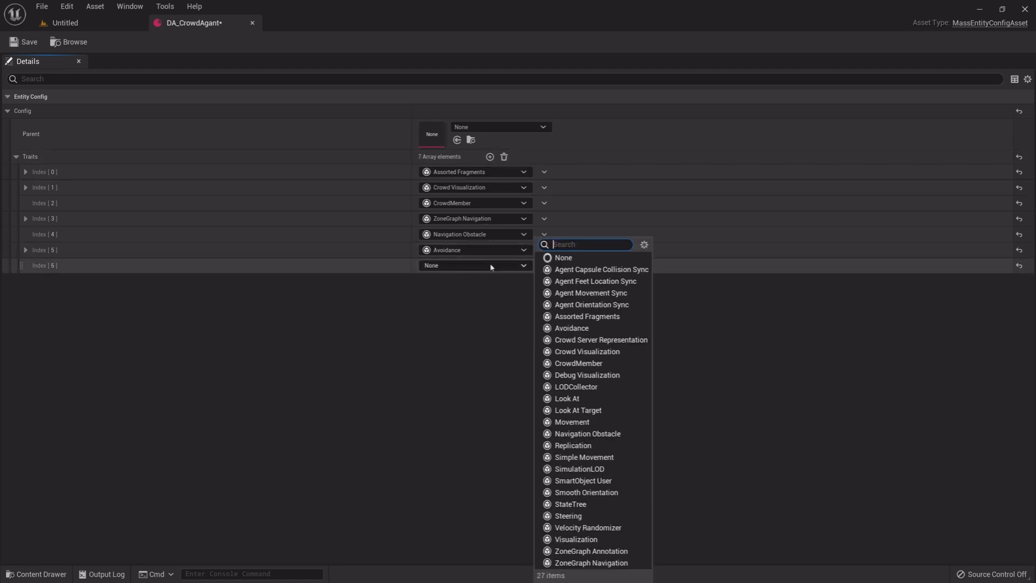
text(move)
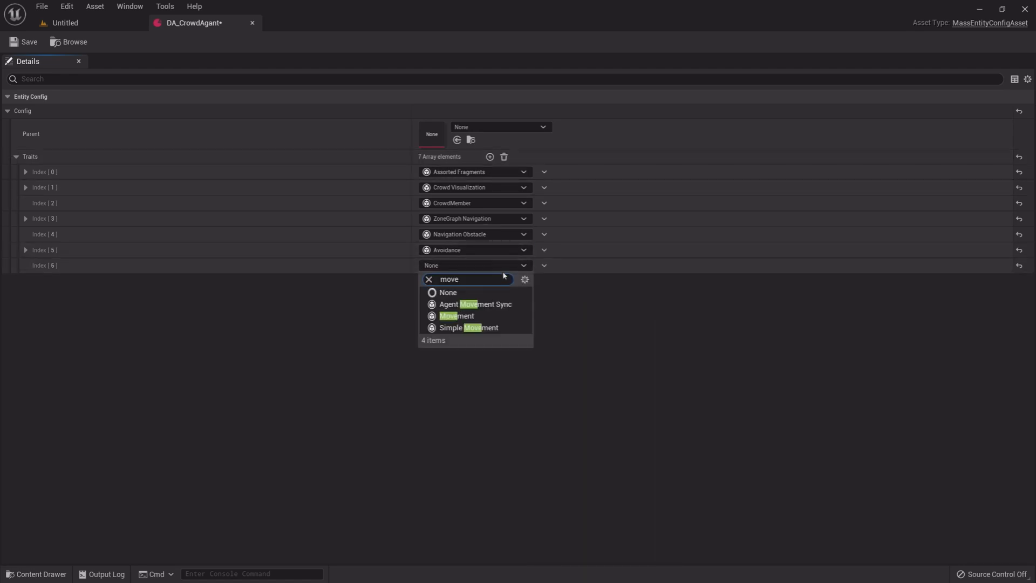
click(456, 316)
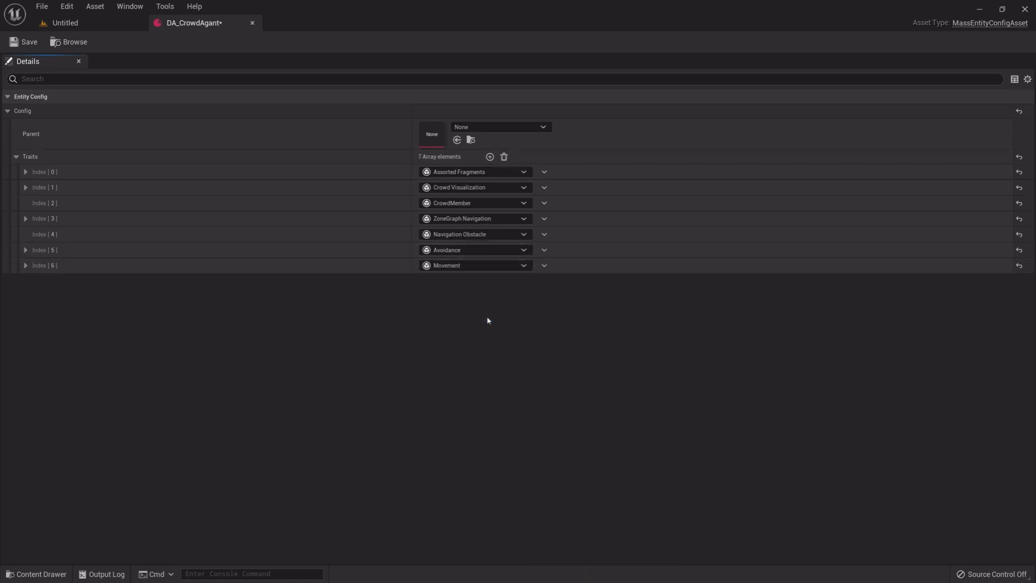
click(489, 156)
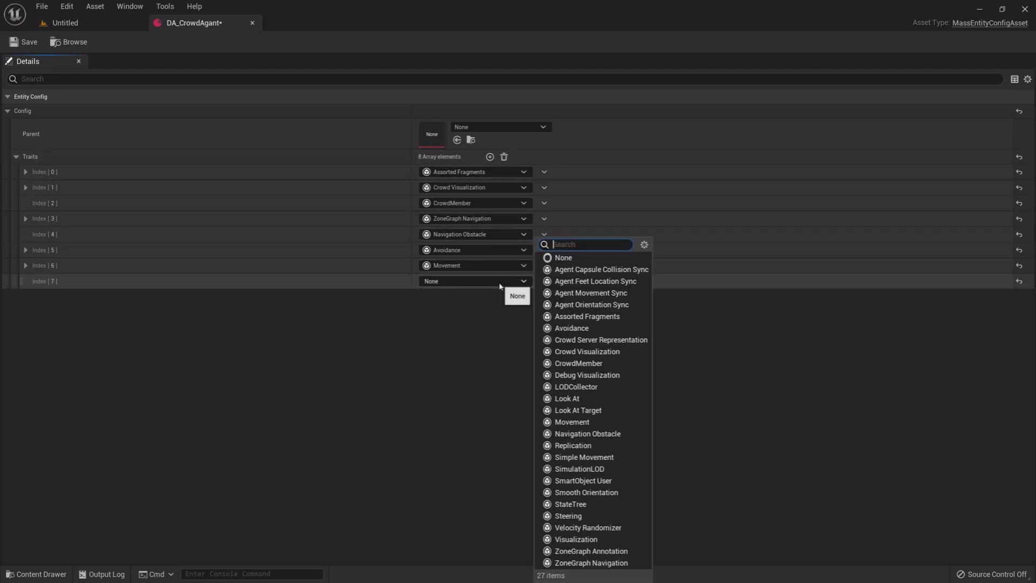
Set the crowd agent's earlier trait slots to Steering and Smooth Orientation
text(stee)
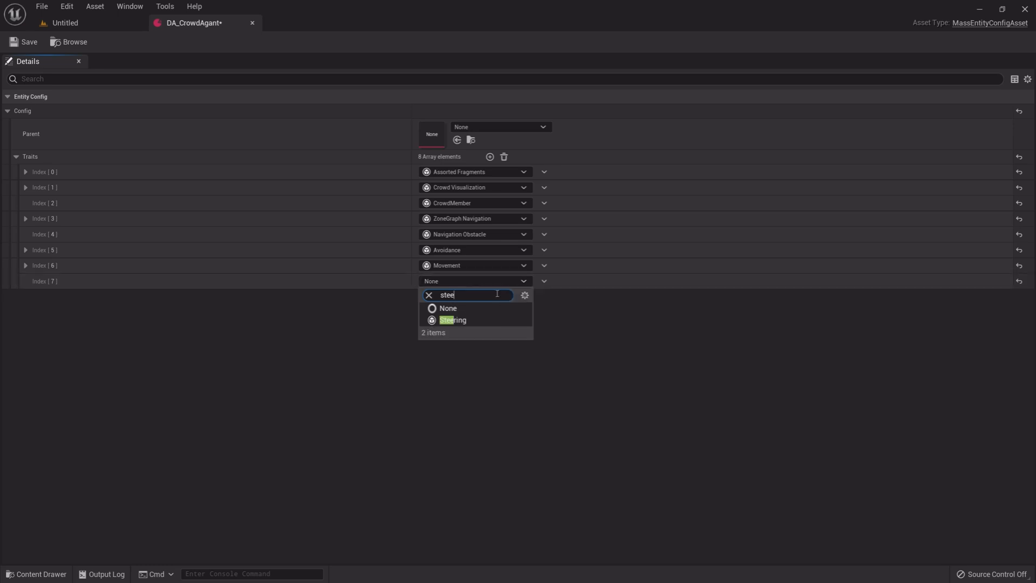
click(452, 320)
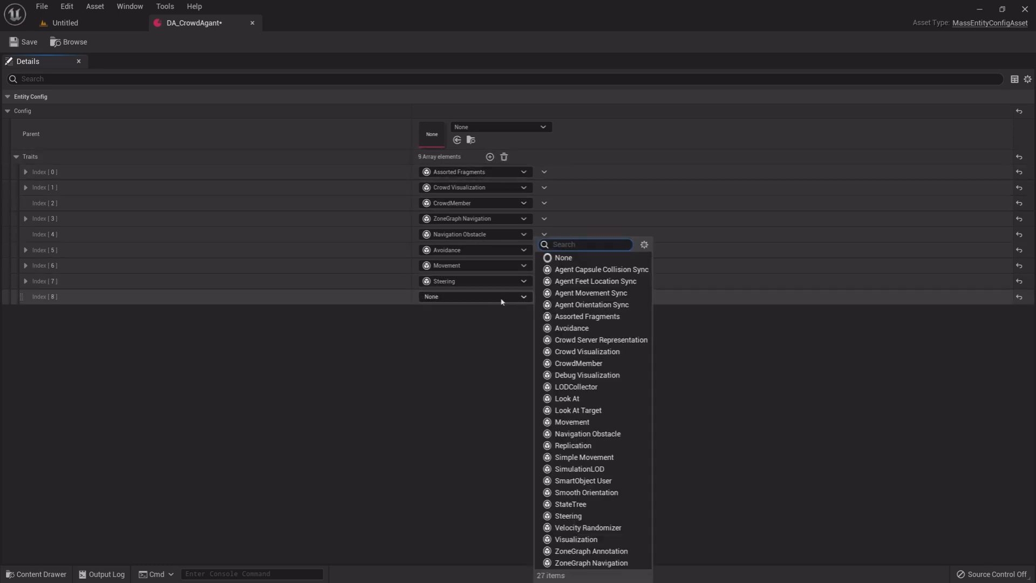
text(smoo)
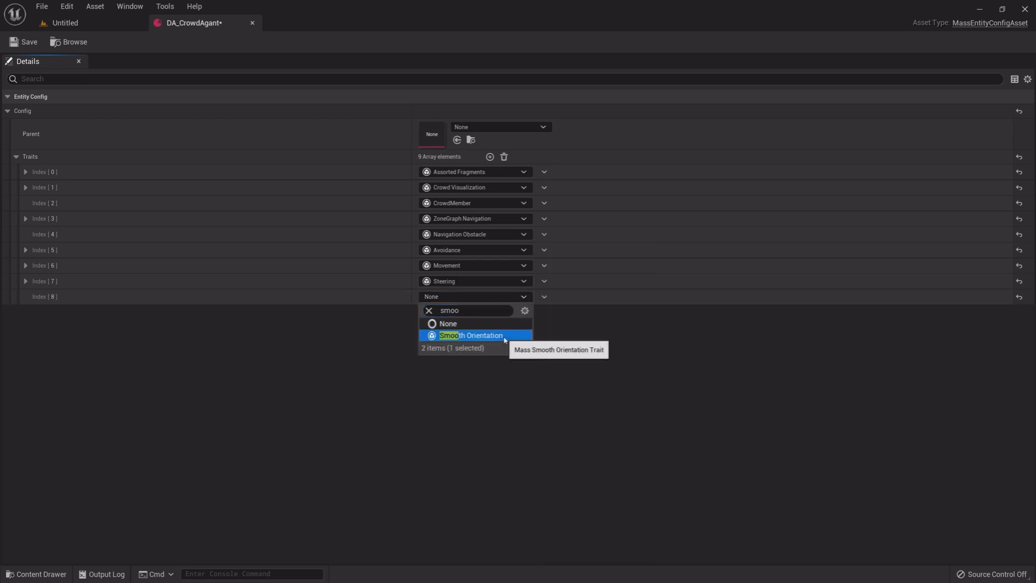
click(470, 335)
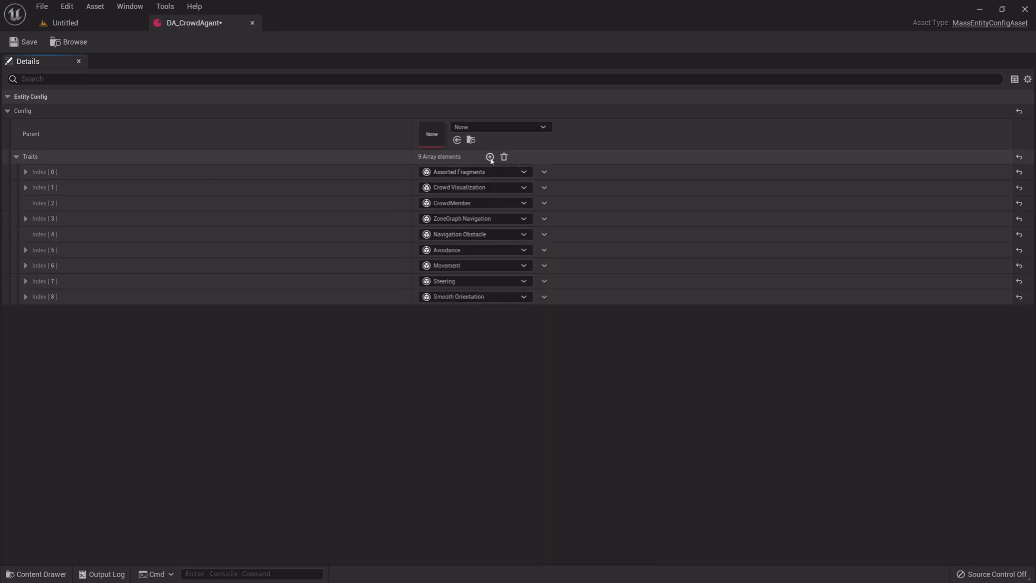
Add two more trait slots set to LODCollector and StateTree
click(489, 157)
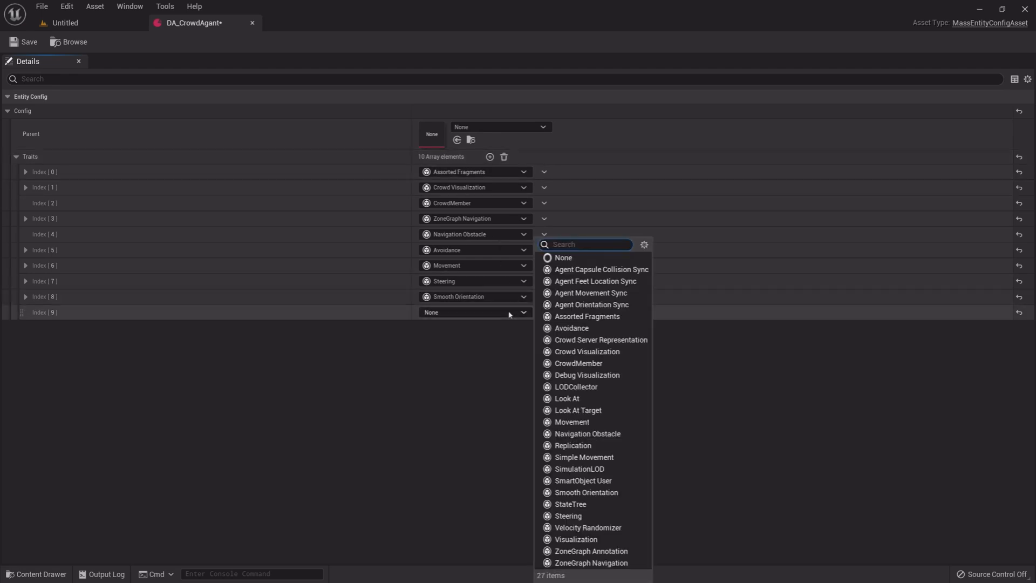
text(load)
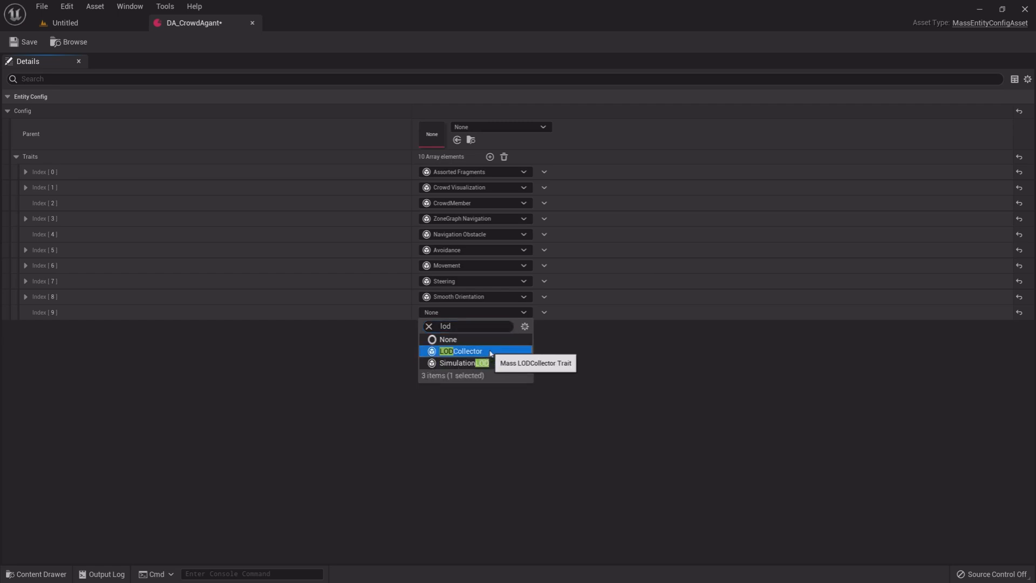
click(460, 350)
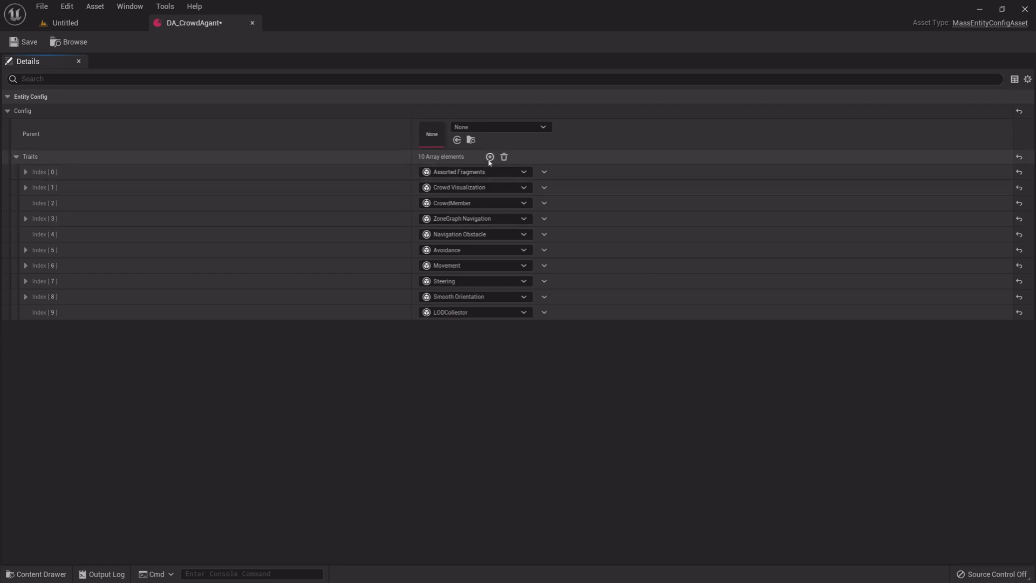
click(489, 157)
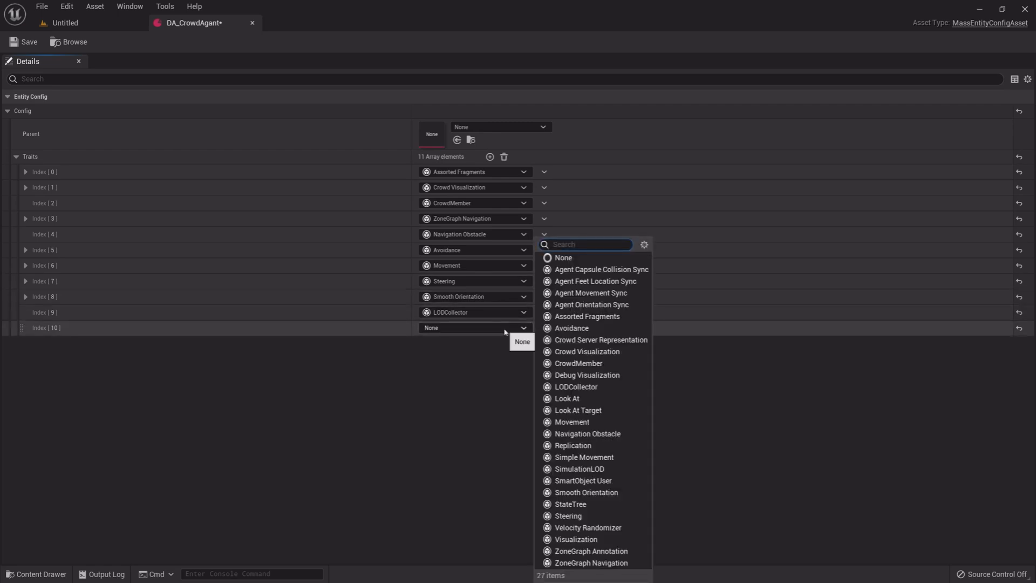
text(state)
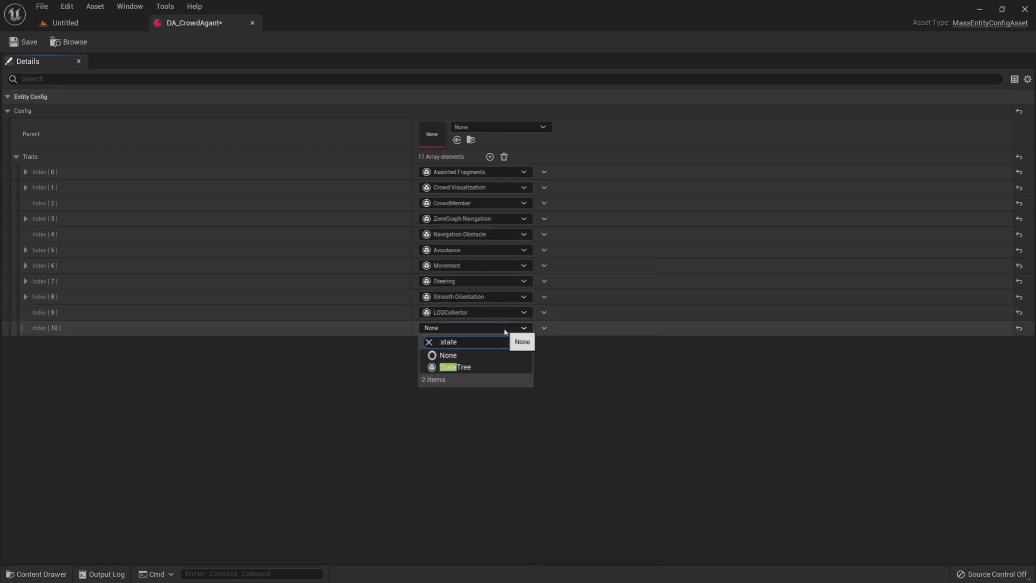
click(455, 367)
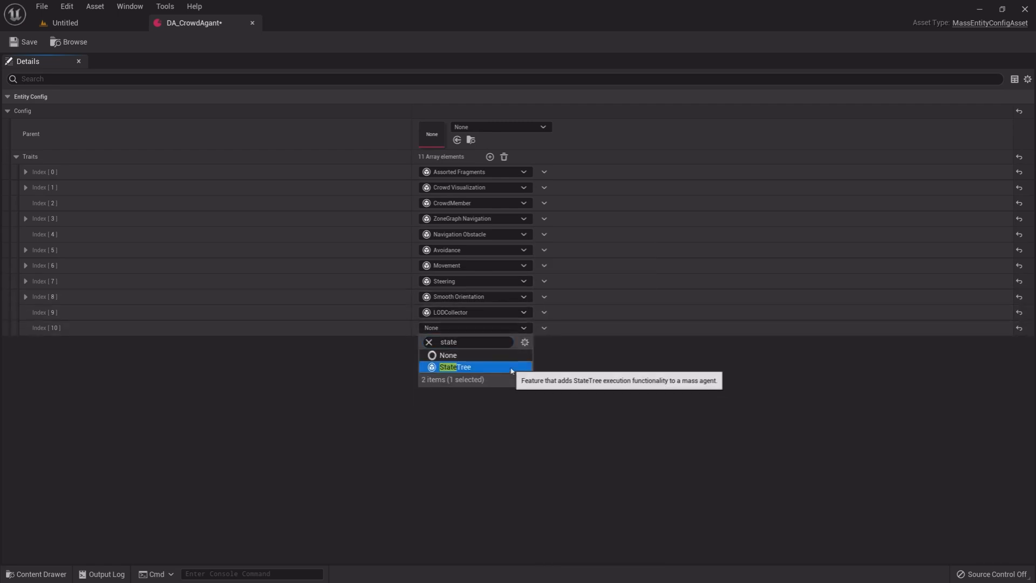
click(454, 367)
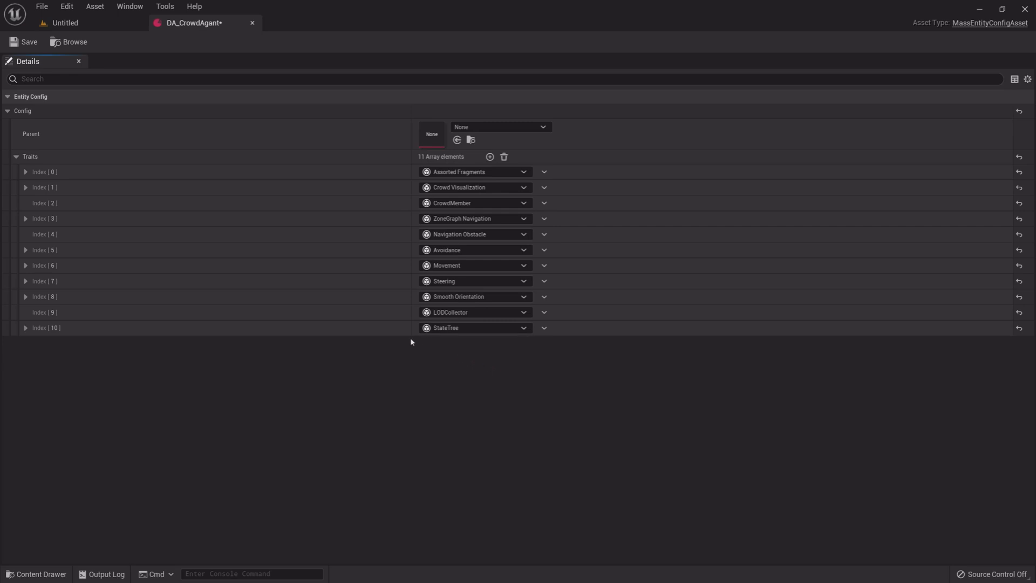
click(29, 42)
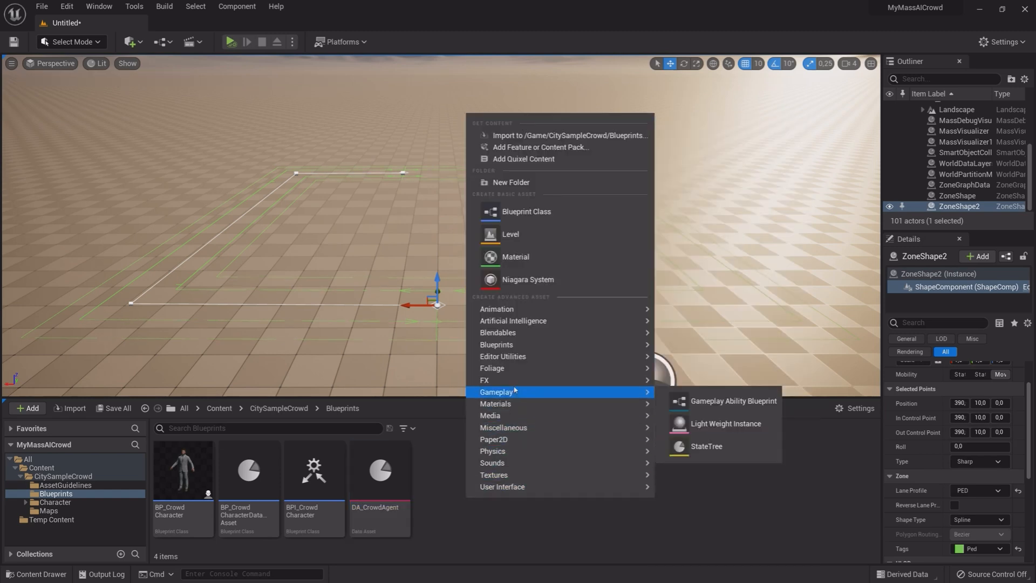
mouse_move(512, 321)
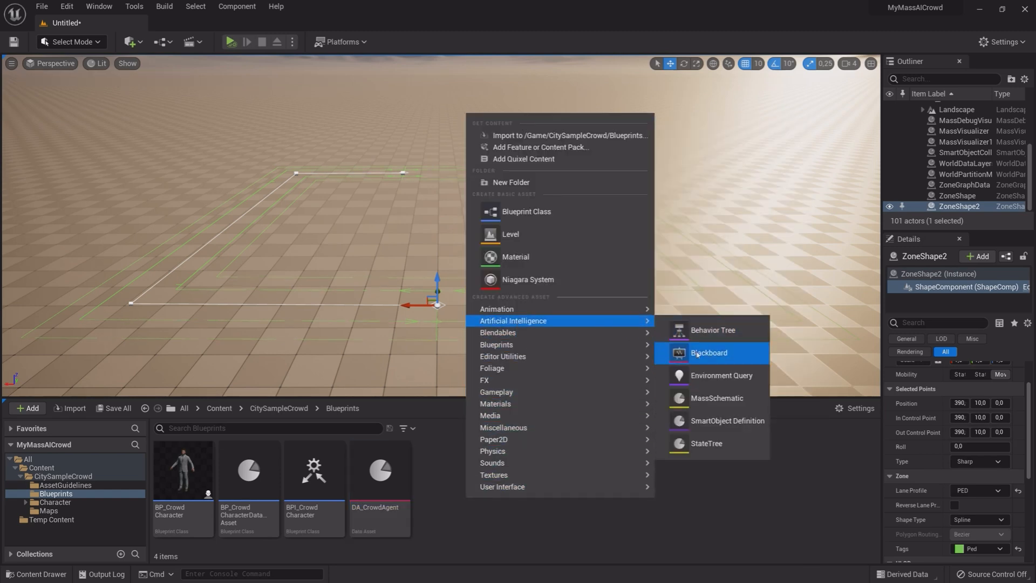
mouse_move(705, 443)
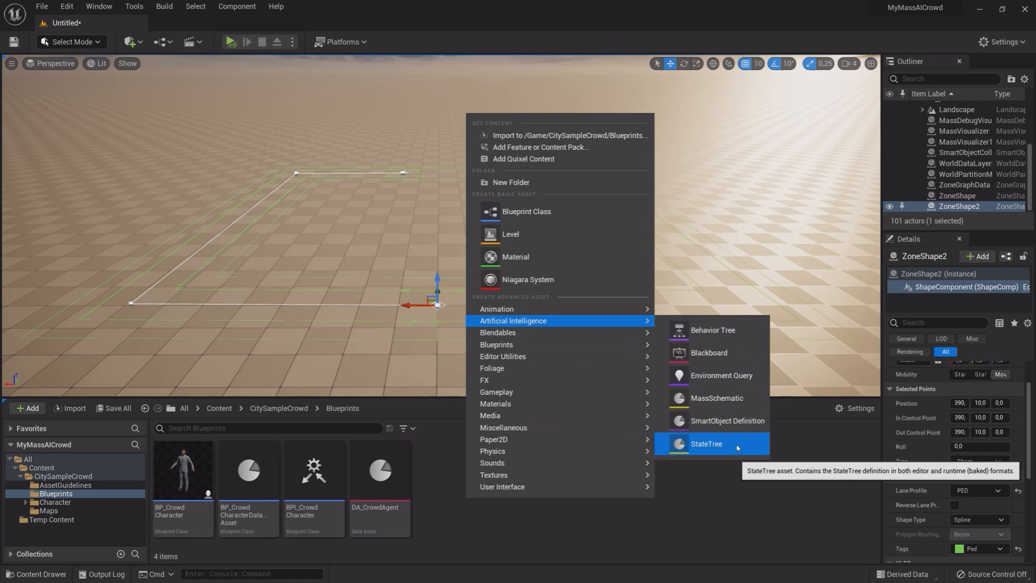
Create the ST_Crowd StateTree asset in Blueprints and open it in the editor
click(706, 444)
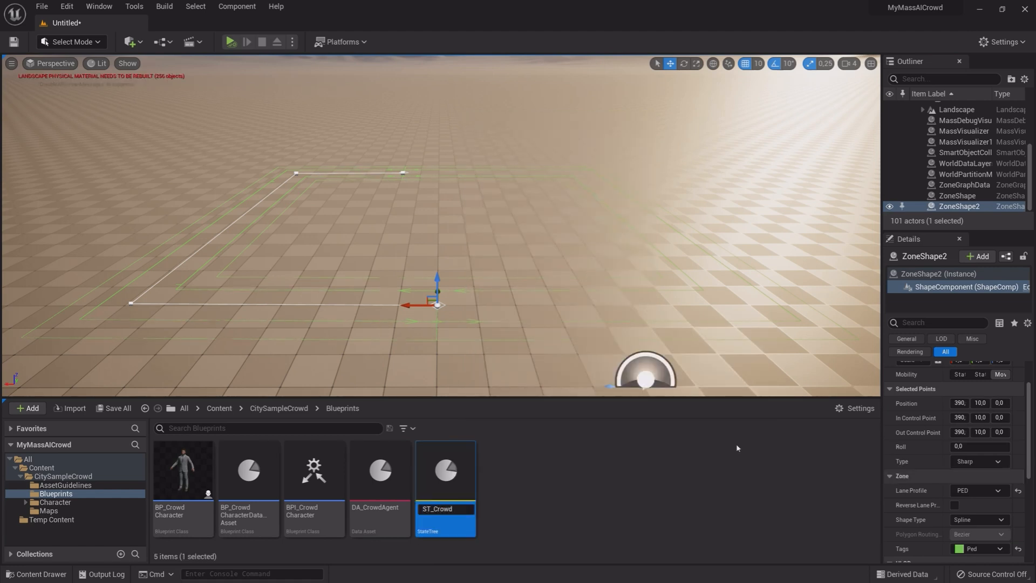
double_click(445, 468)
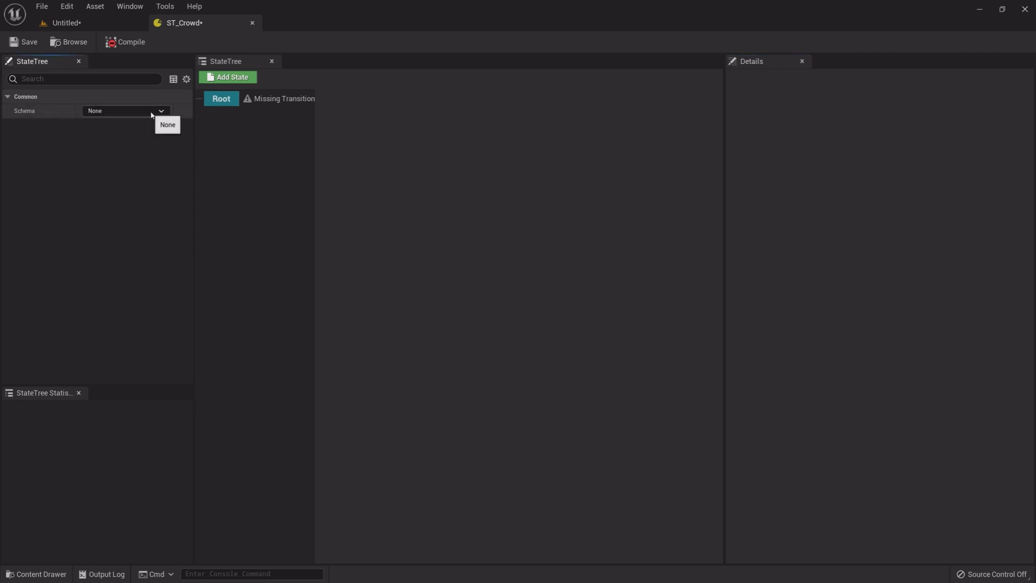
Set ST_Crowd's schema to Mass Behavior and add a 'Wander' child state under Root
click(126, 110)
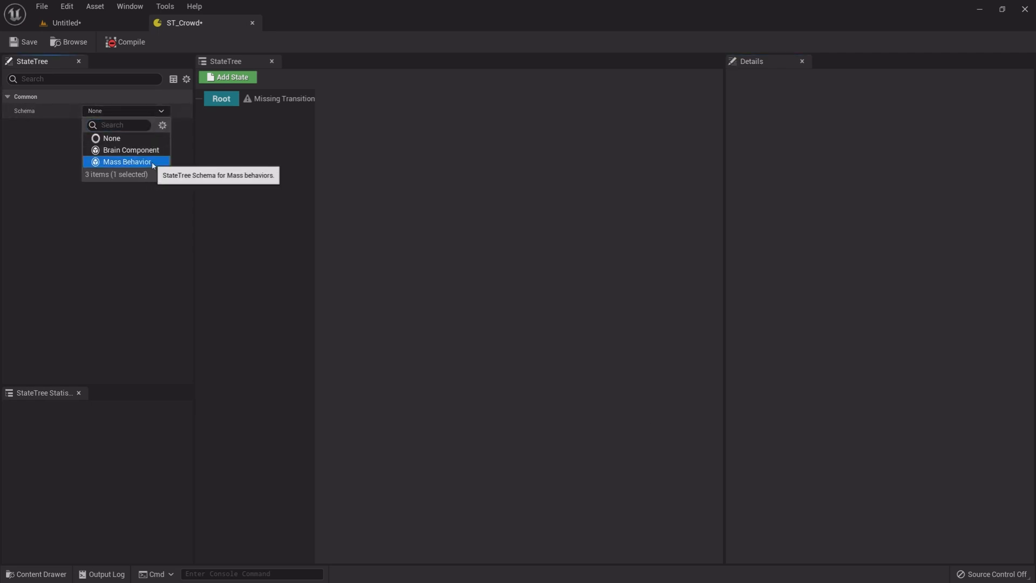
click(126, 162)
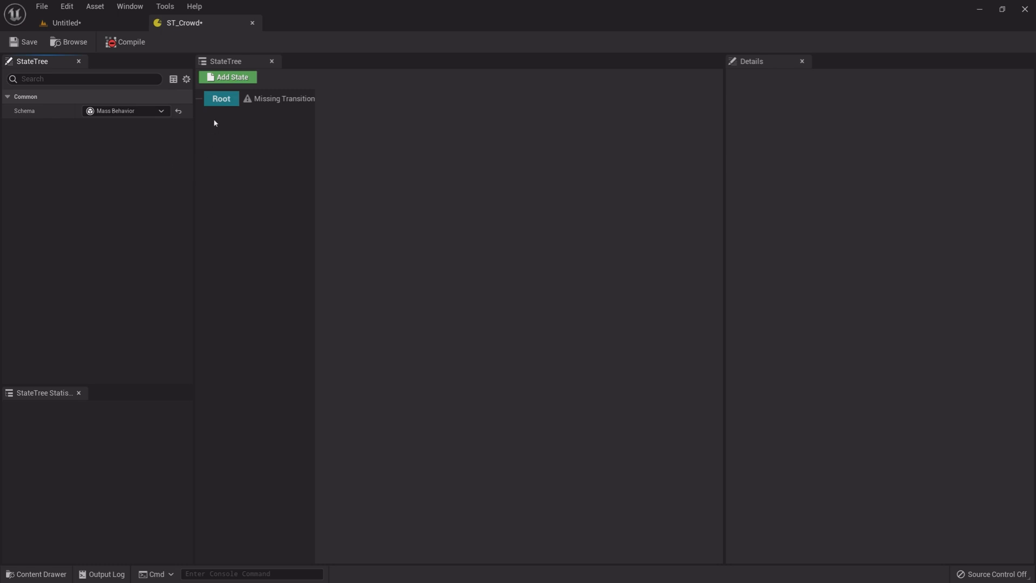
click(220, 99)
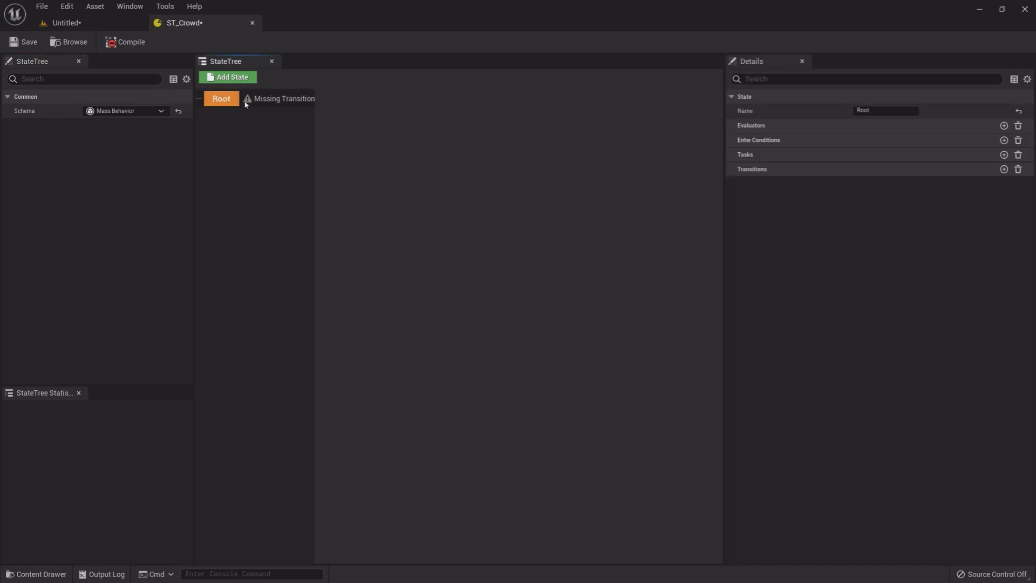
click(228, 77)
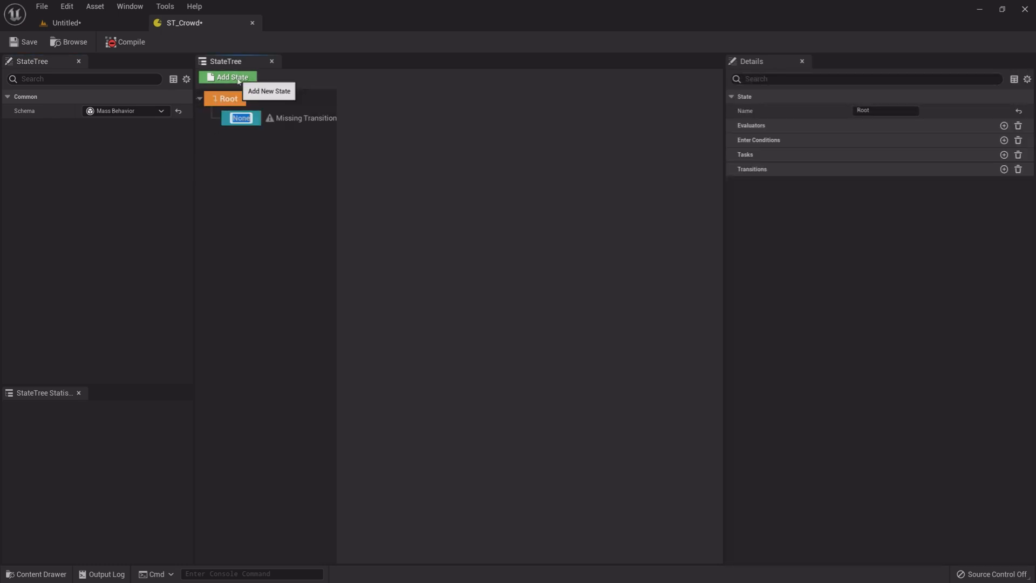
text(Wander)
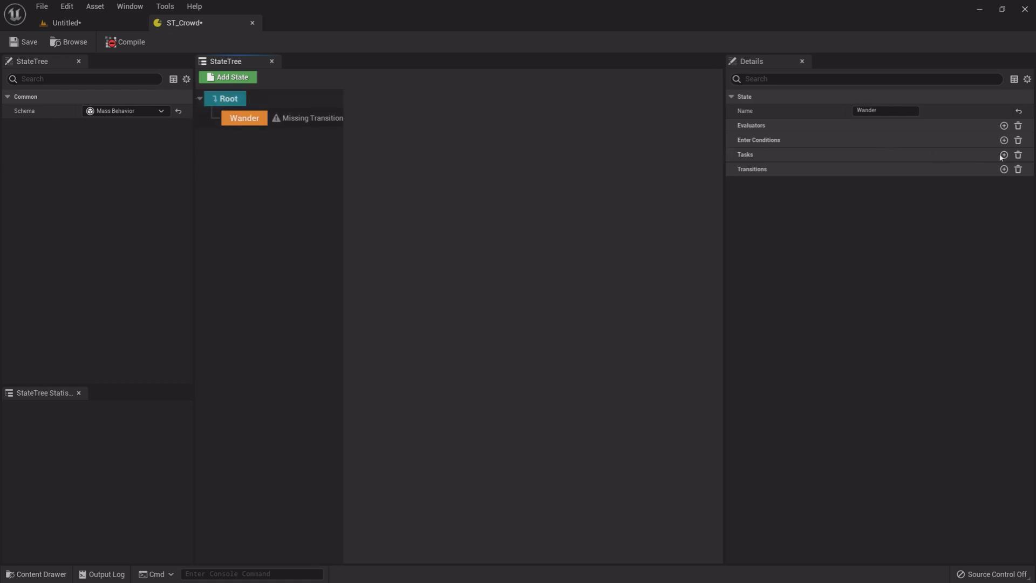
Add ZG Find Wander Target and ZG Path Follow tasks, binding Target Location to WanderTargetLocation
click(1003, 154)
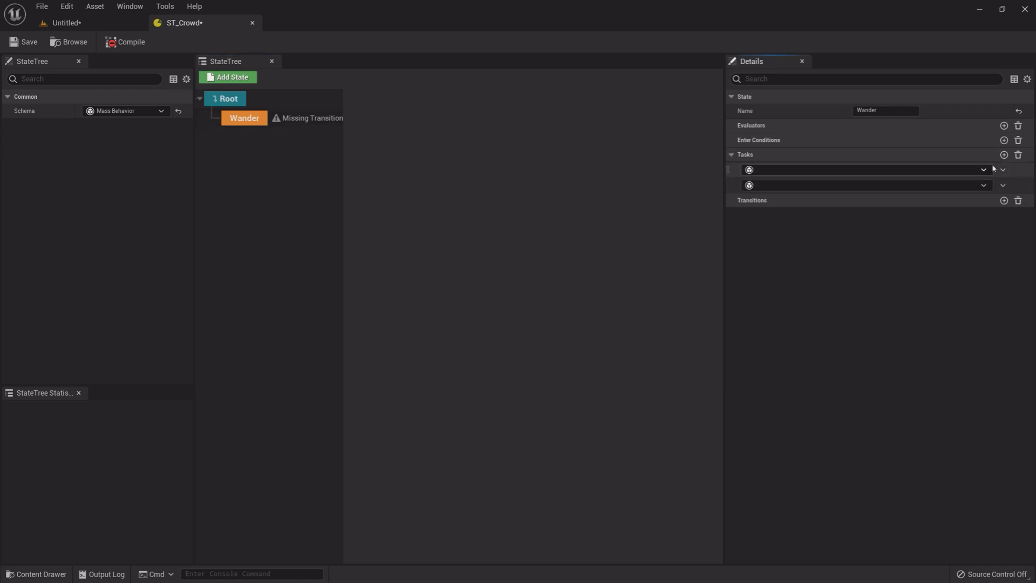
click(865, 169)
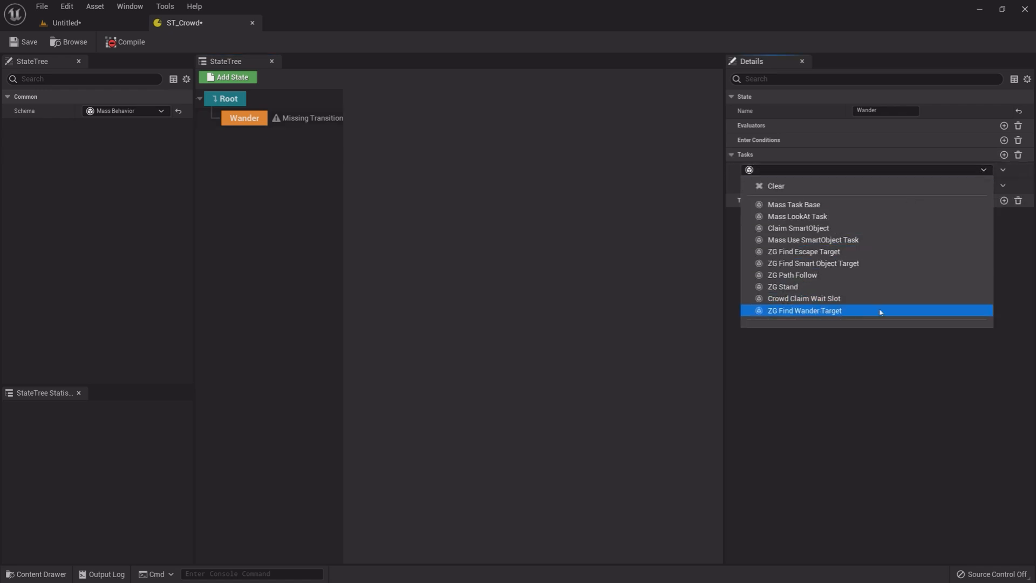
click(804, 311)
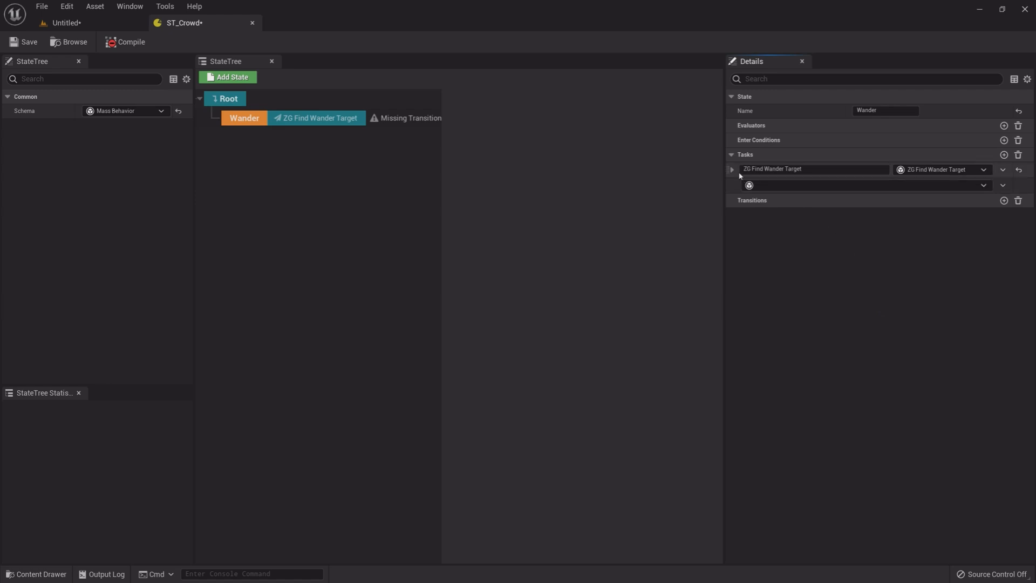
click(731, 168)
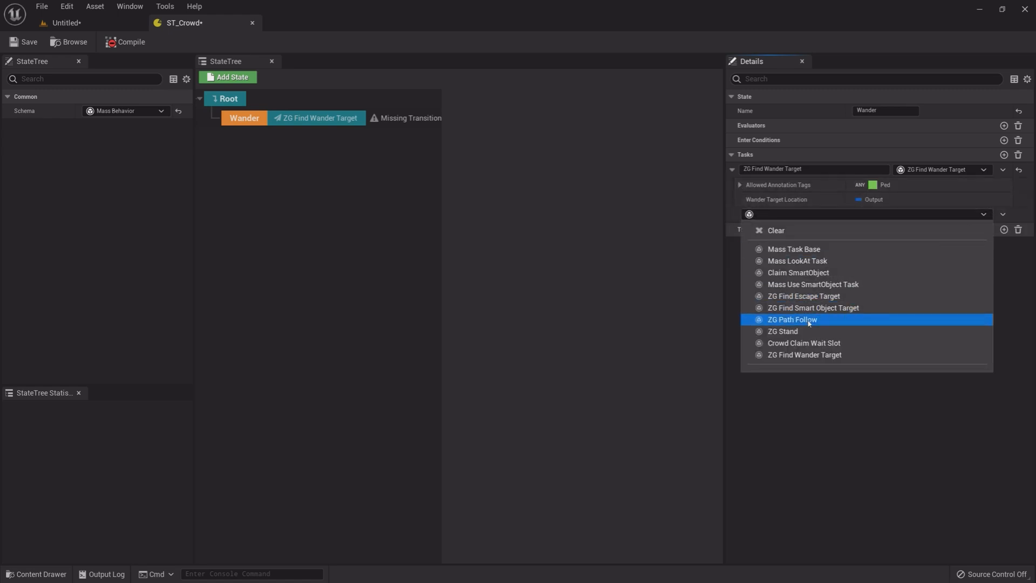
click(792, 319)
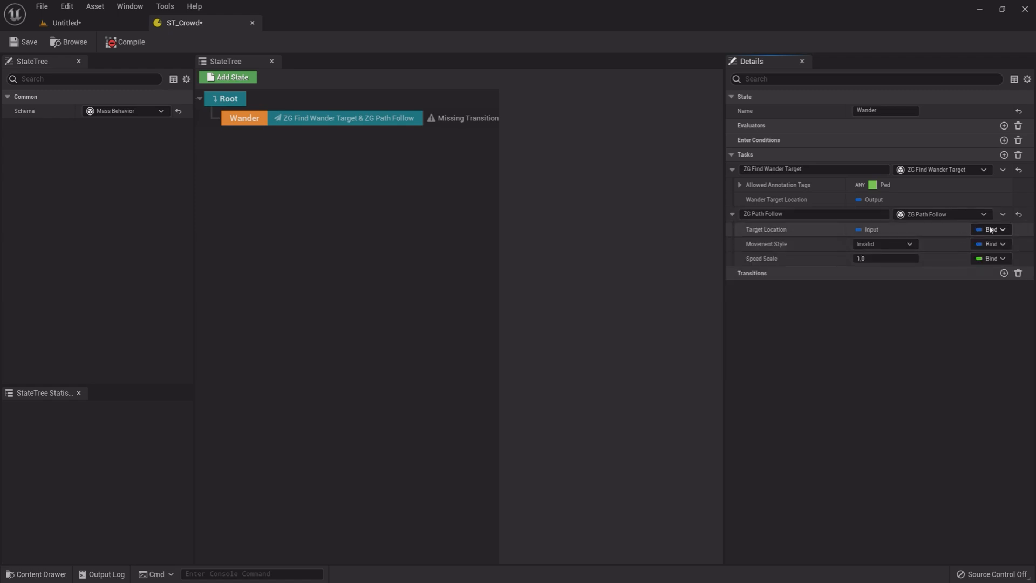
click(990, 229)
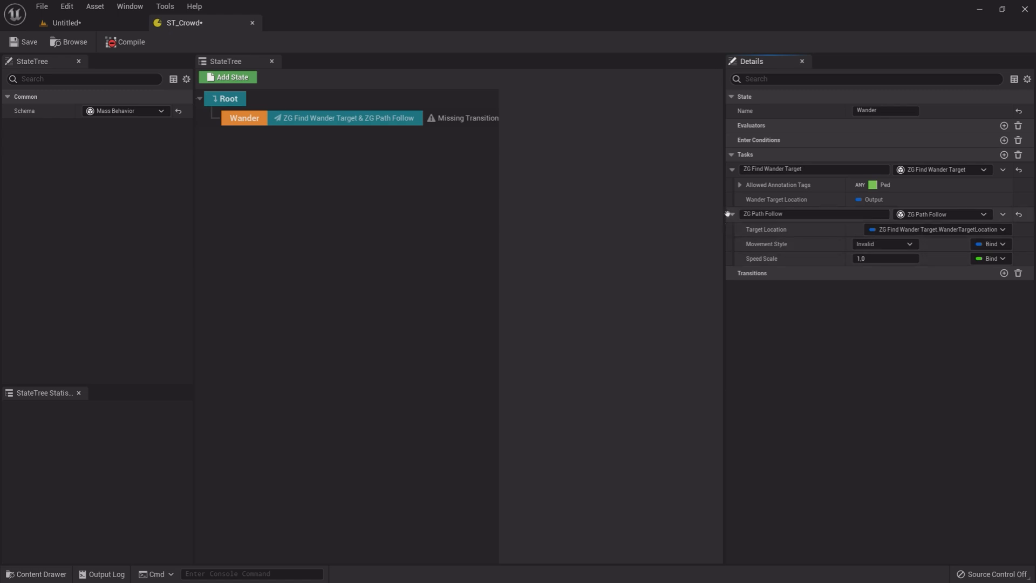
click(730, 169)
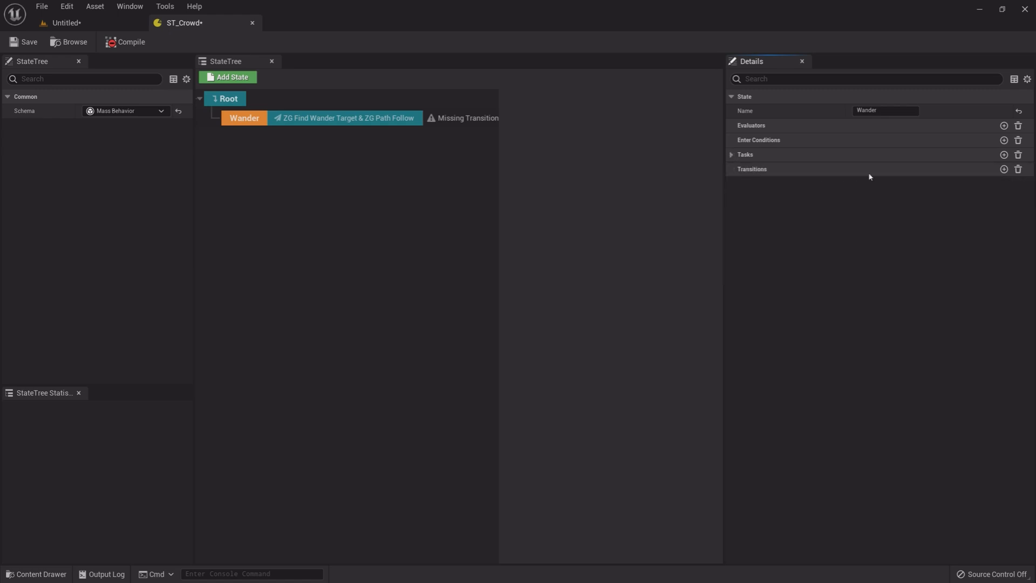
Add an On Completed transition from Wander to Root, then compile ST_Crowd
click(1003, 168)
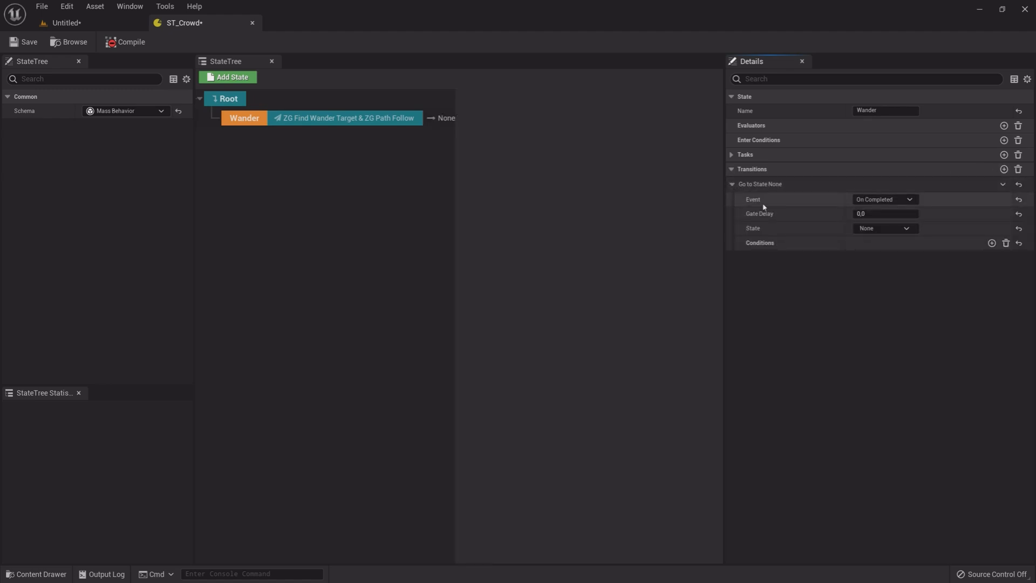
mouse_move(774, 233)
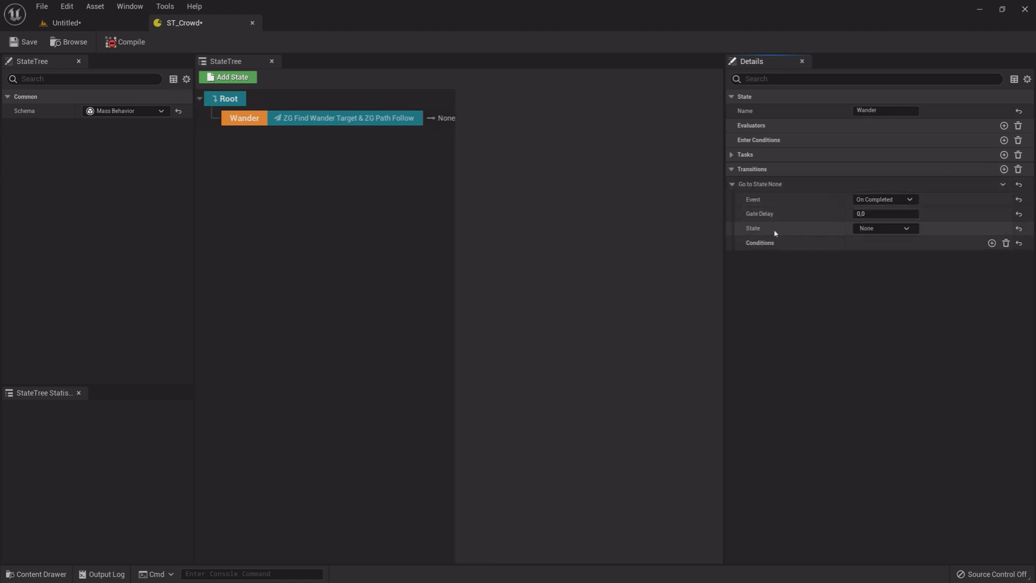
click(885, 228)
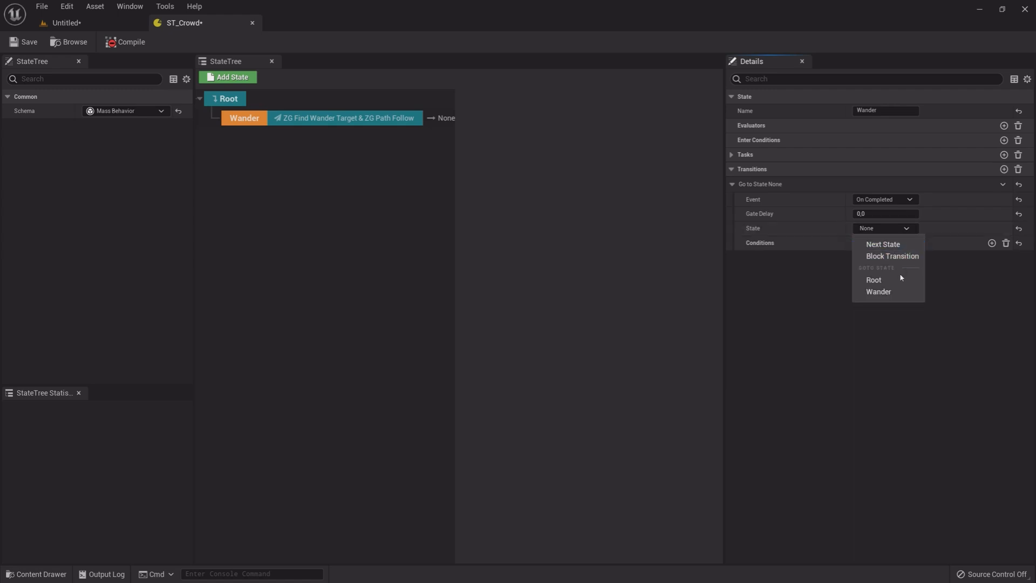
click(873, 280)
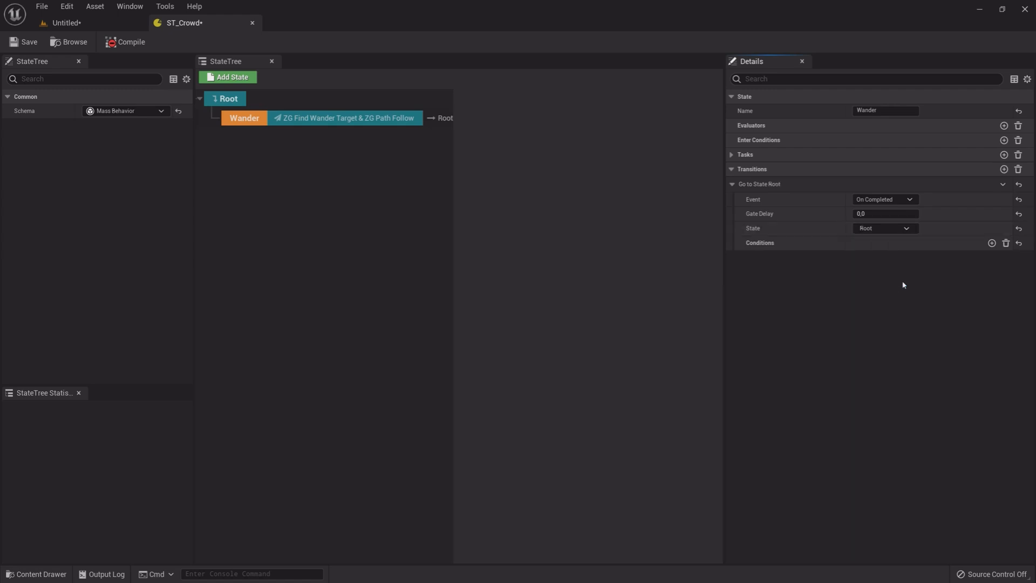
mouse_move(750, 195)
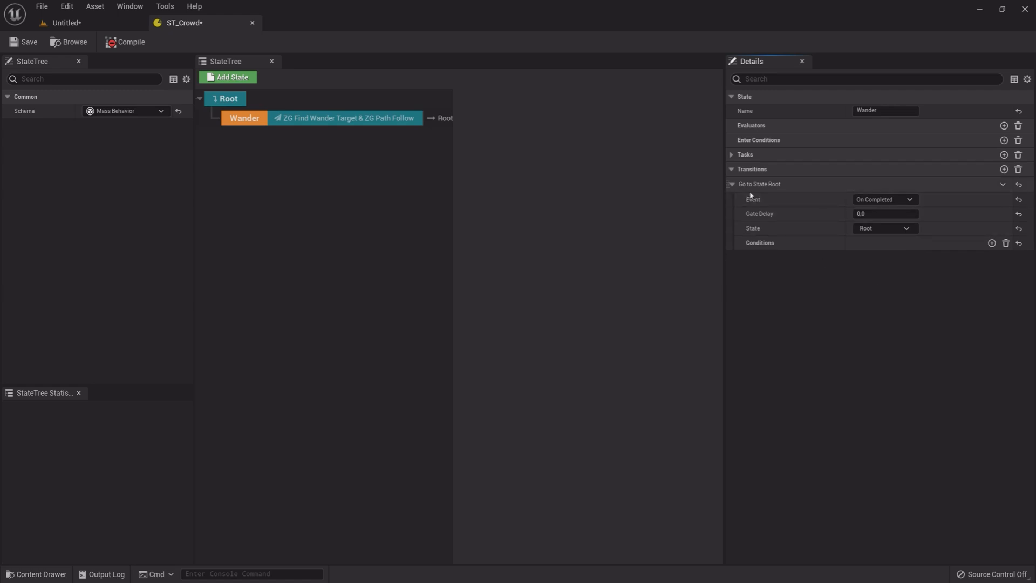
click(731, 185)
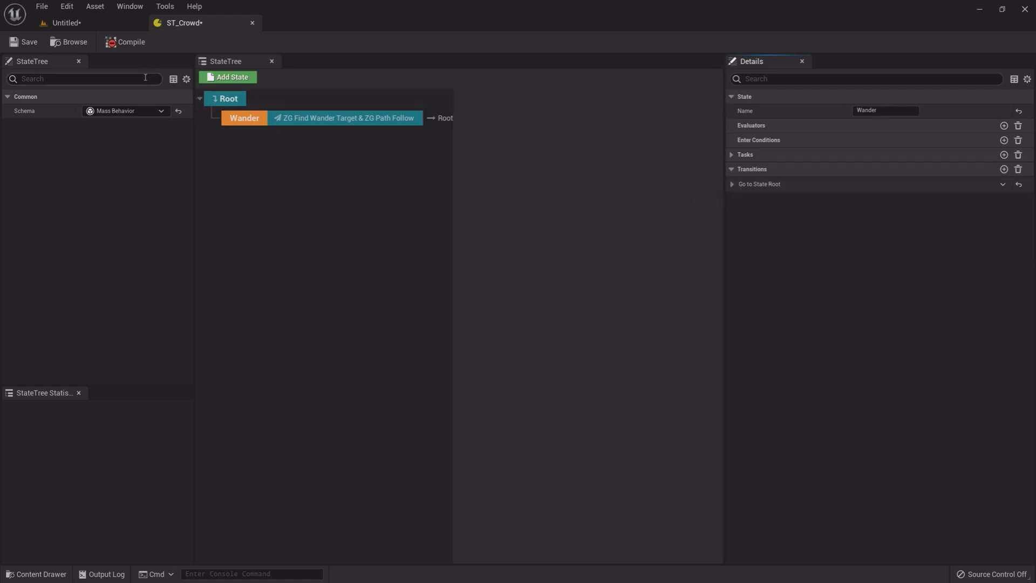
click(131, 42)
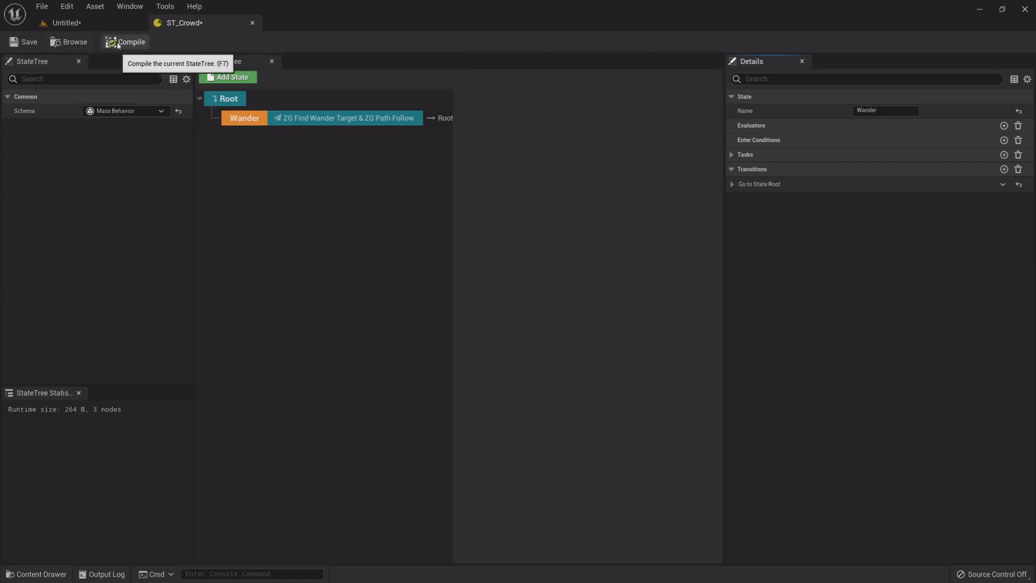
click(130, 41)
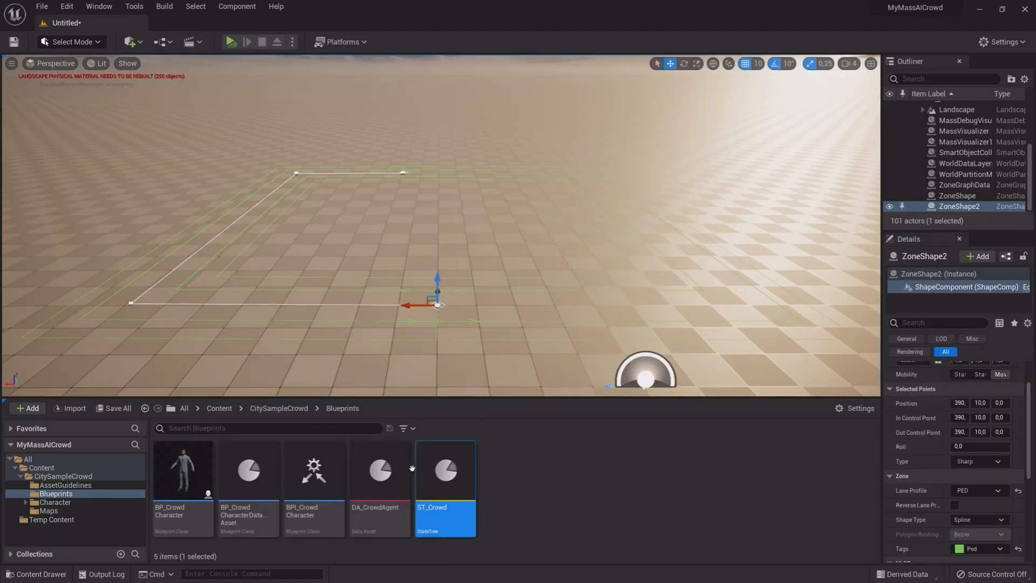
double_click(379, 469)
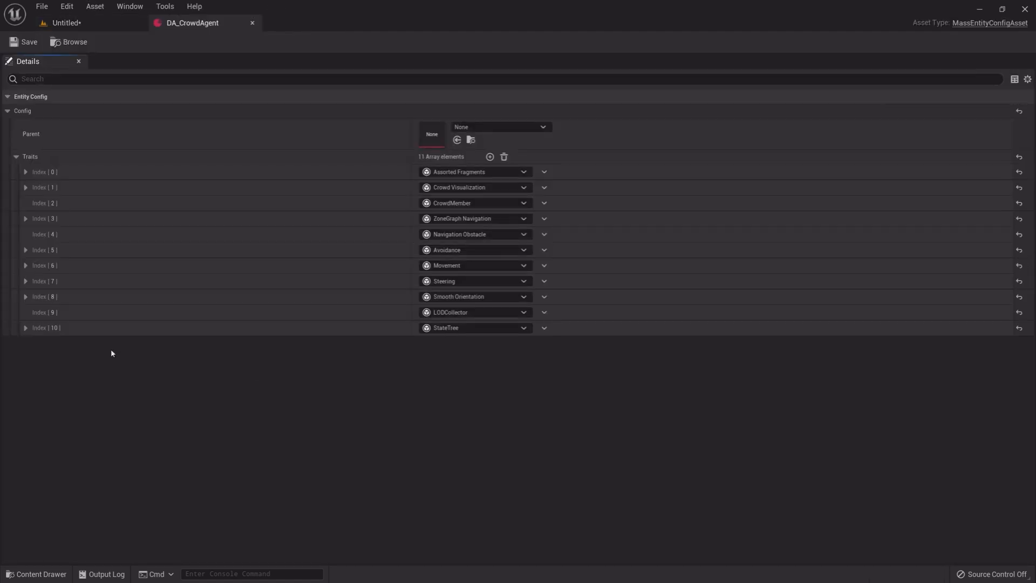
click(25, 327)
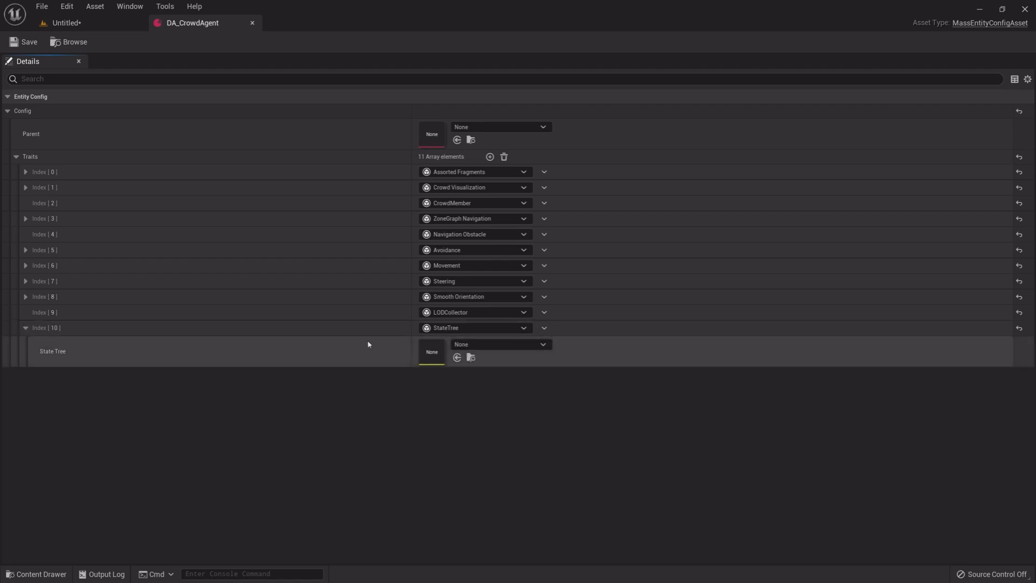
click(543, 344)
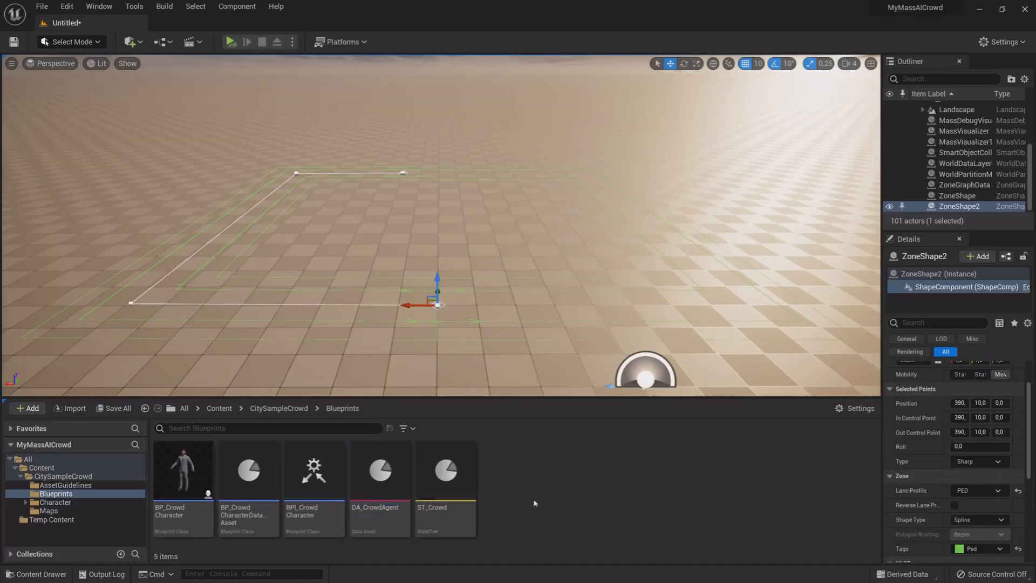
mouse_move(183, 468)
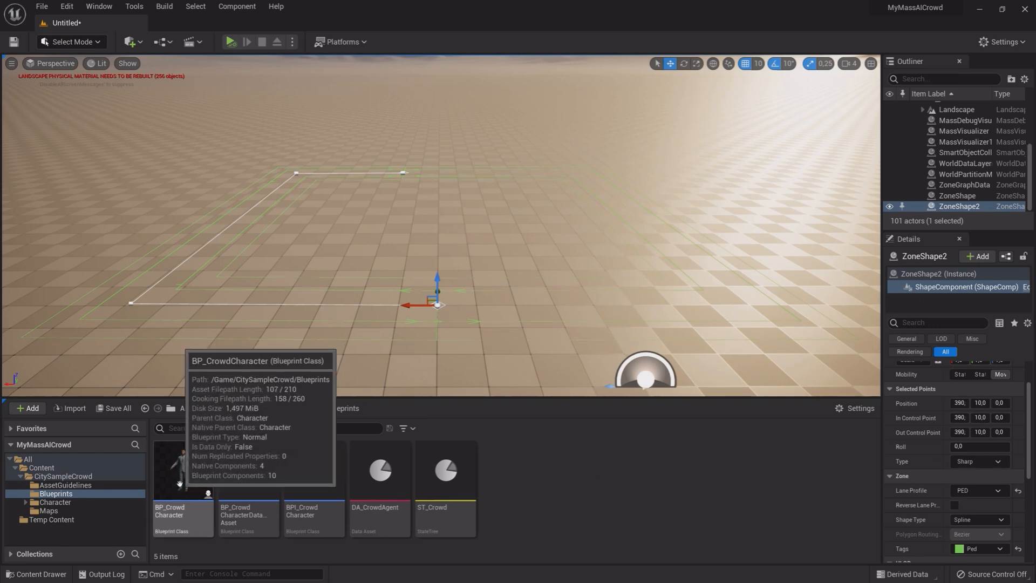
Open the BP_CrowdCharacter blueprint and add a MassAgent component from the component search
double_click(182, 468)
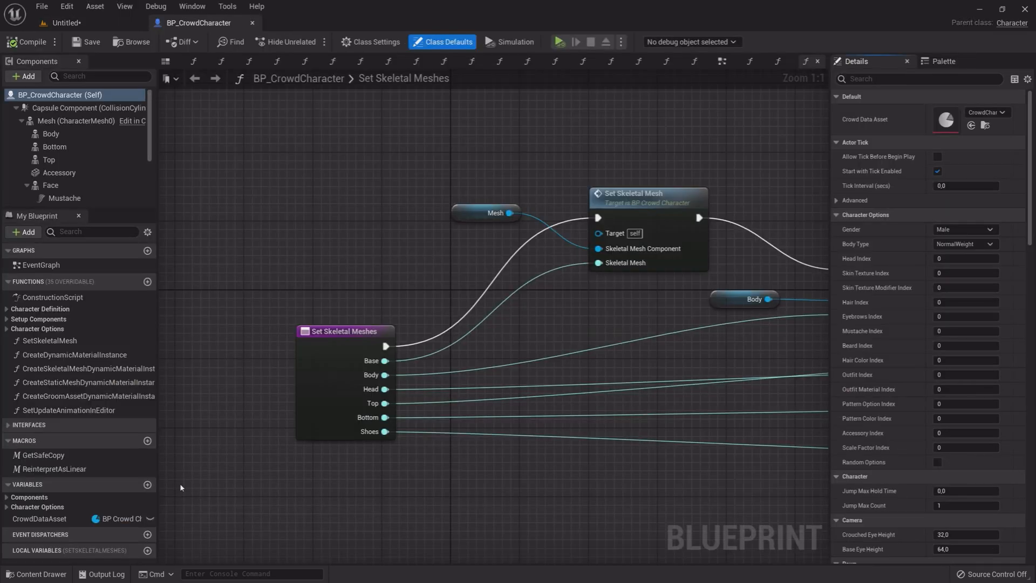
click(76, 121)
text(m)
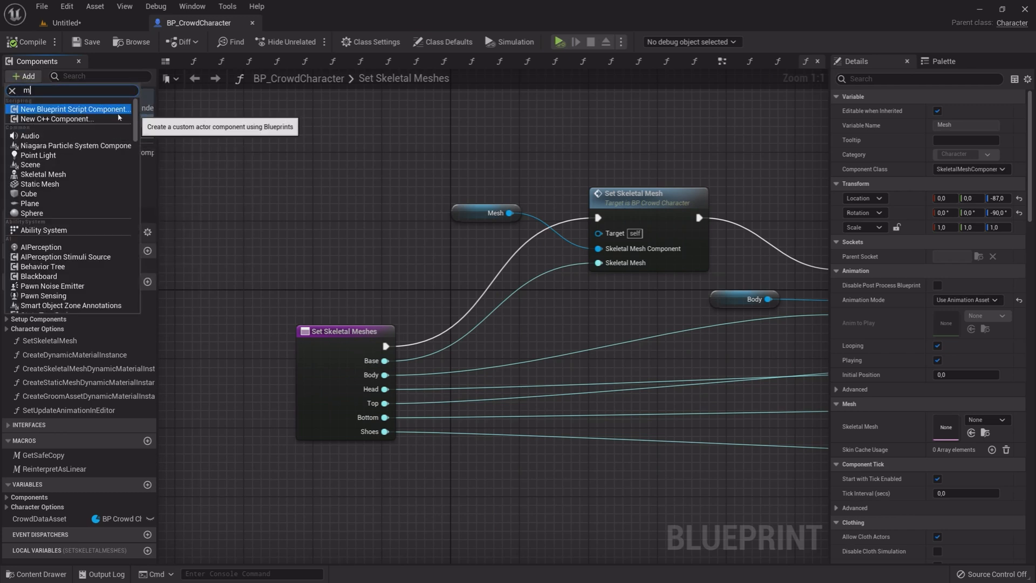
text(ass)
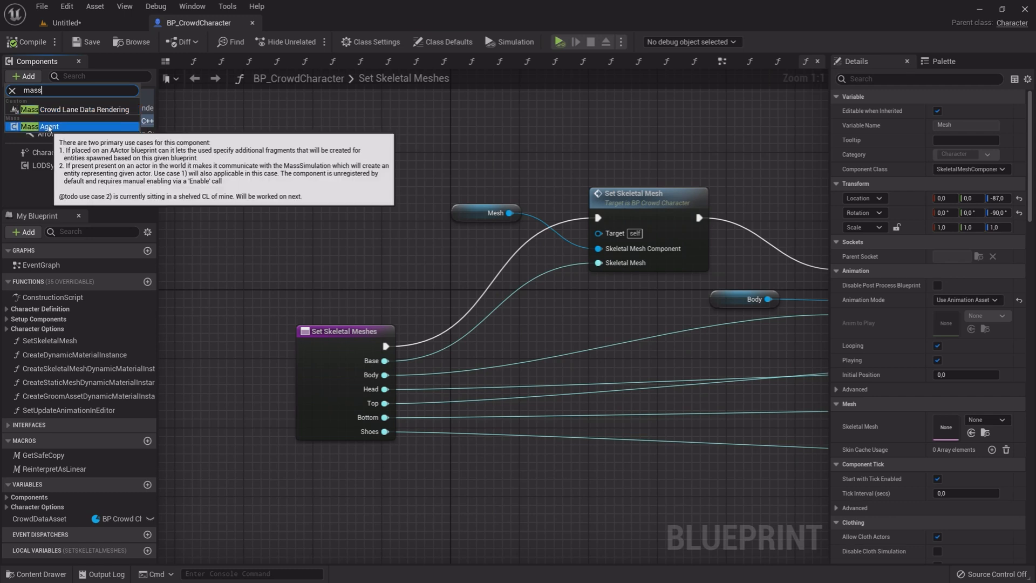
click(49, 126)
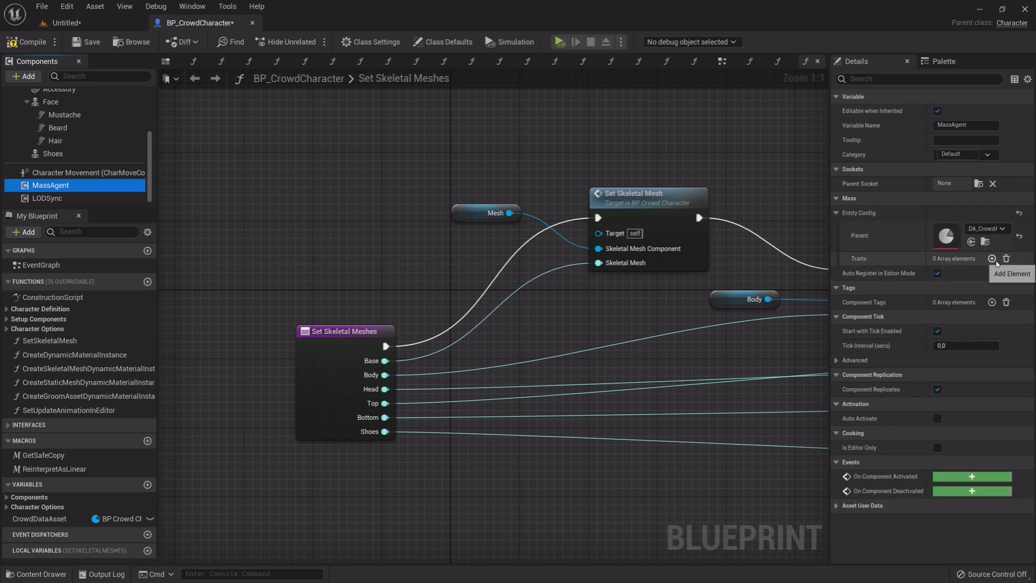
Add three MassAgent traits, including Agent Orientation Sync as the third
click(991, 258)
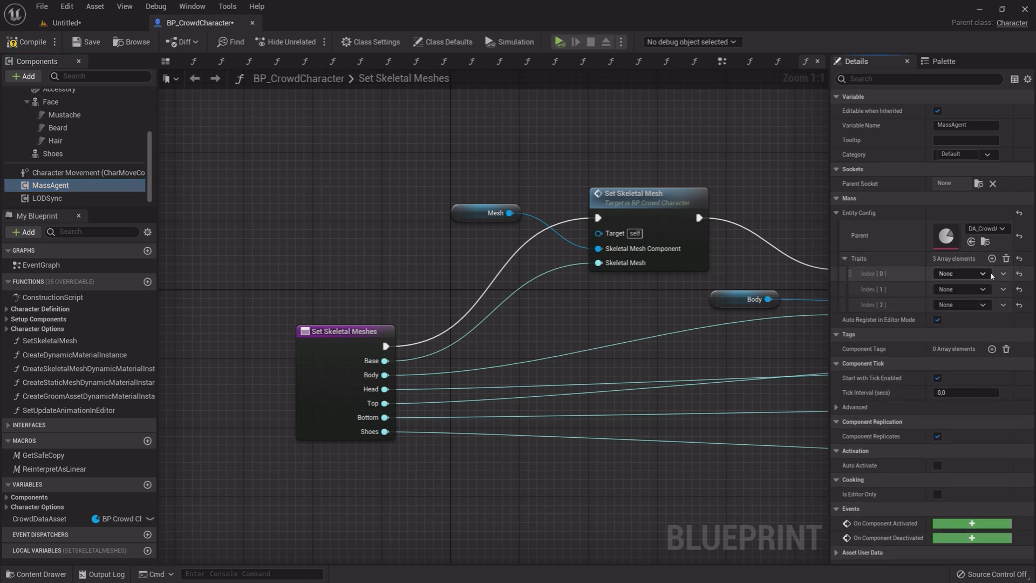
click(959, 273)
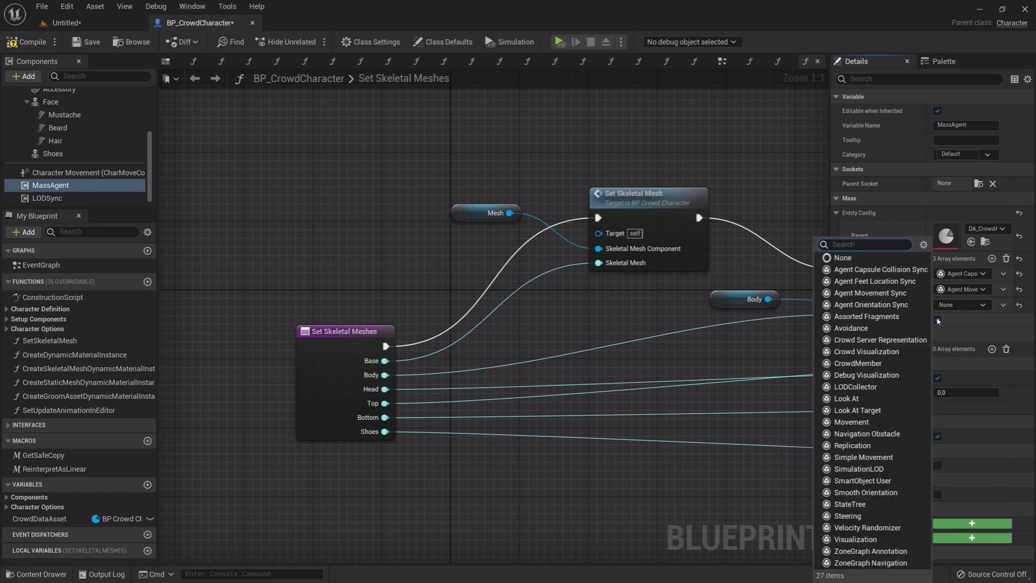
click(870, 304)
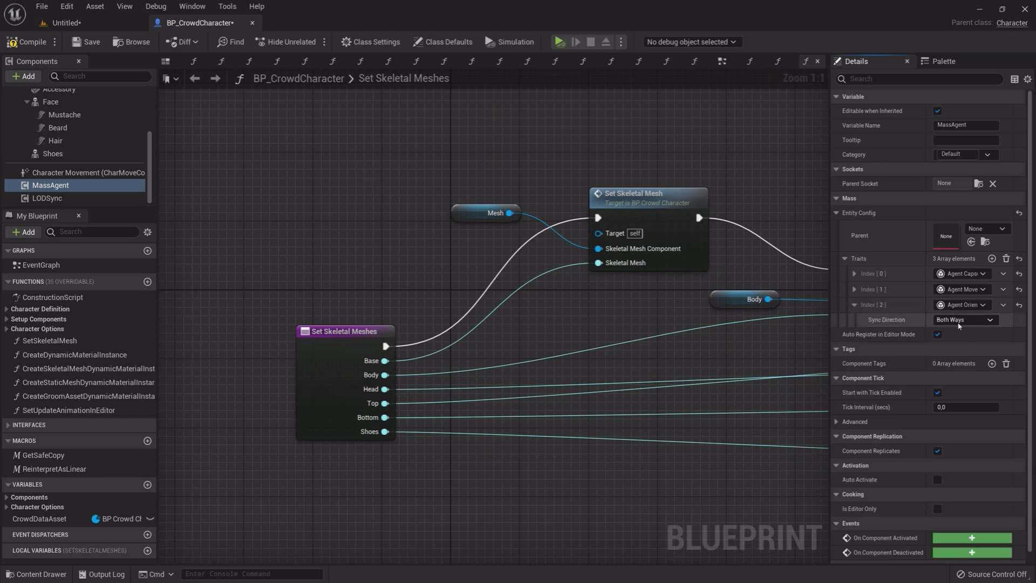
Set the sync direction for the orientation, movement and capsule collision traits
click(963, 320)
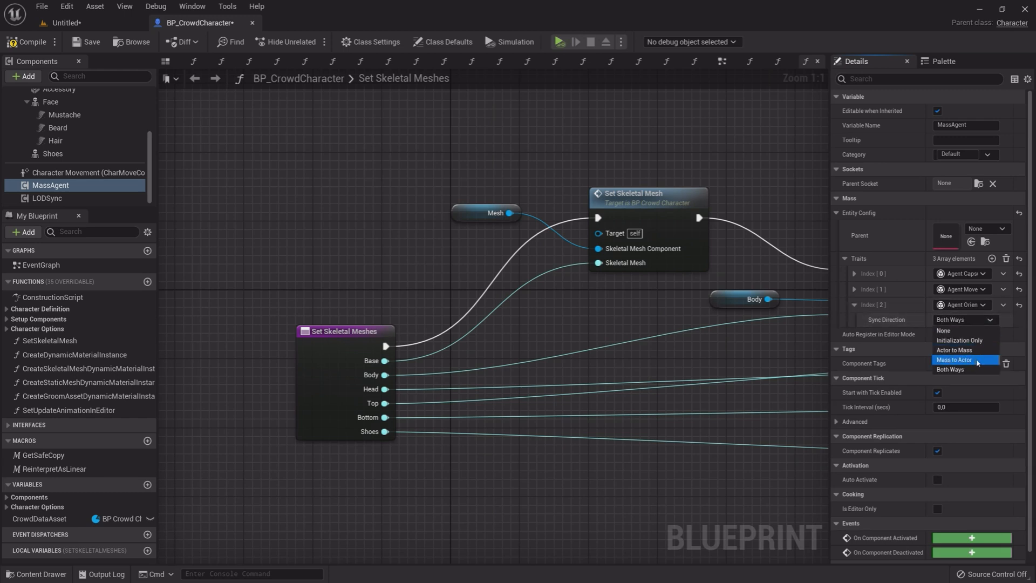
click(954, 359)
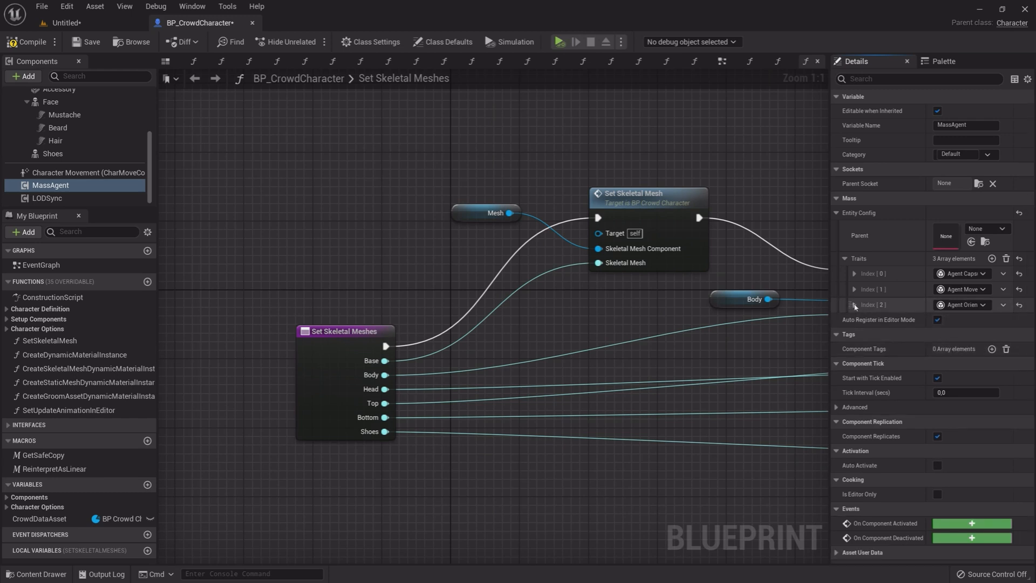
click(962, 289)
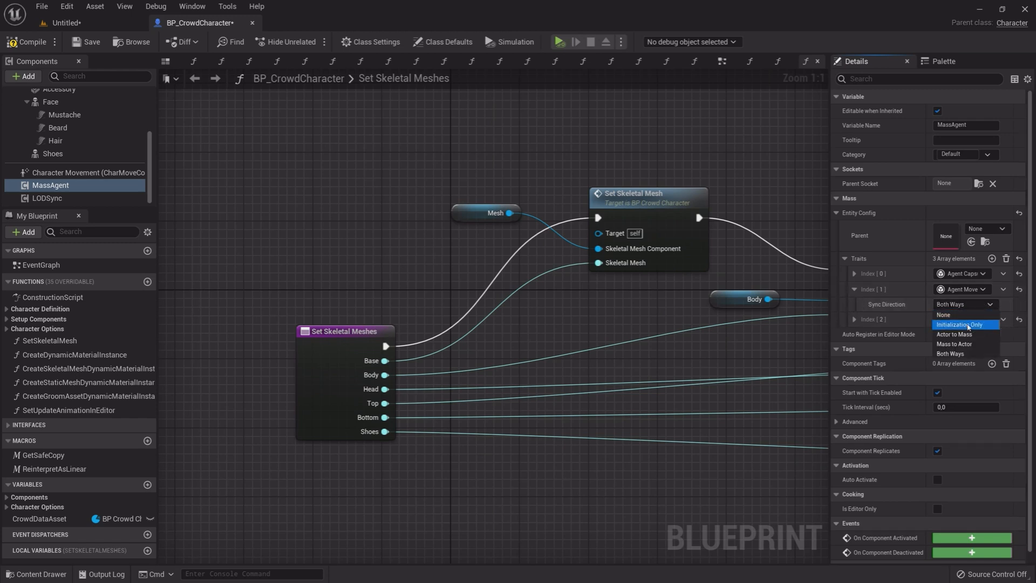
click(953, 344)
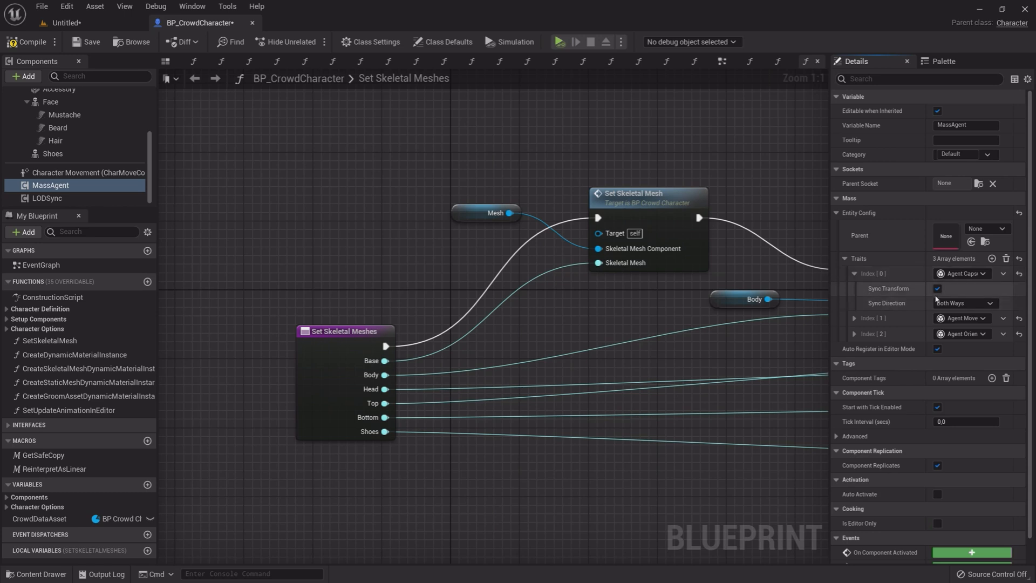
click(963, 303)
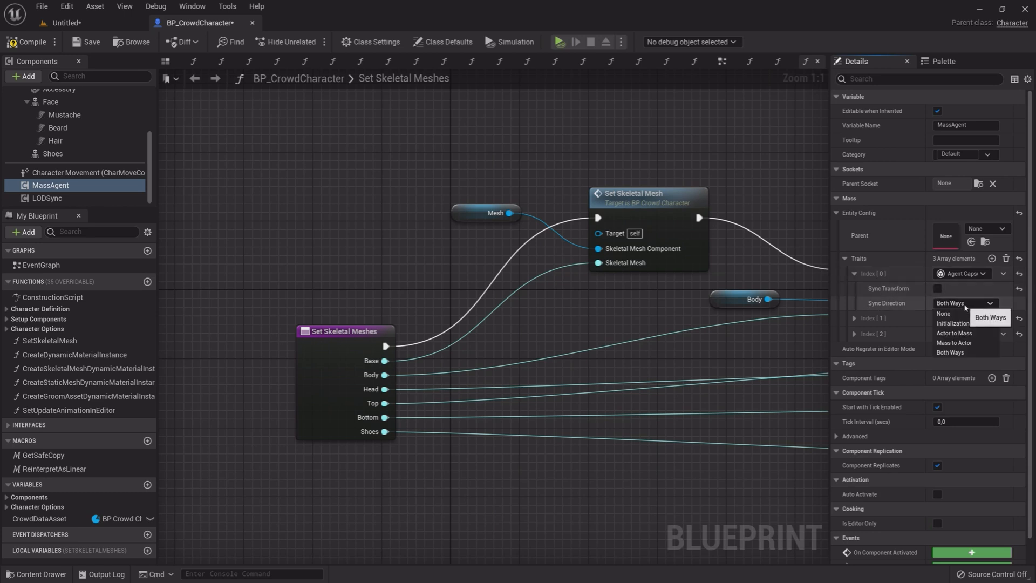
click(953, 335)
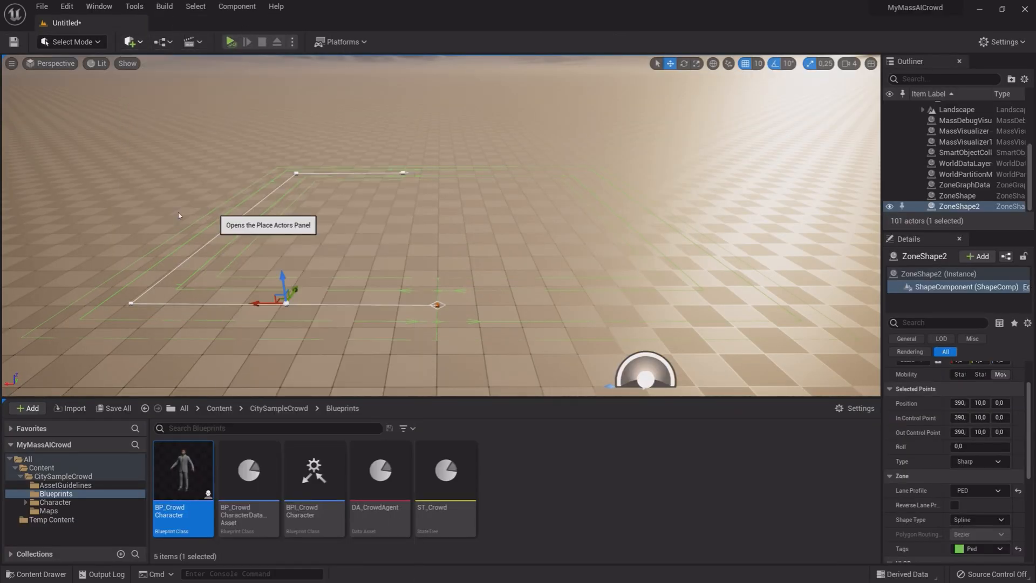
Drag a MassSpawner from the Place Actors 'Mas' search into the viewport
click(132, 42)
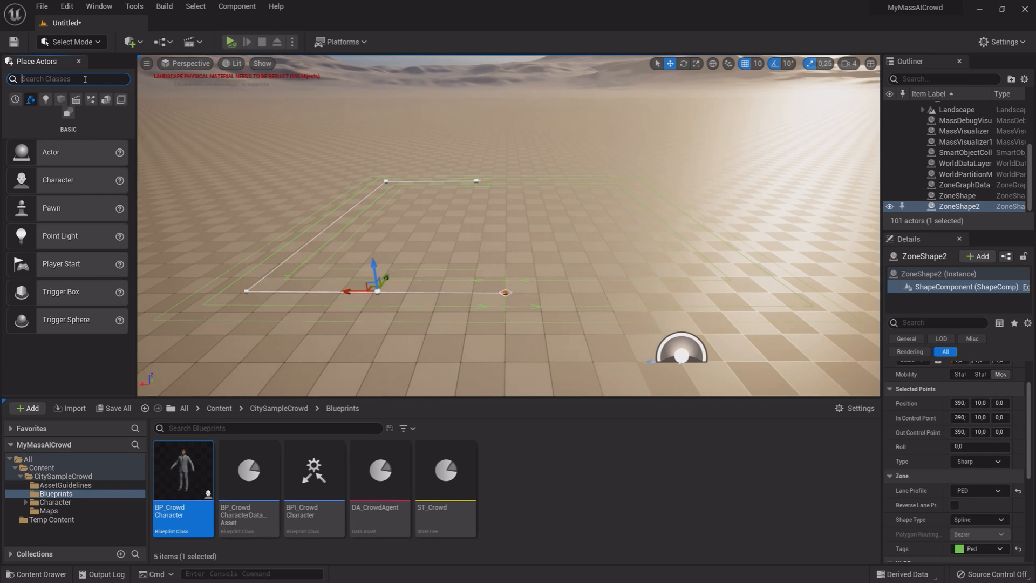
text(Mass)
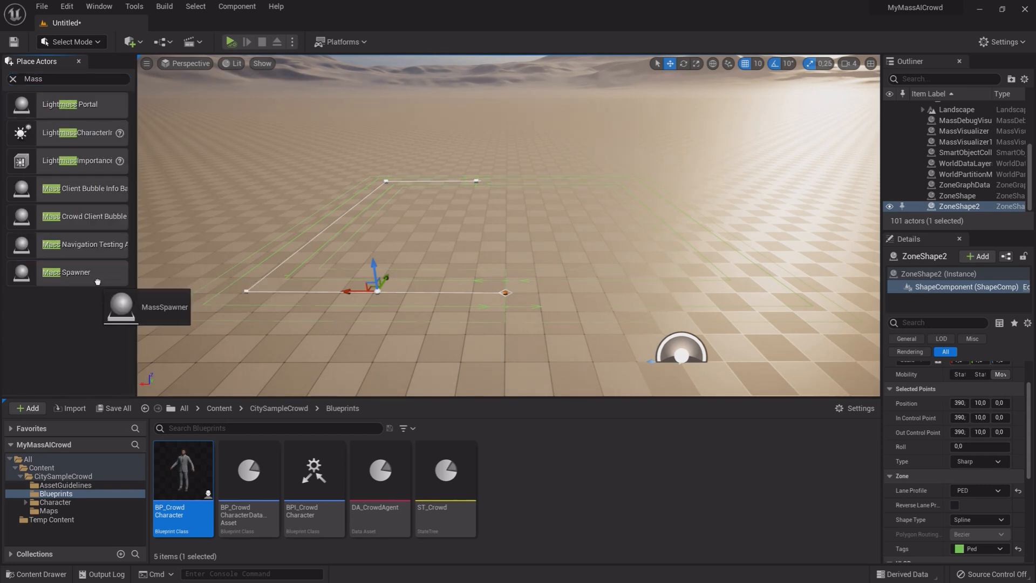
drag(65, 271, 505, 228)
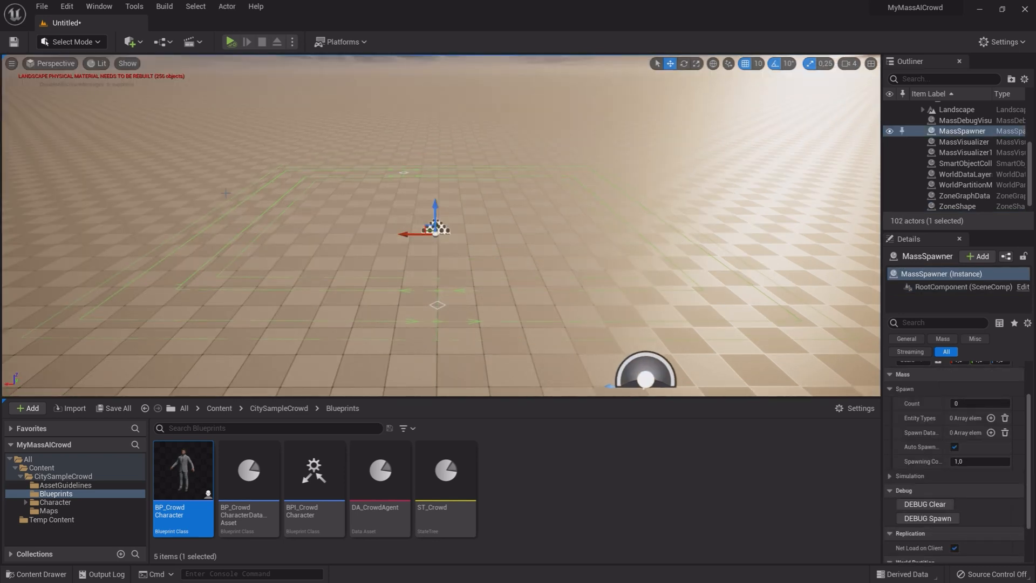
mouse_move(839, 448)
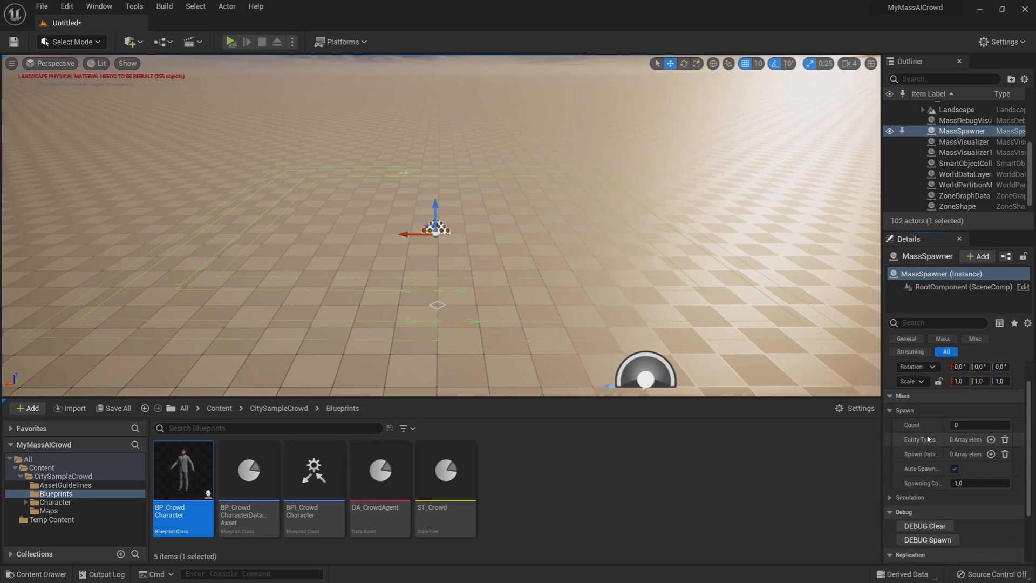
Give the MassSpawner an entity type entry and a ZoneGraph SpawnPoints Generator
click(989, 439)
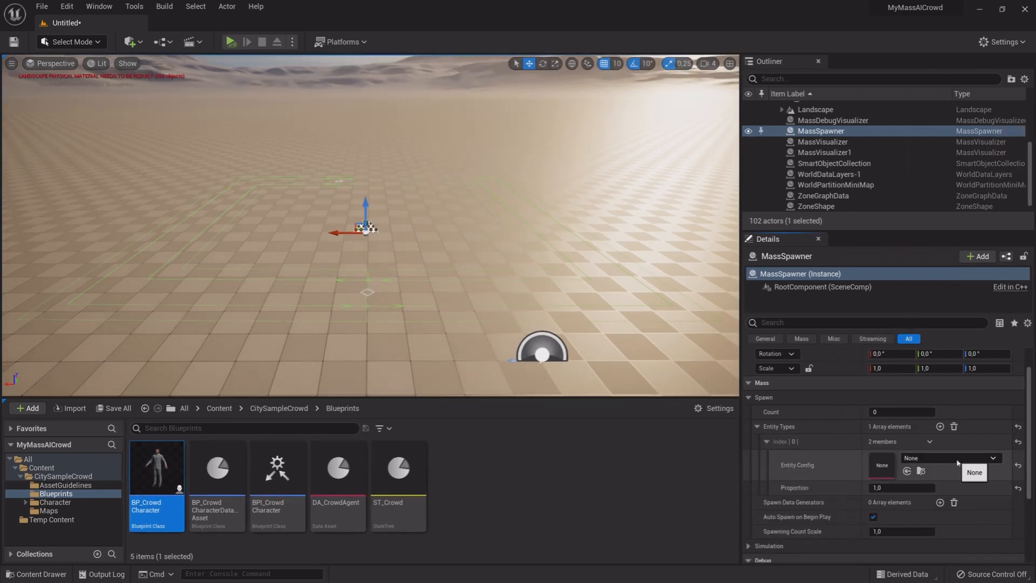
click(974, 471)
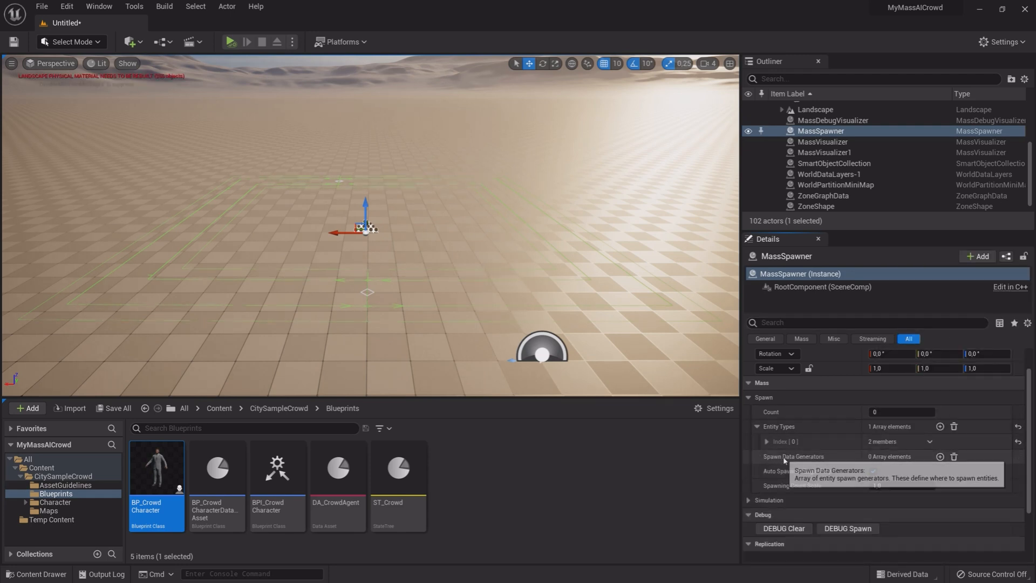
click(939, 456)
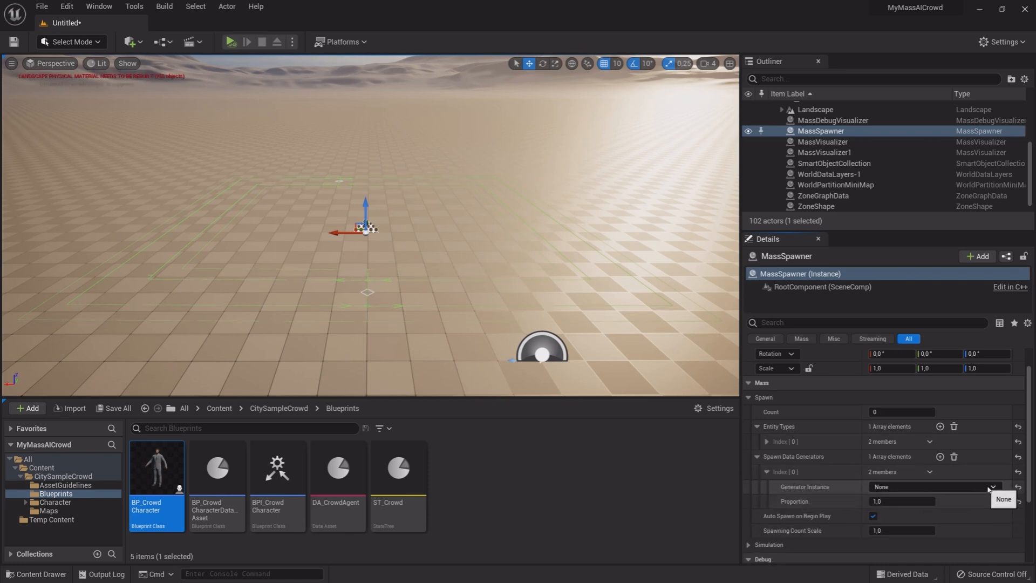
click(991, 486)
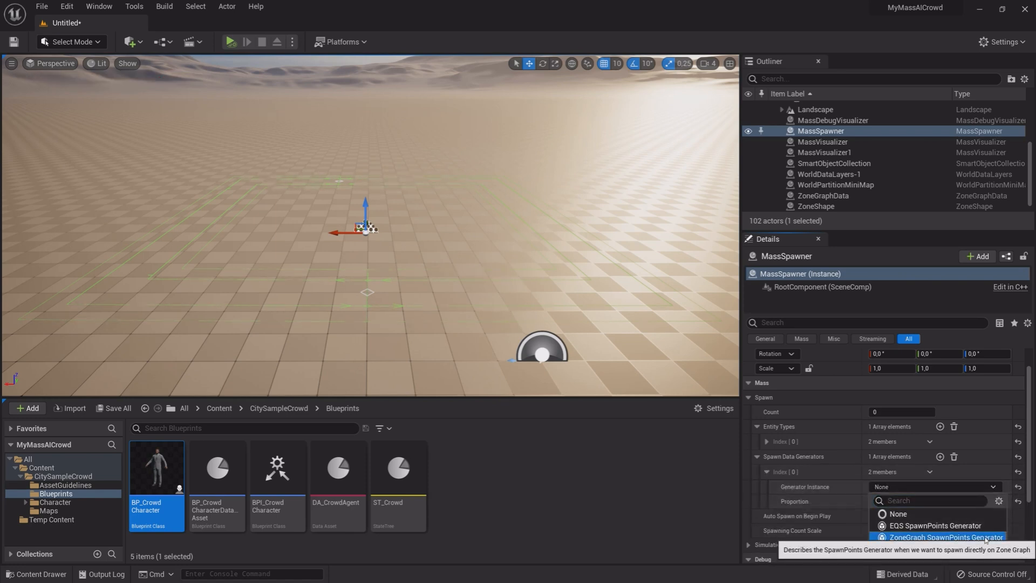
click(947, 536)
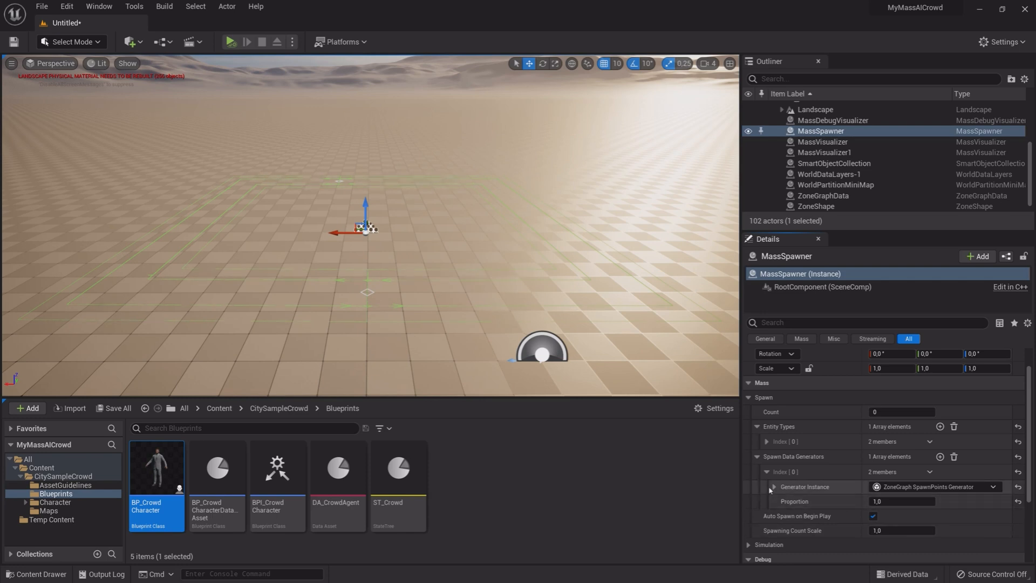
Restrict the zone graph generator's tag filter to Ped lanes
click(773, 486)
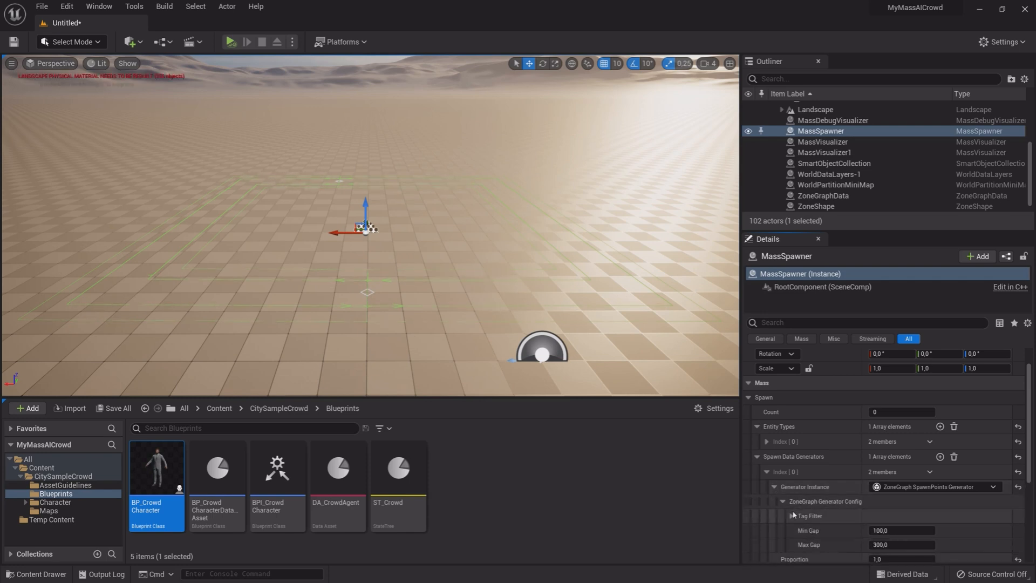
click(920, 529)
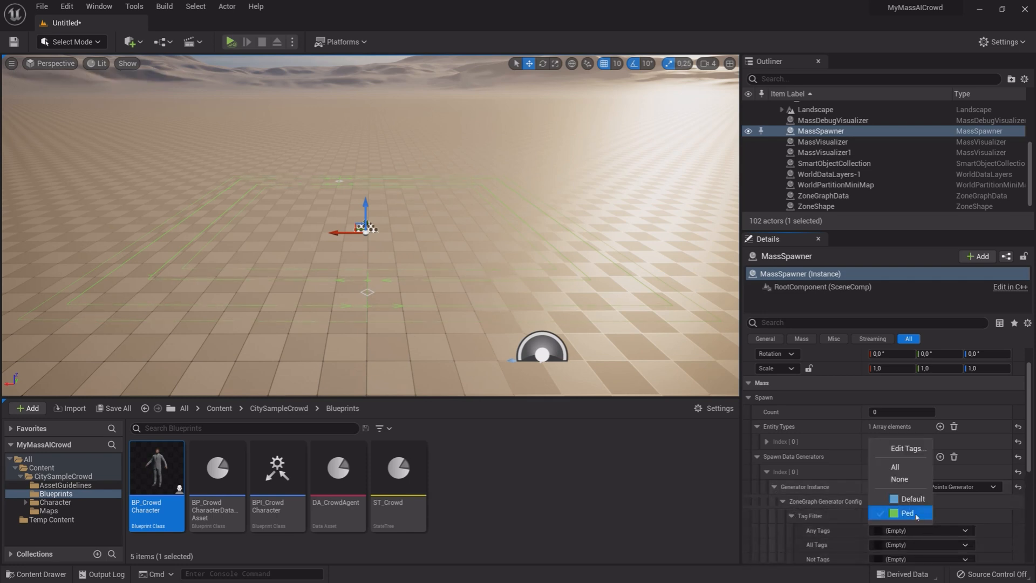
click(906, 512)
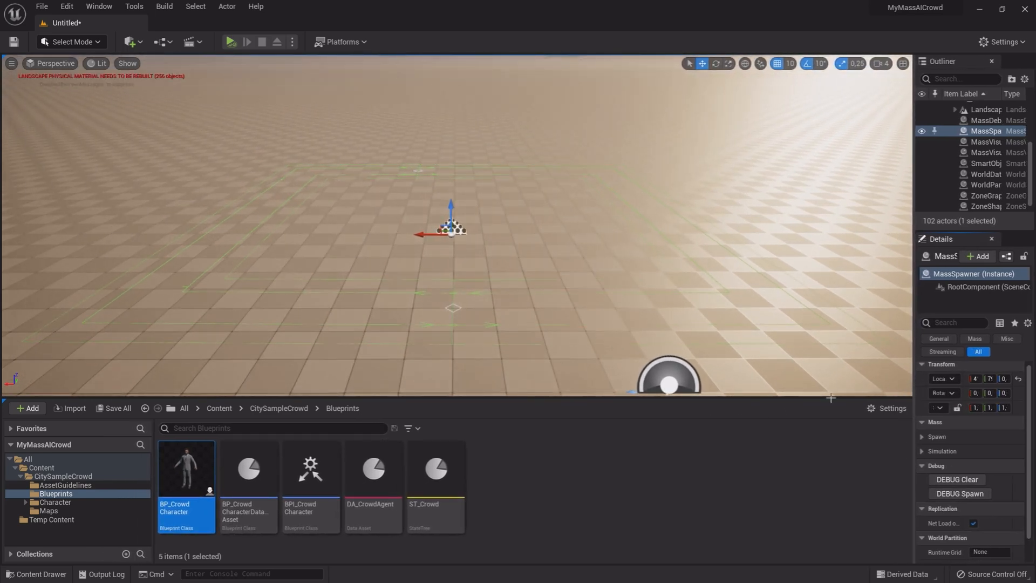
mouse_move(185, 469)
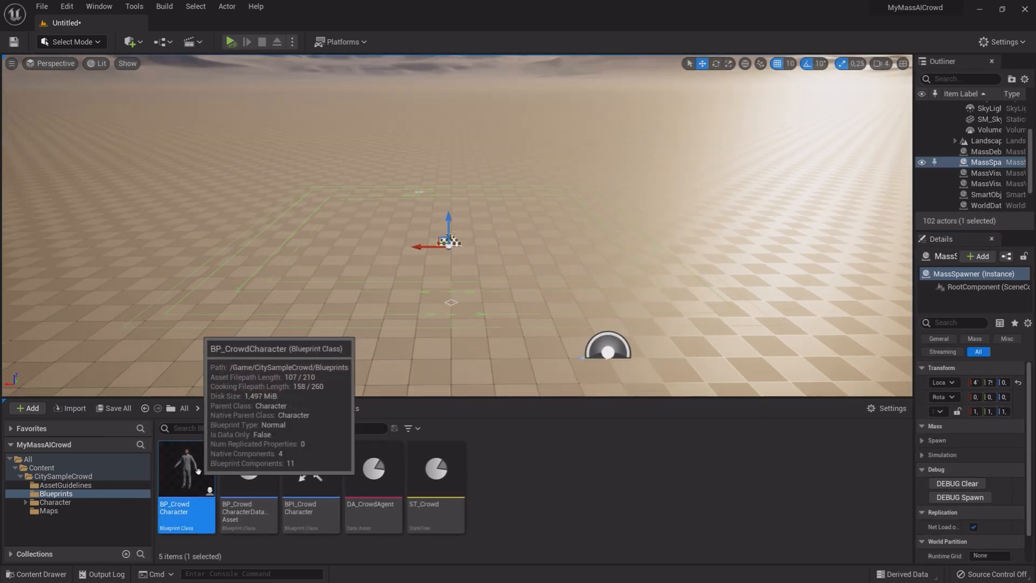
Open BP_CrowdCharacter and set the Mesh's Animation Mode to Use Animation Blueprint
double_click(186, 466)
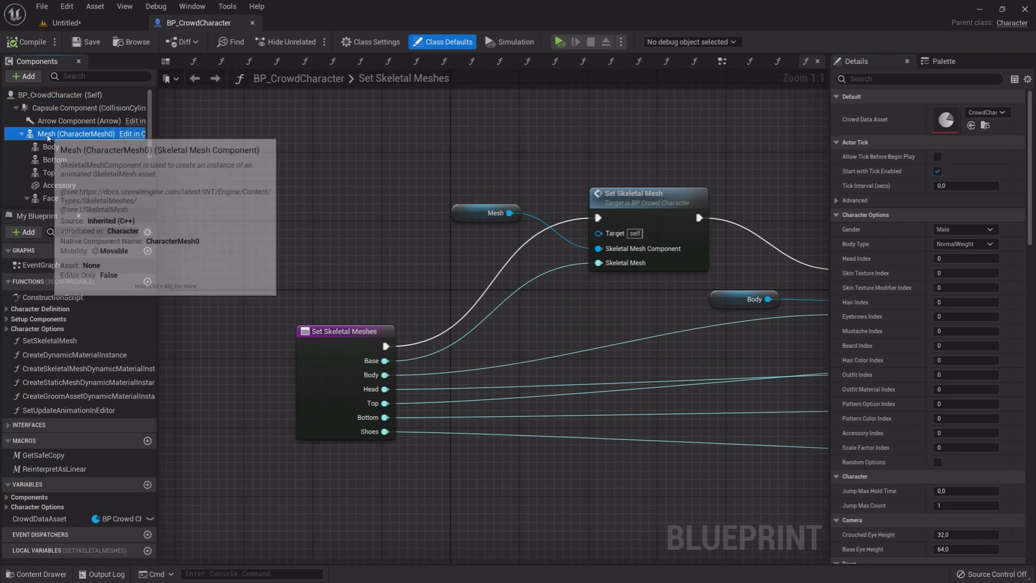
click(75, 133)
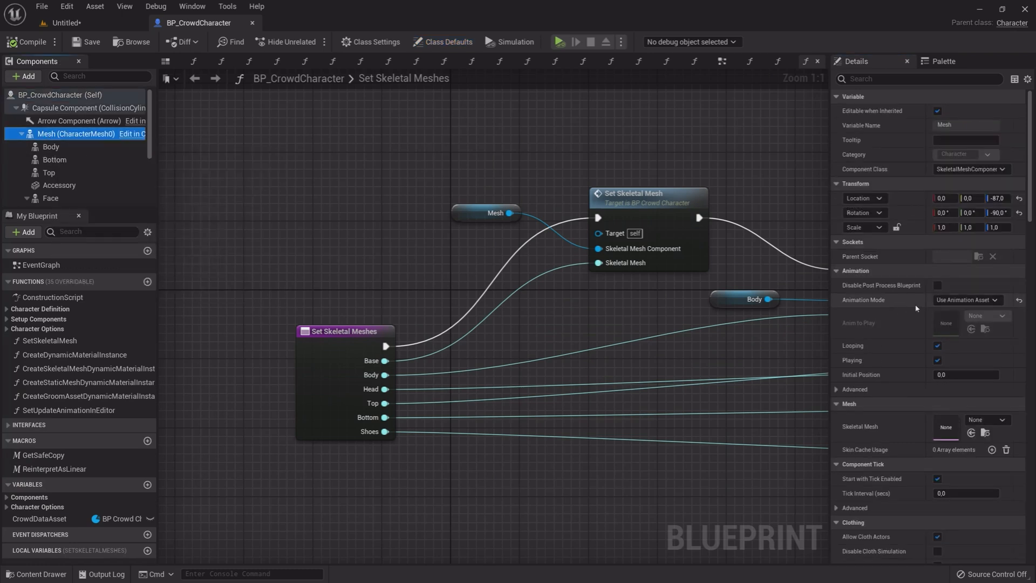
click(967, 300)
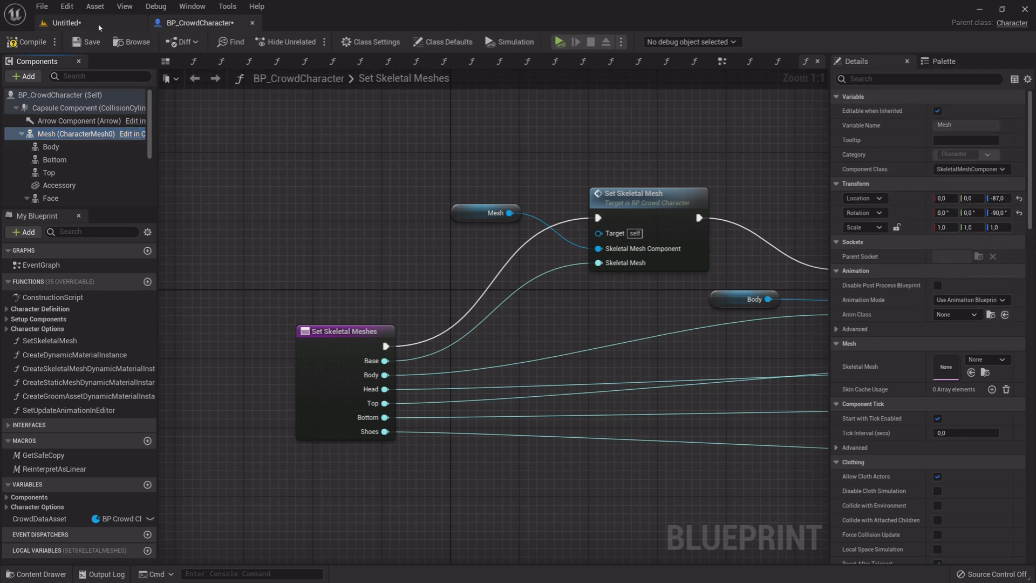
Create an Animation Blueprint targeting the SK_Base skeleton from the Content Drawer
click(36, 573)
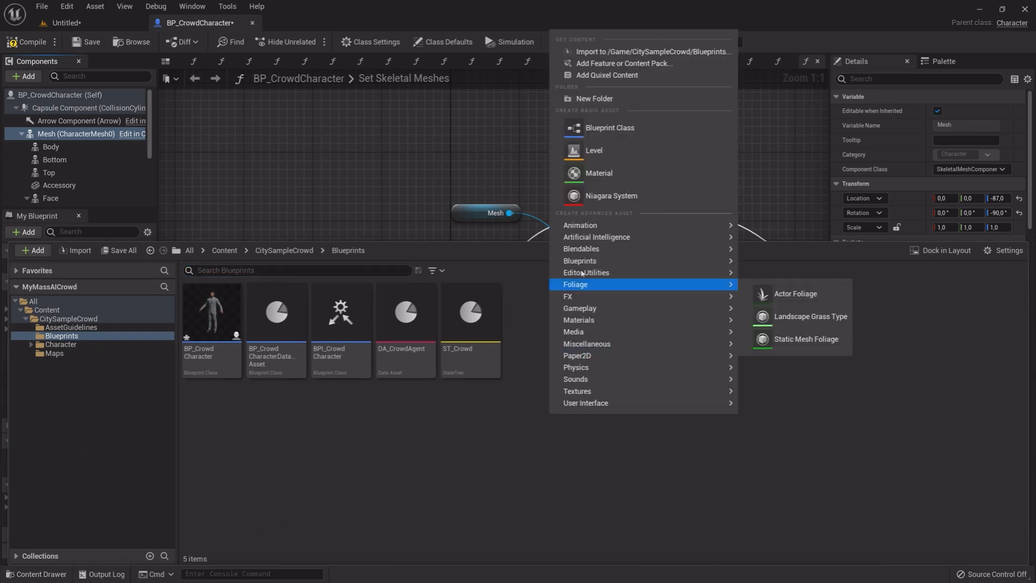
mouse_move(580, 225)
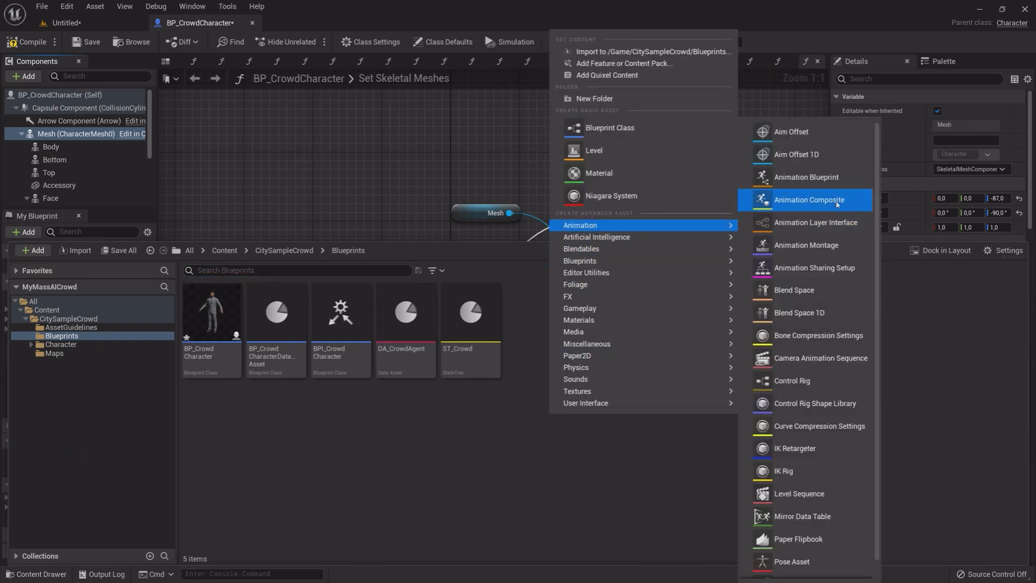
click(806, 176)
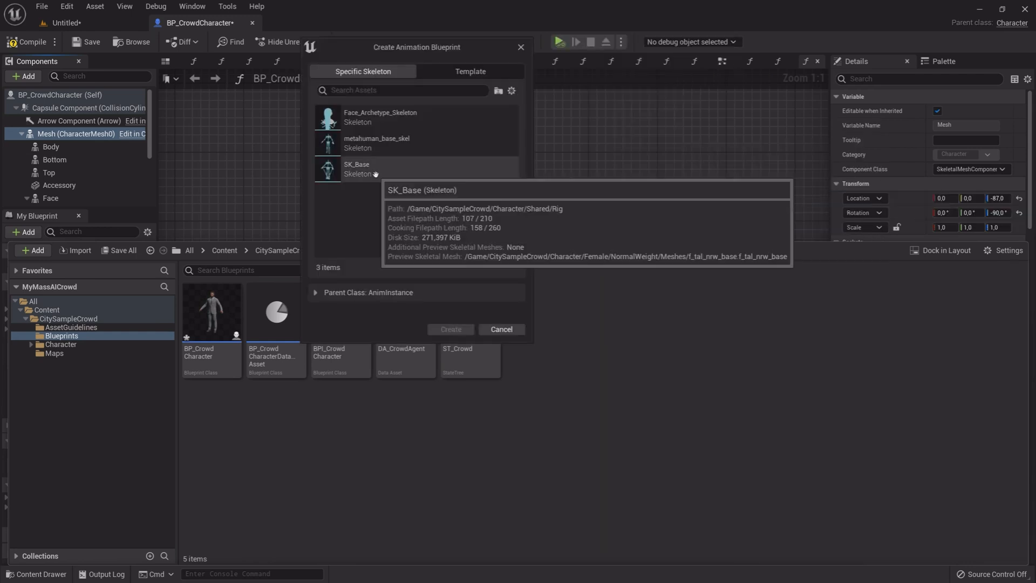
click(356, 168)
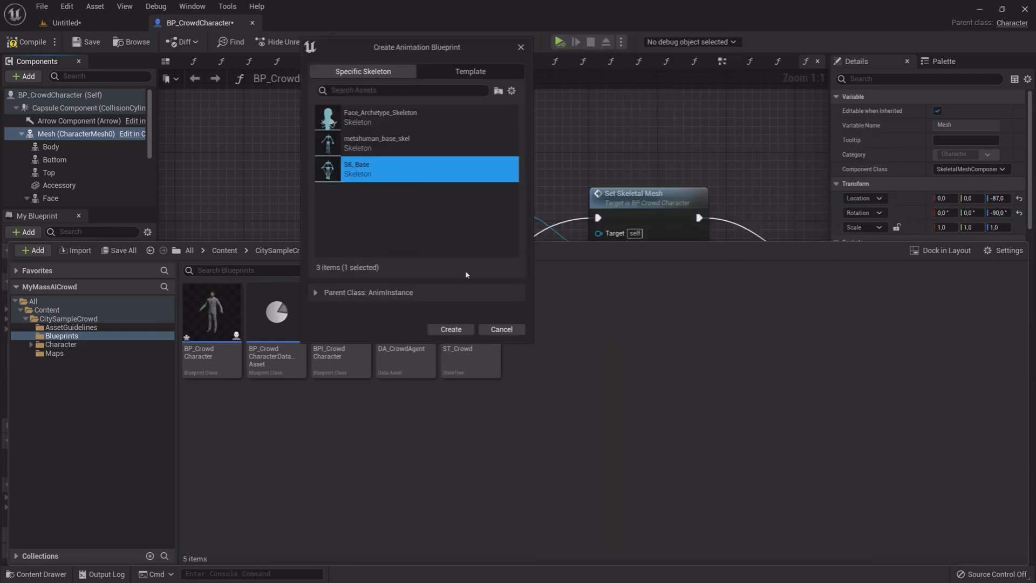
mouse_move(450, 330)
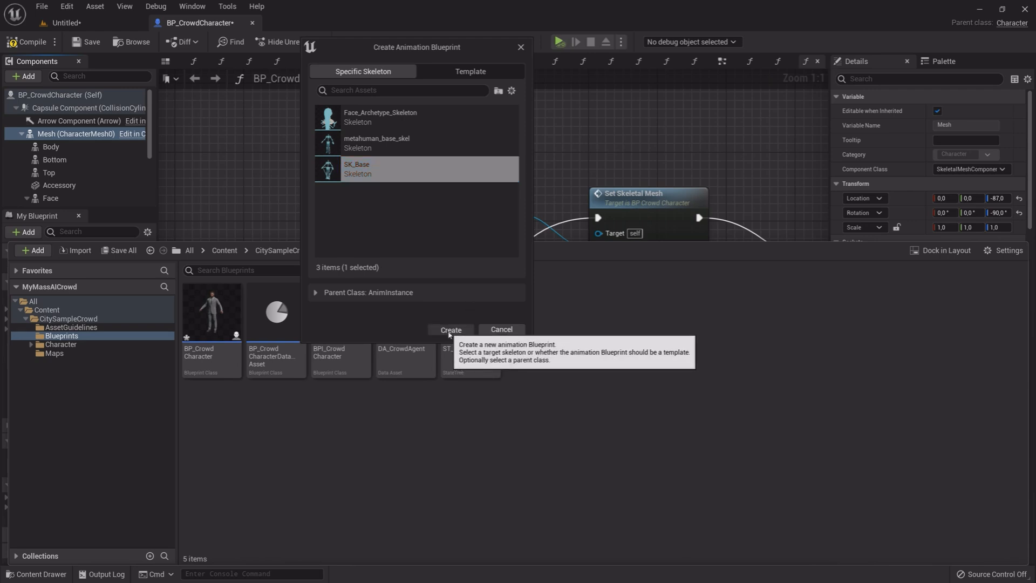
click(450, 330)
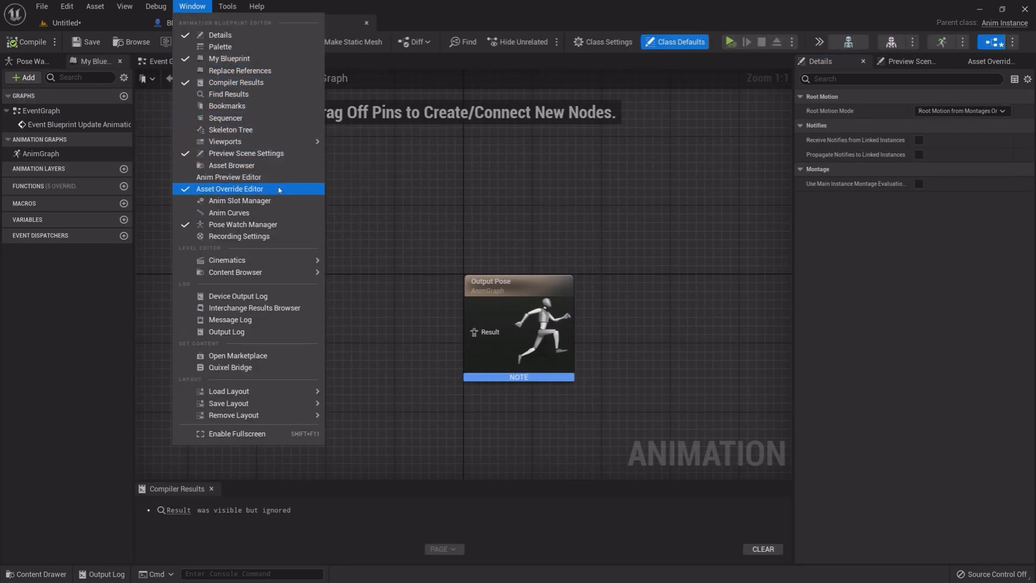
mouse_move(228, 177)
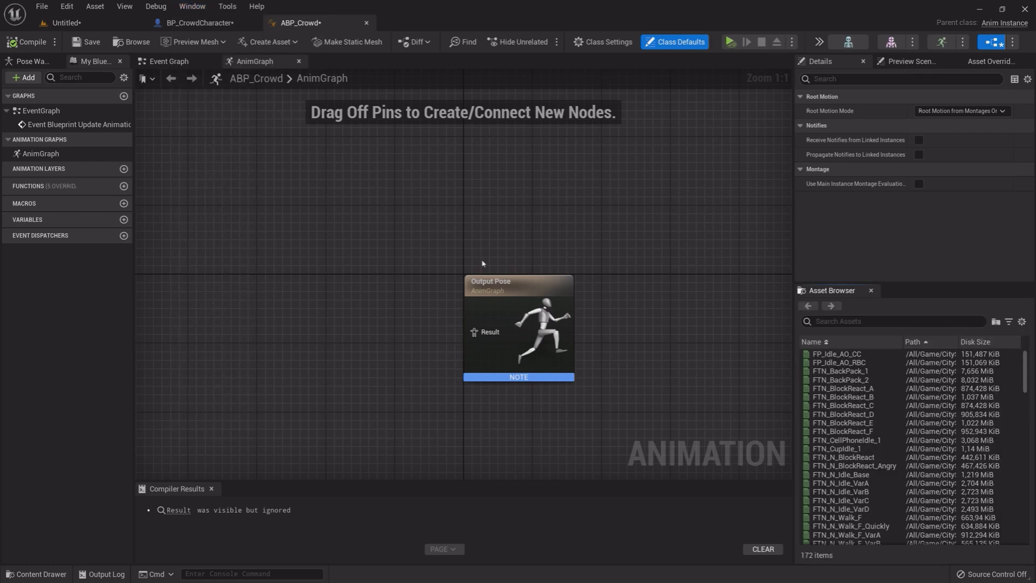
Feed MTN_N_Walk_F into ABP_Crowd's Output Pose, compile, and return to BP_CrowdCharacter
click(891, 321)
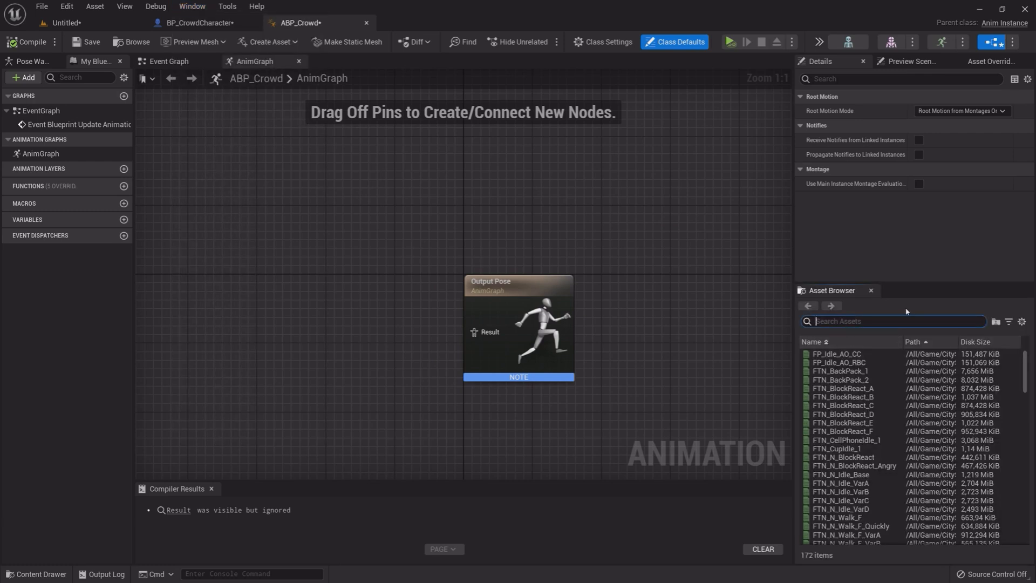
text(MTN_)
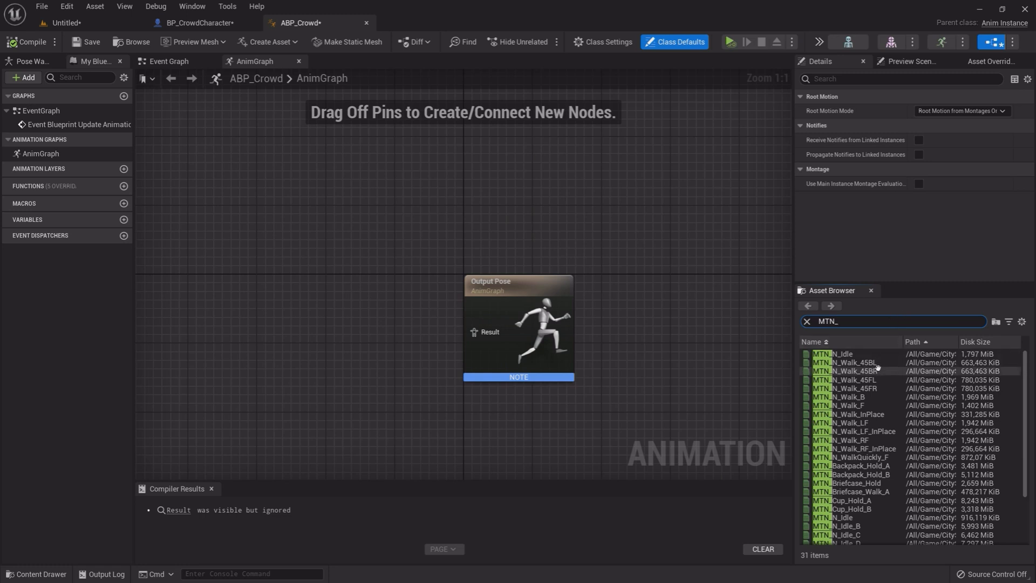
click(848, 405)
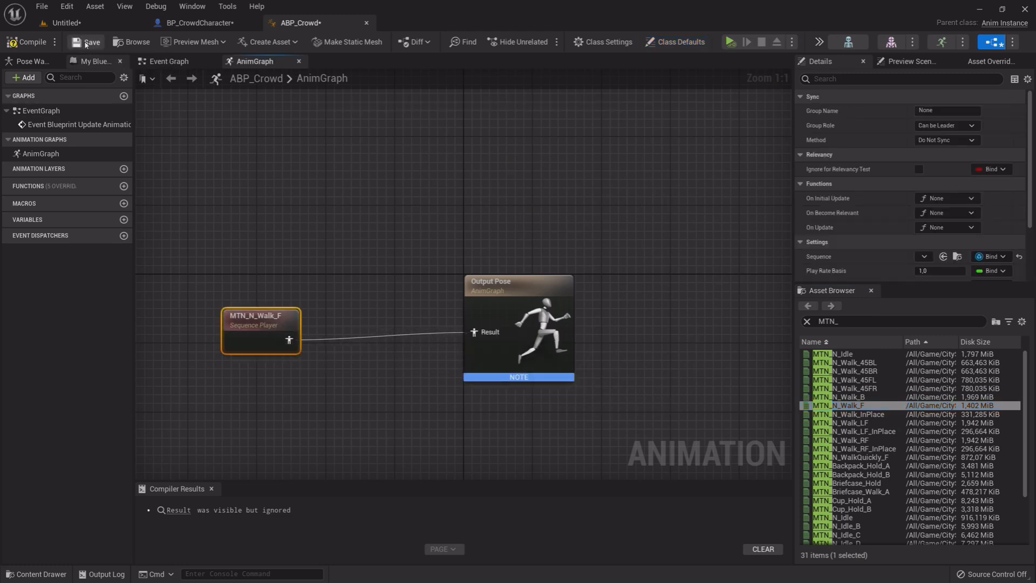
click(26, 41)
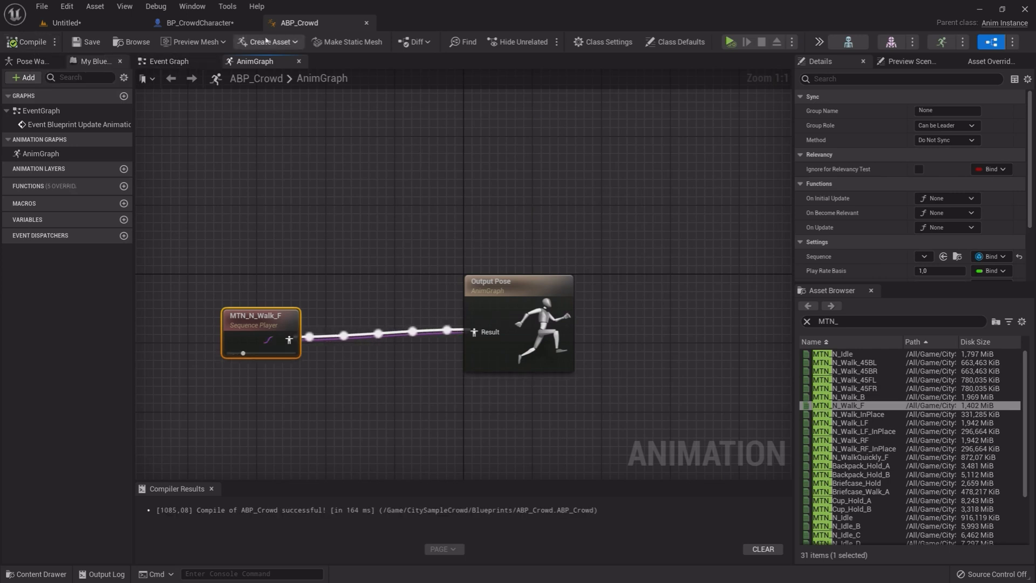
click(198, 22)
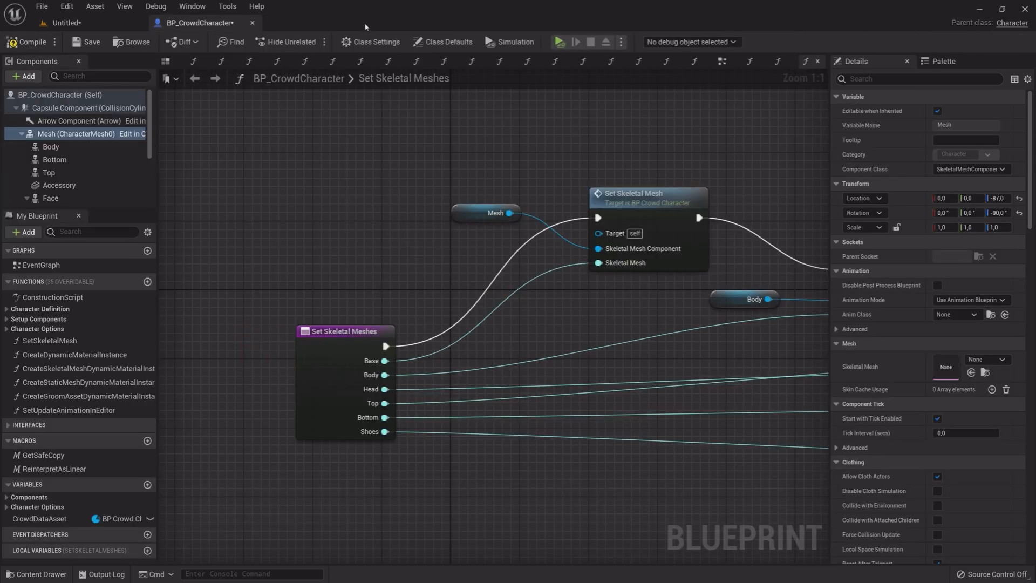
Set the Mesh component's Anim Class to ABP_Crowd
click(21, 133)
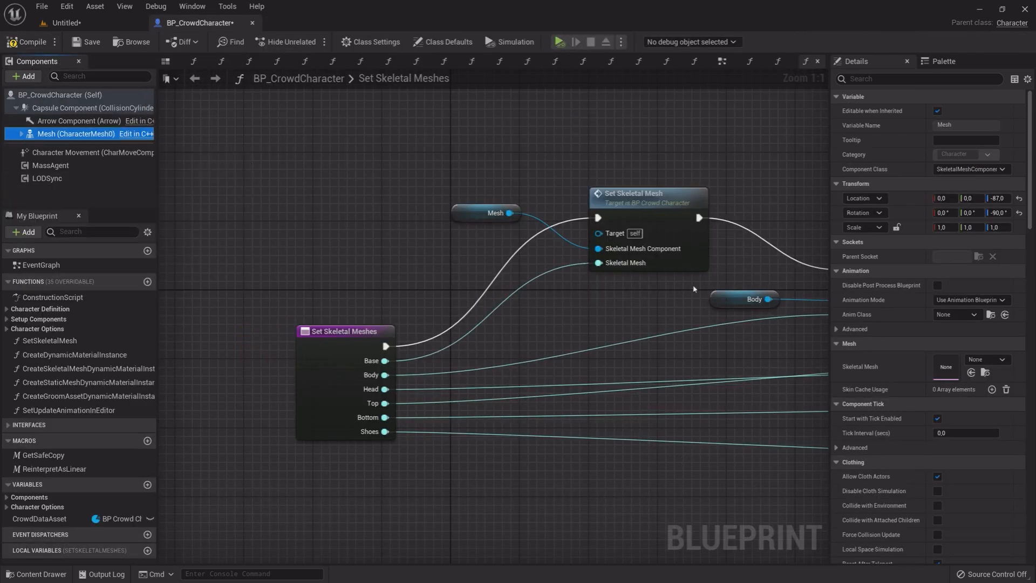
click(956, 314)
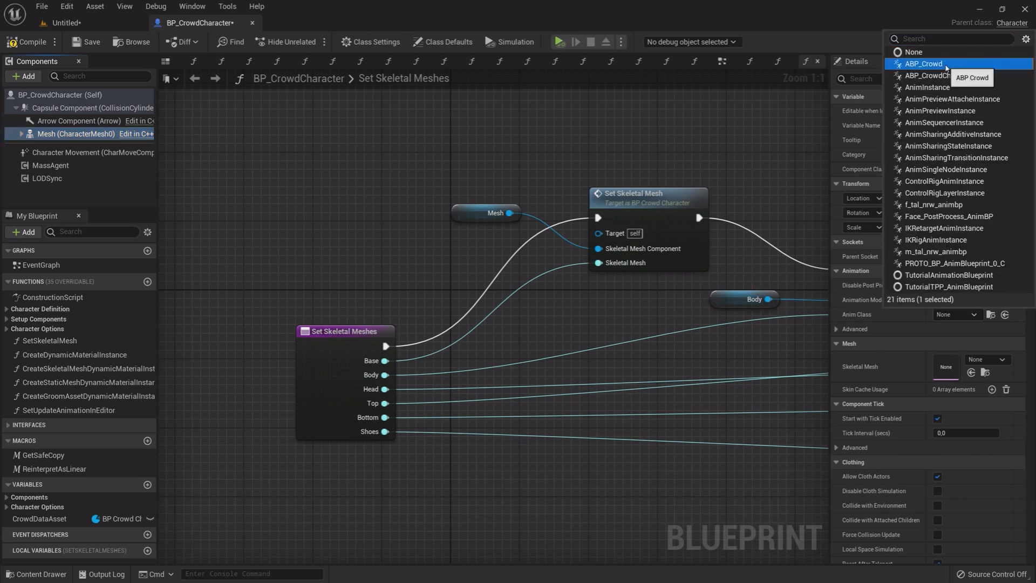
click(923, 63)
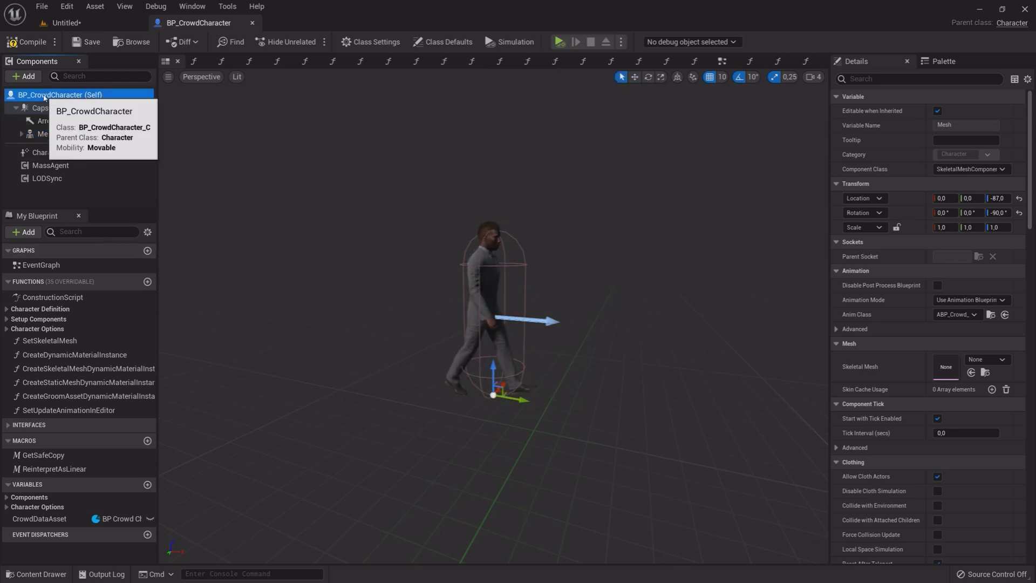
Enable Random Options in BP_CrowdCharacter's Character Options, compile, and return to the level
click(447, 42)
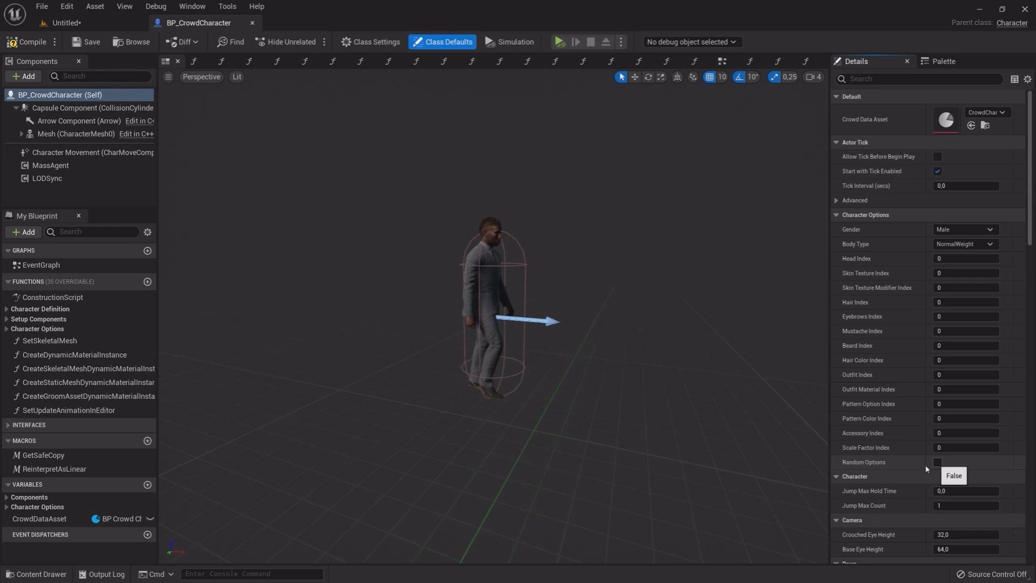
click(936, 462)
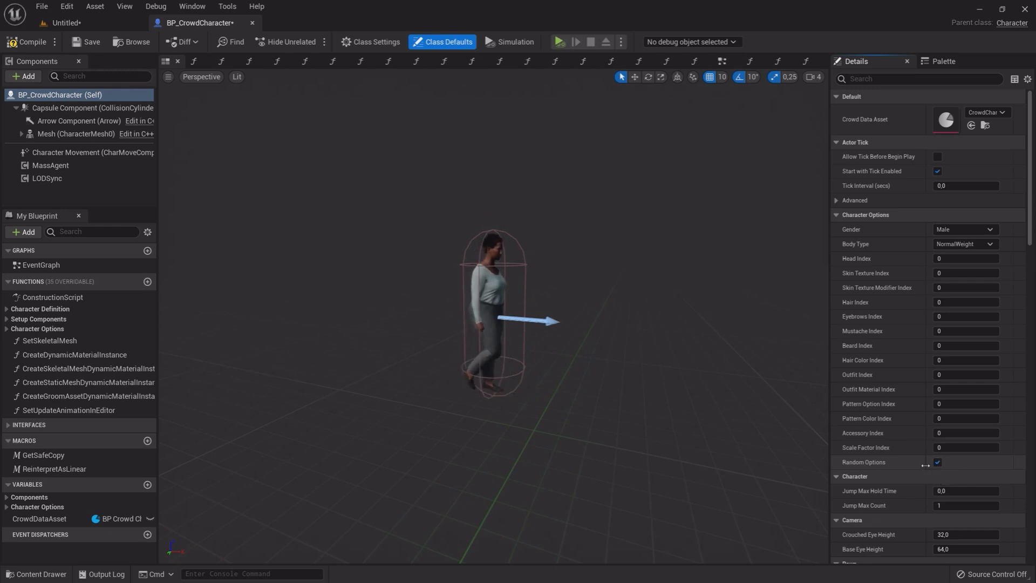
click(936, 461)
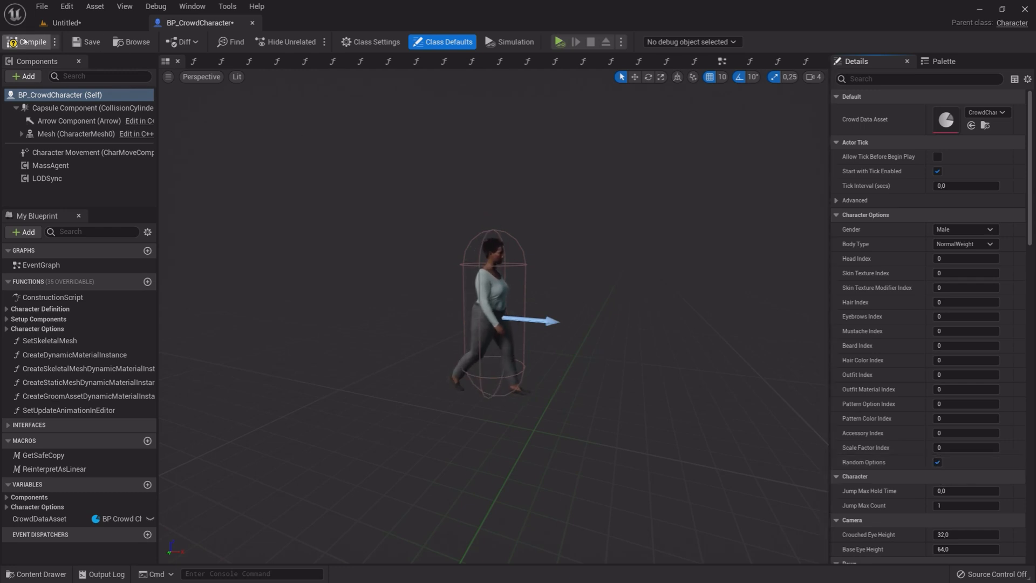
click(29, 42)
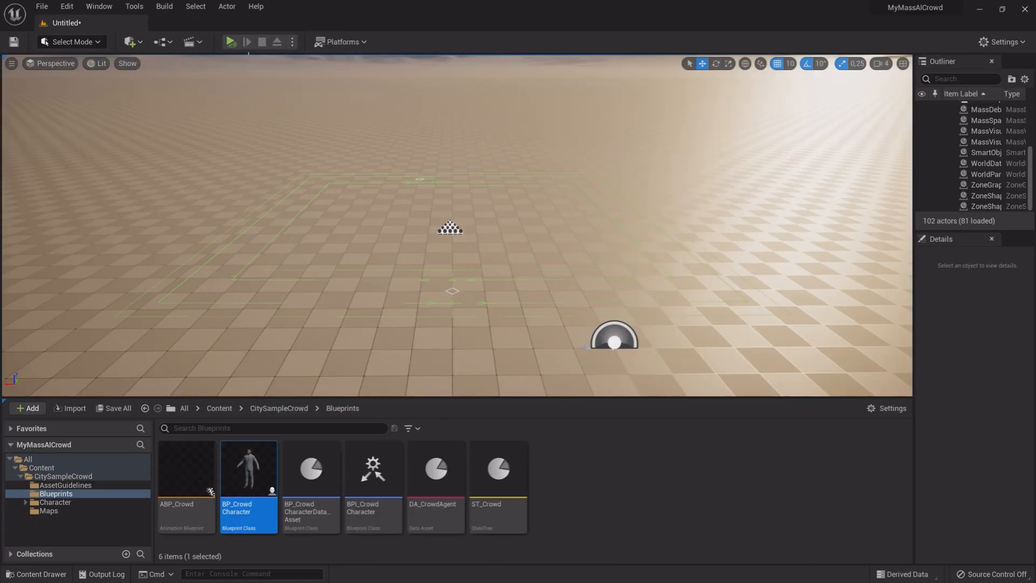
Play the level, find the MassSpawner, and use DEBUG Spawn twice for extra crowd batches
click(231, 41)
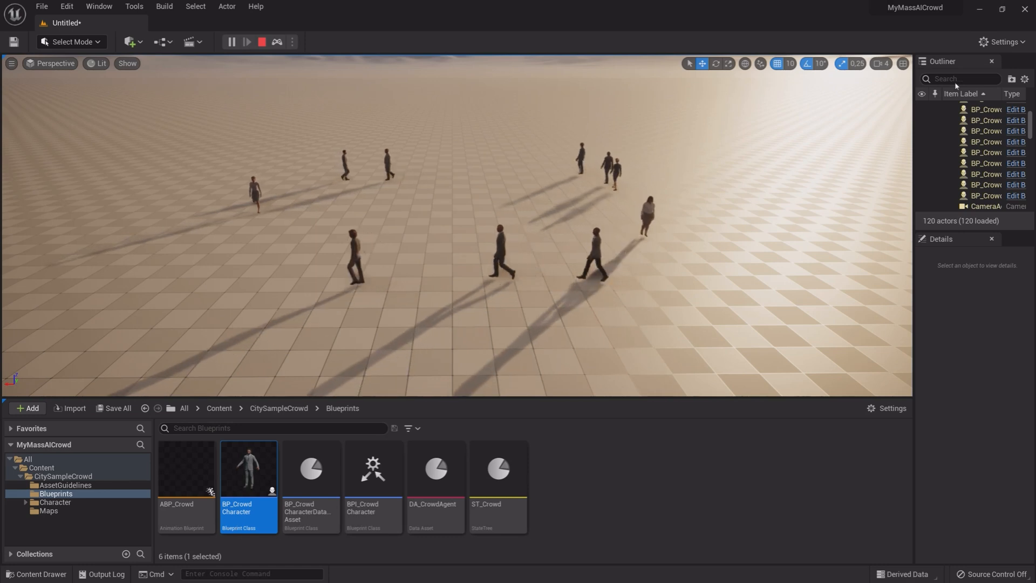
text(mass)
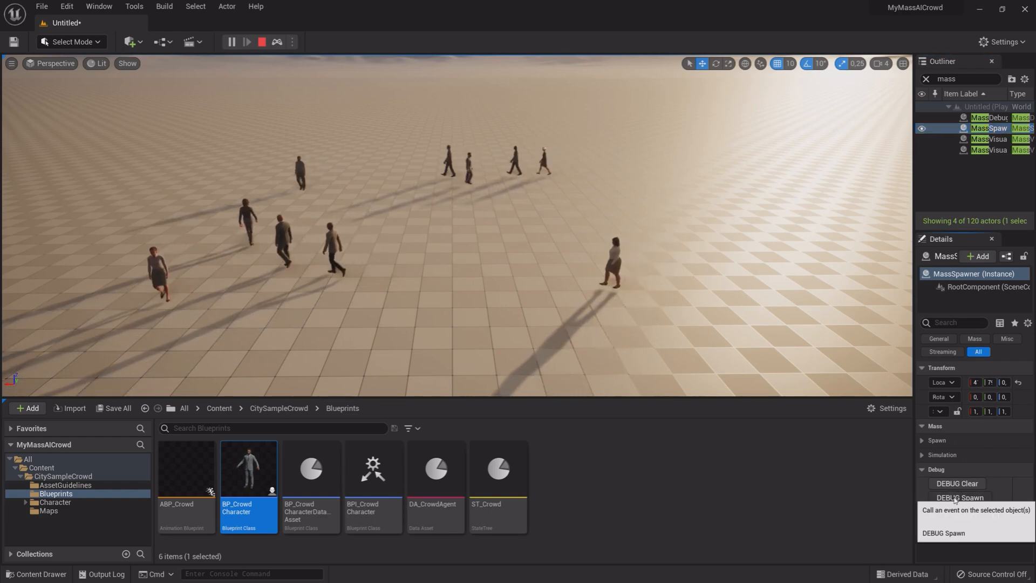
click(958, 497)
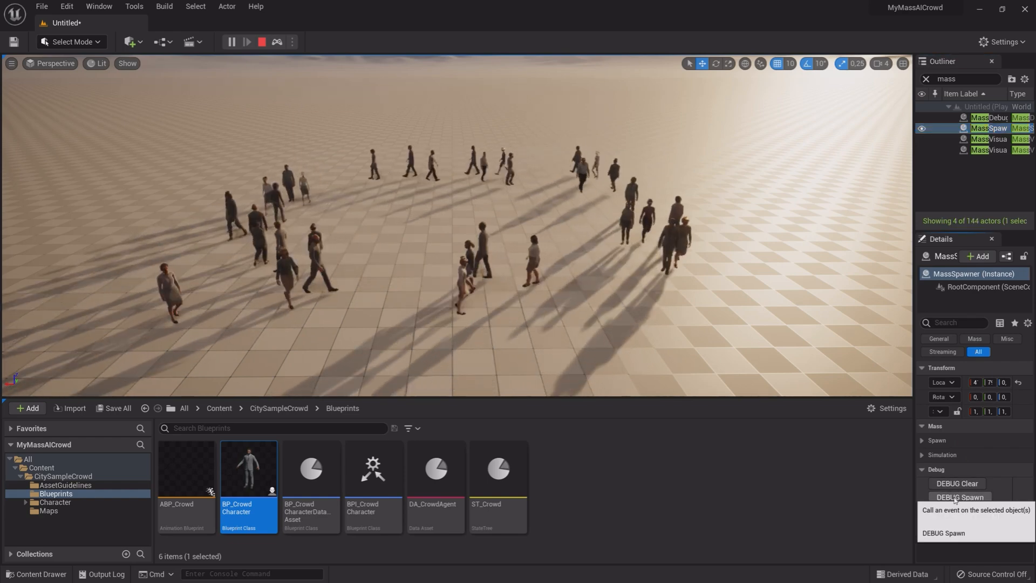
click(959, 496)
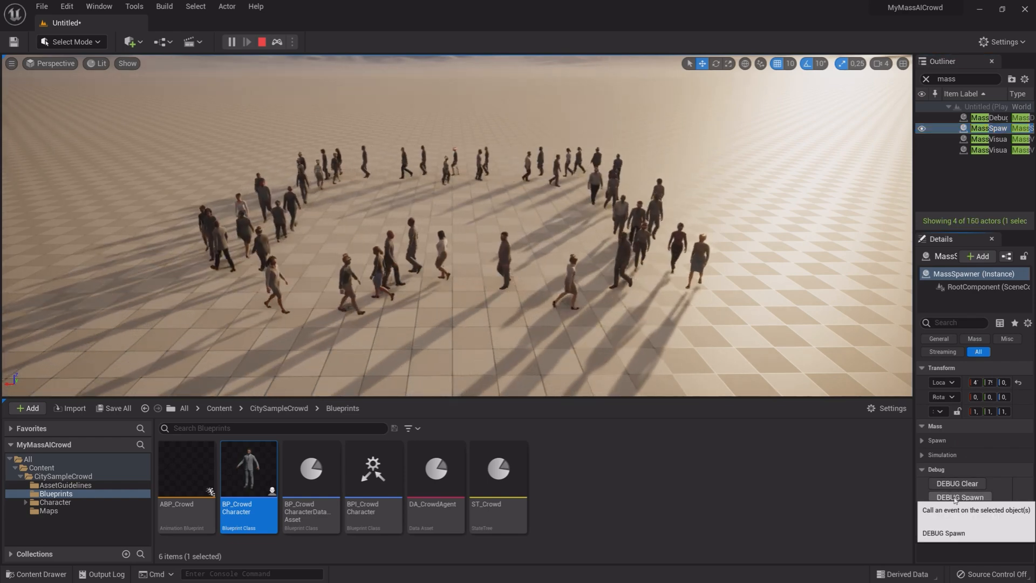